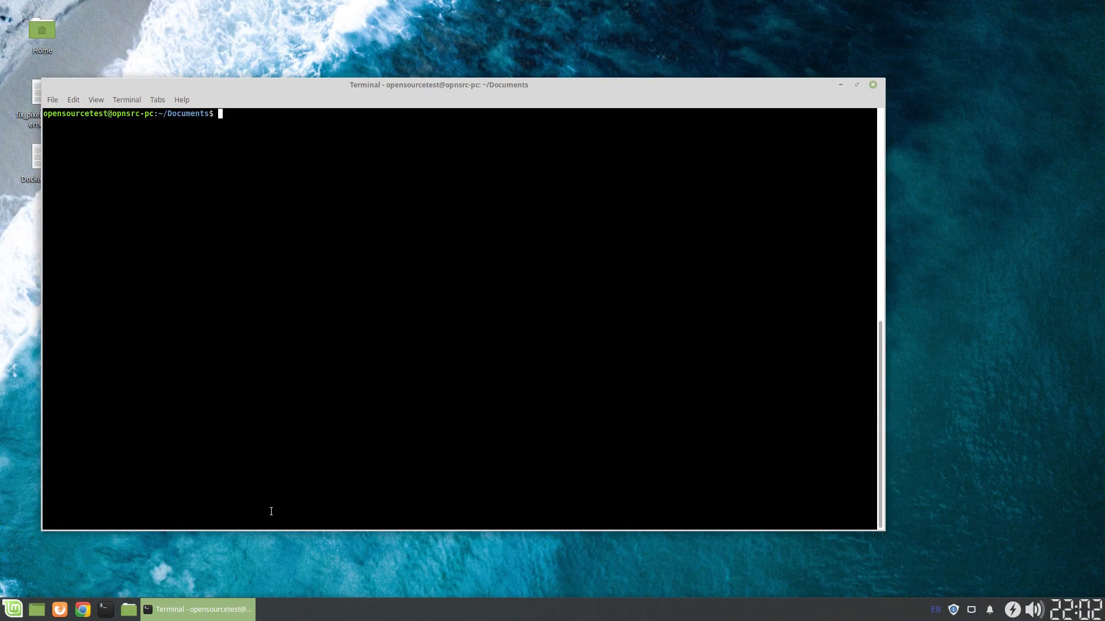
Step: Search DuckDuckGo for the JoeMrCoffee GitHub profile and open it in Firefox
click(82, 610)
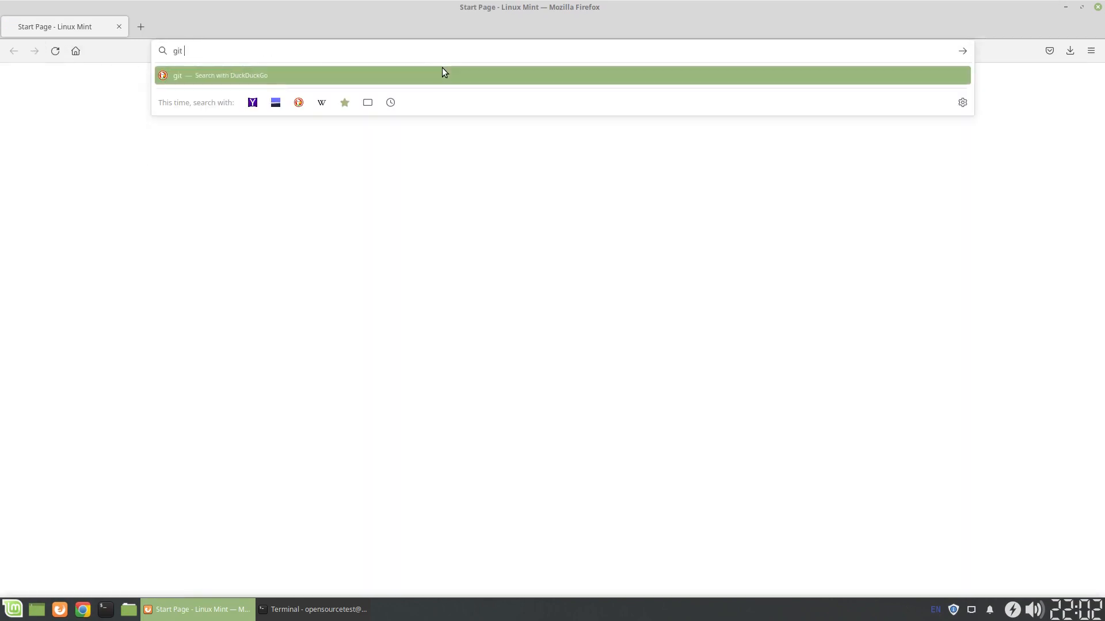
text(hub)
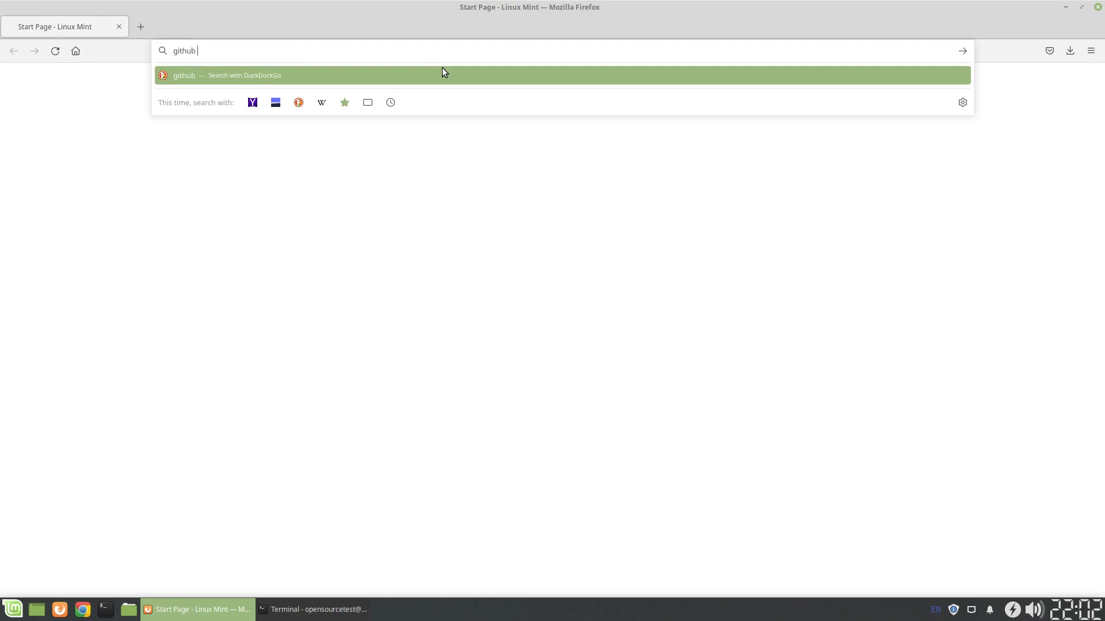
text(joemy)
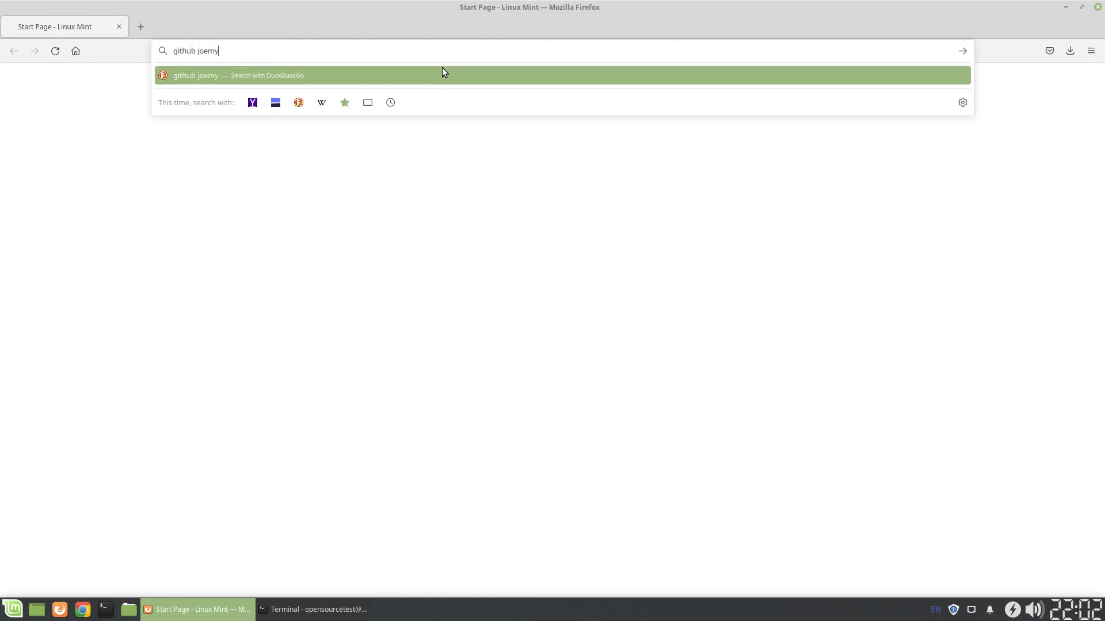
key(Return)
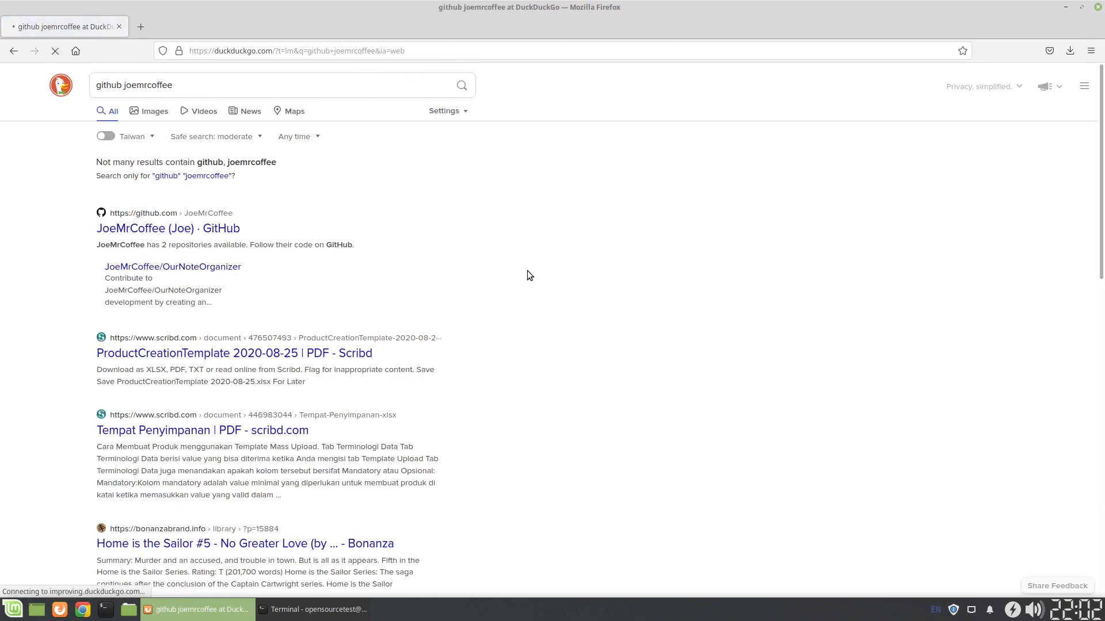
click(168, 227)
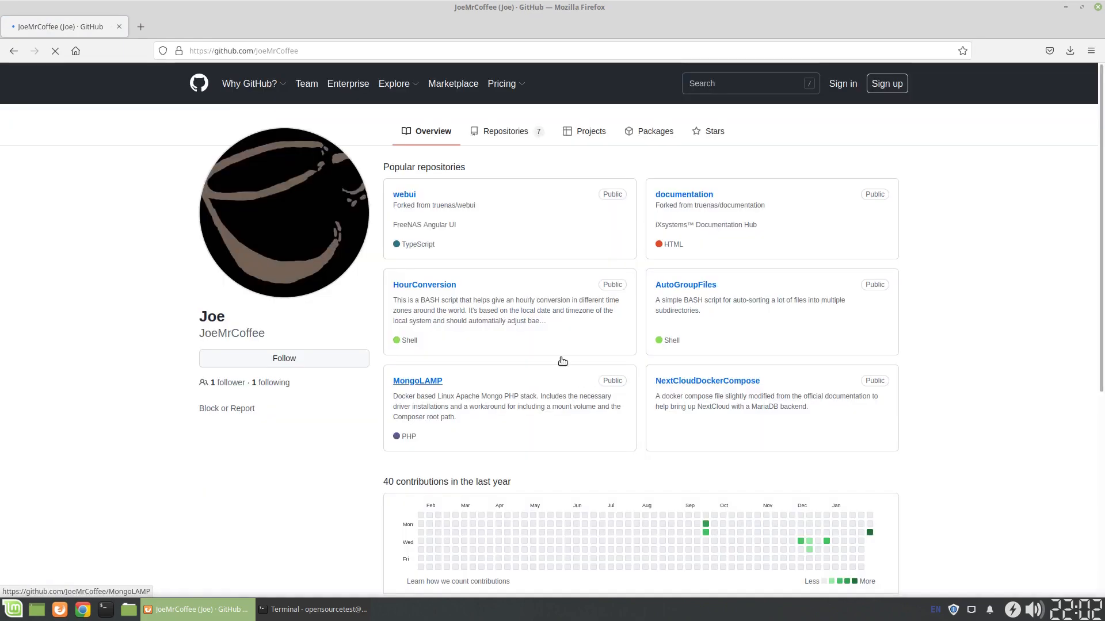
Step: Open the OurNoteOrganizer repository from Repositories and select its web address to copy
click(505, 132)
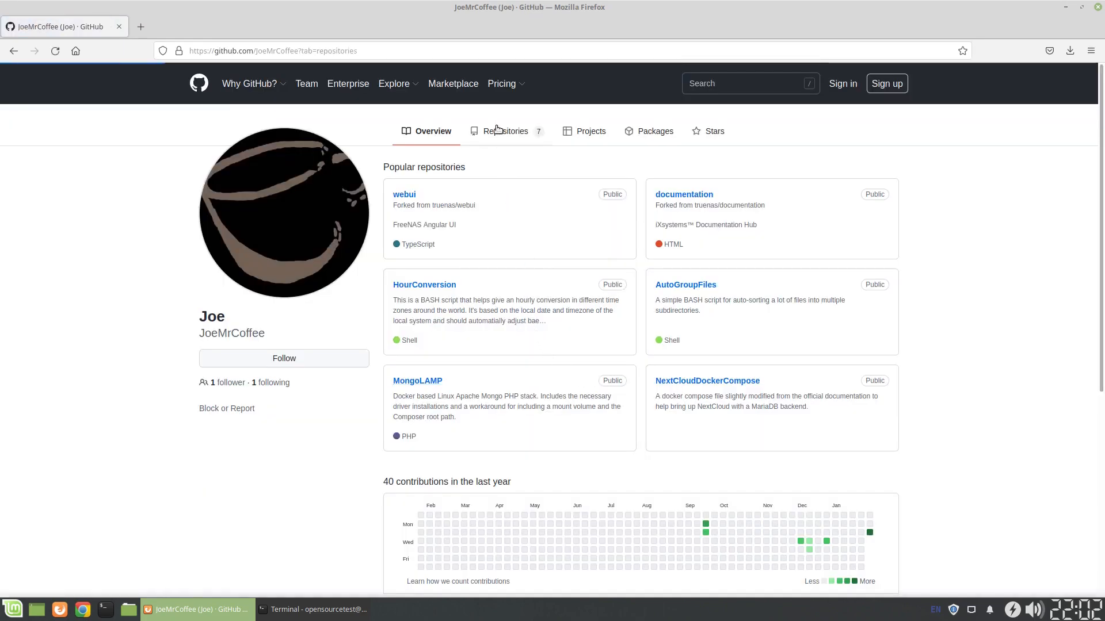
click(506, 131)
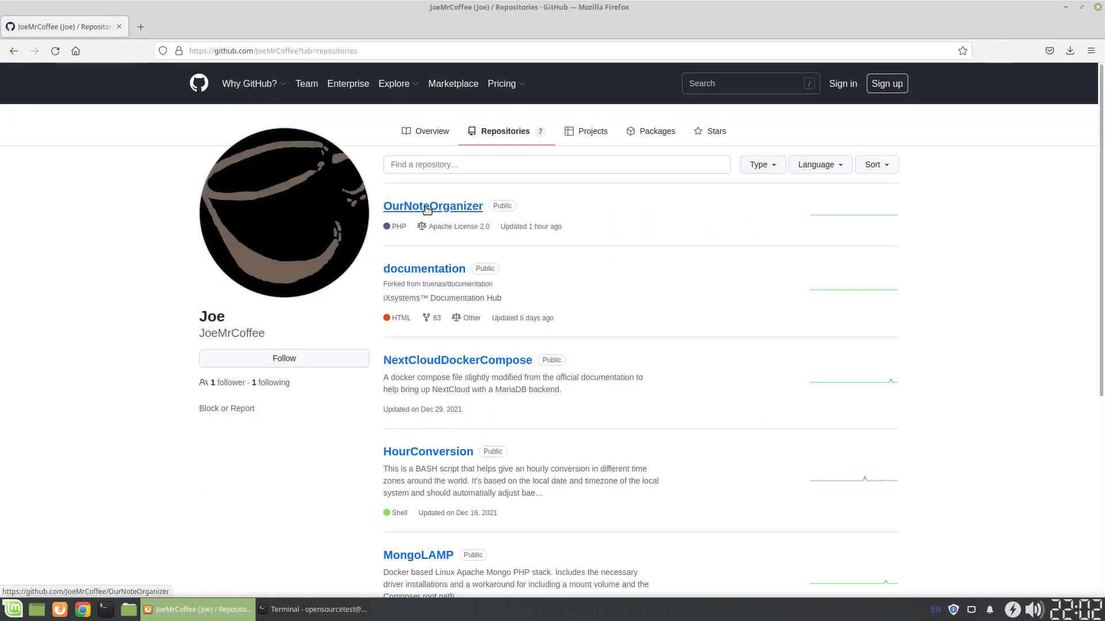
click(432, 206)
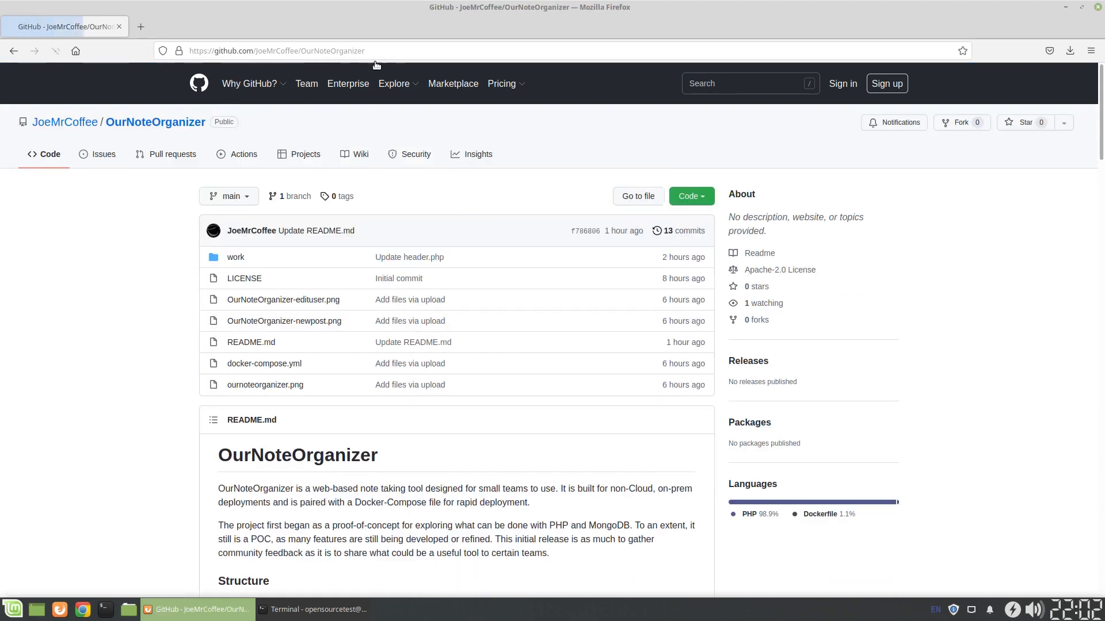
click(275, 49)
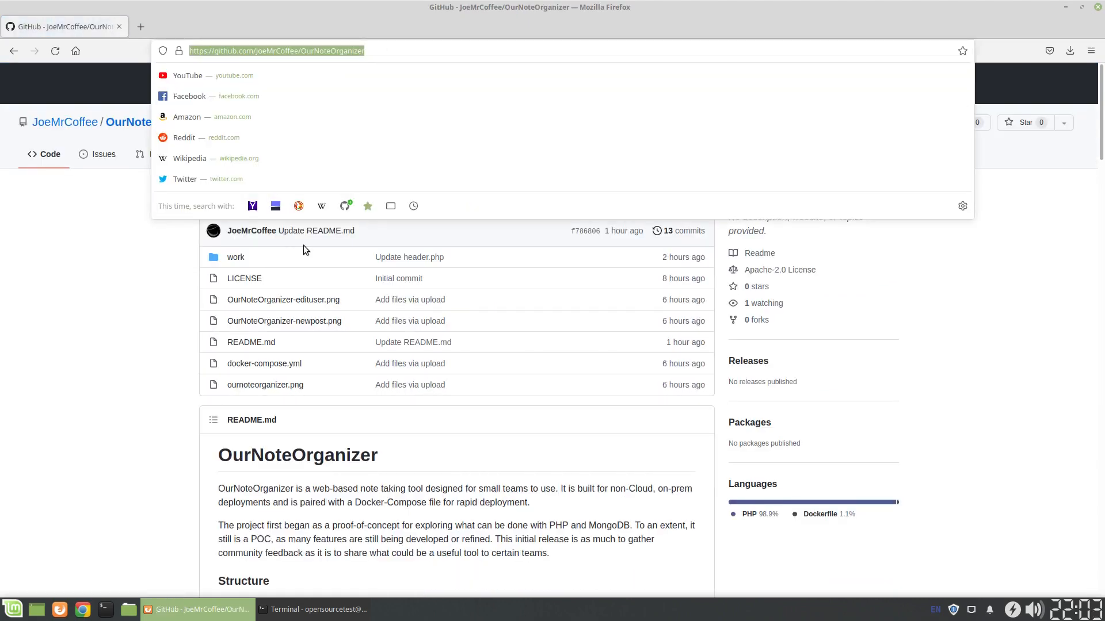
click(316, 610)
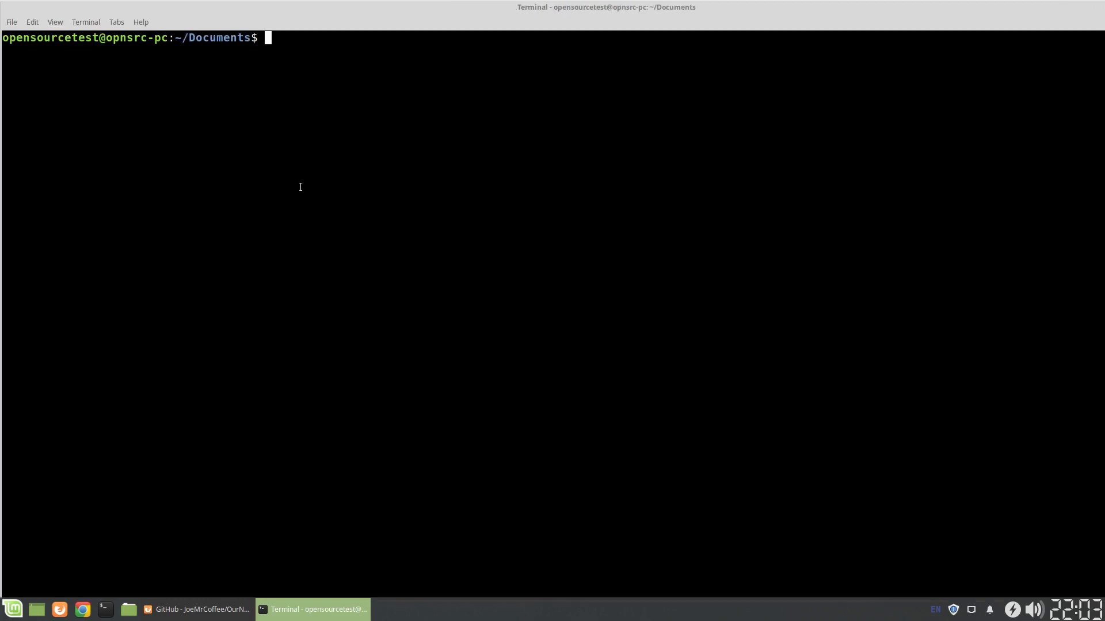
click(199, 610)
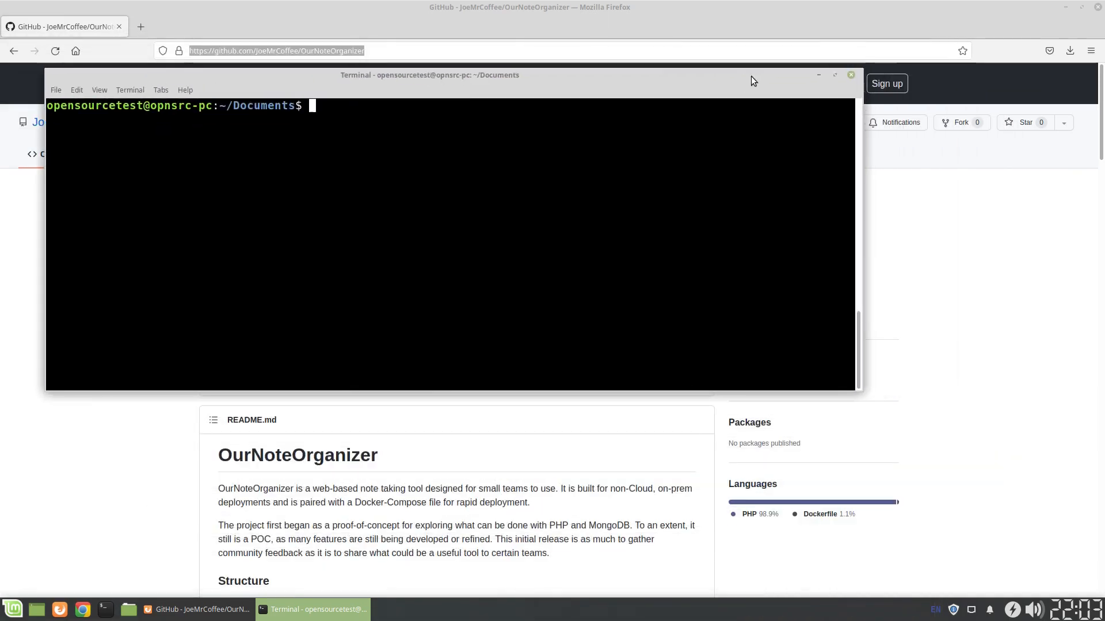
text(https://github.com/JoeMrCoffee/OurNoteOrganizer)
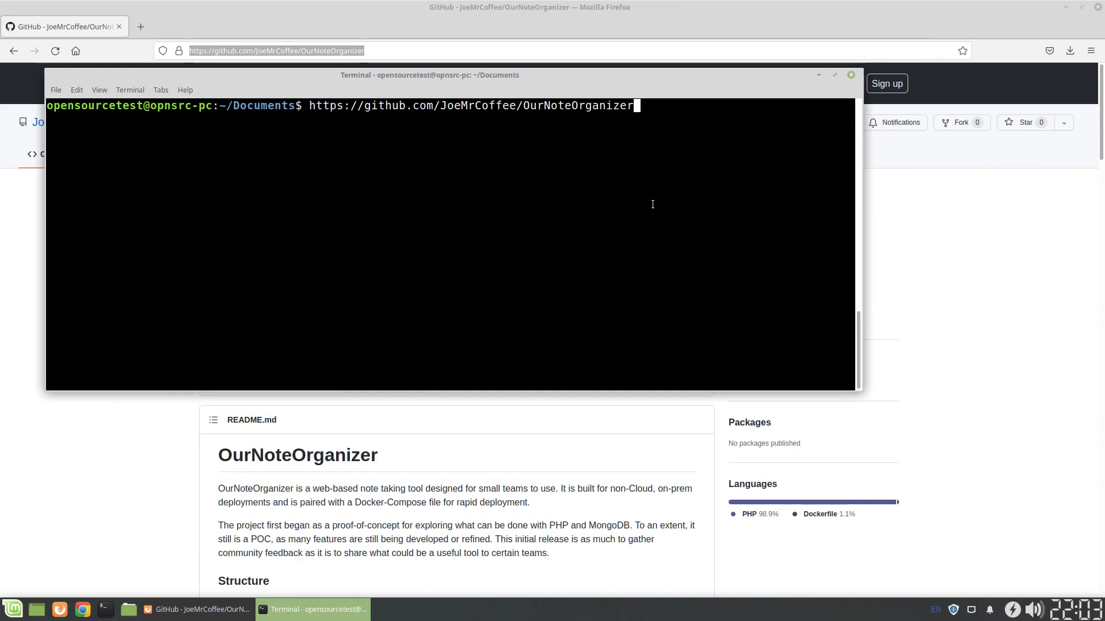
key(Home)
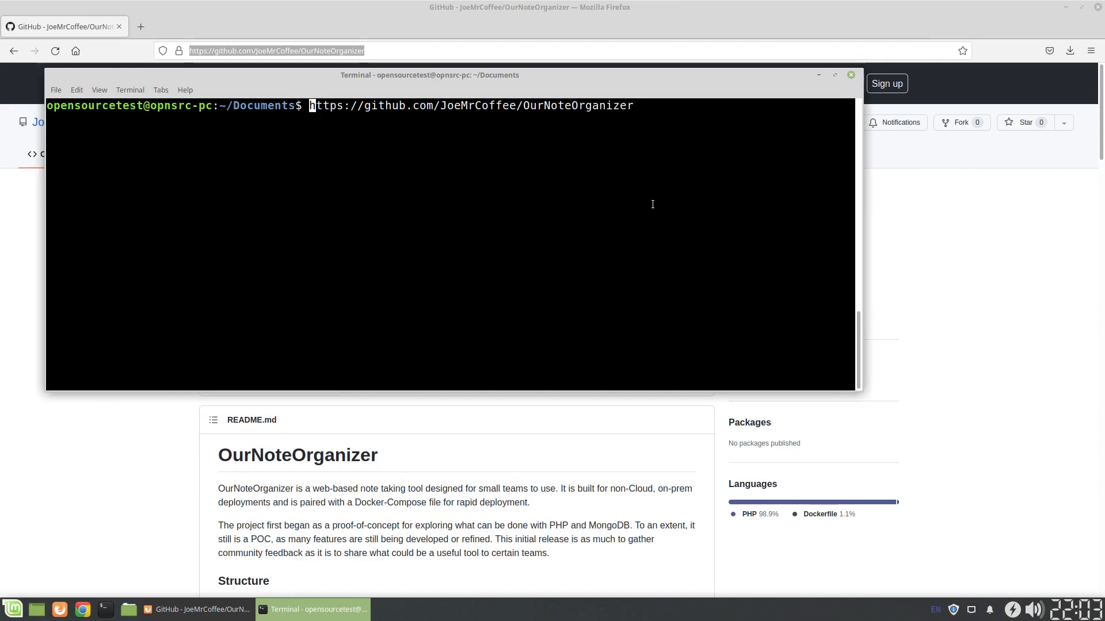
text(git clone)
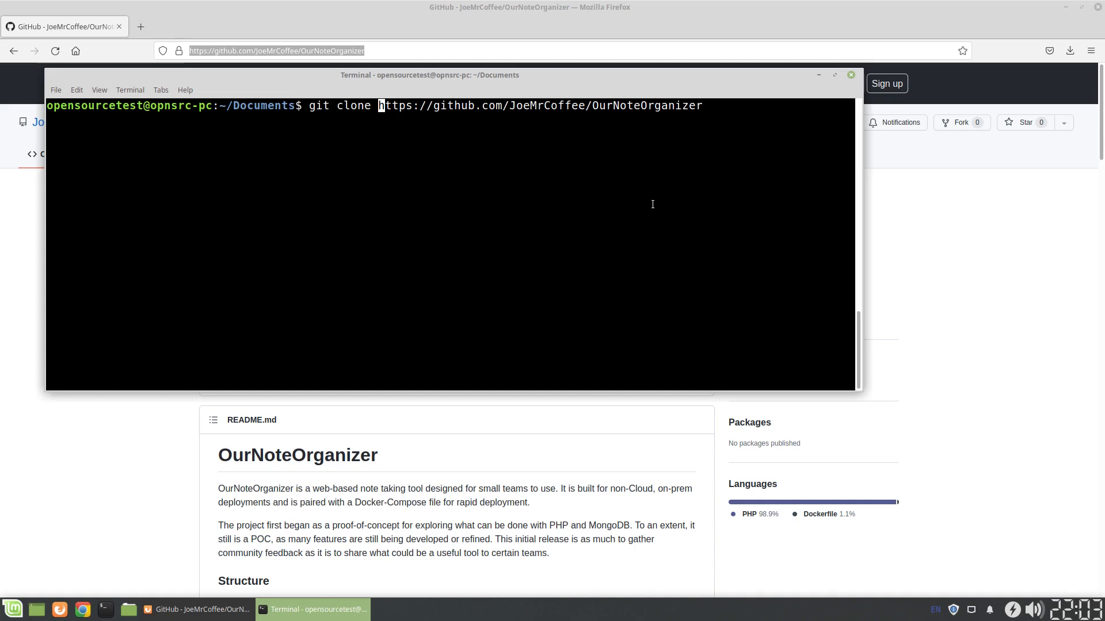
key(Return)
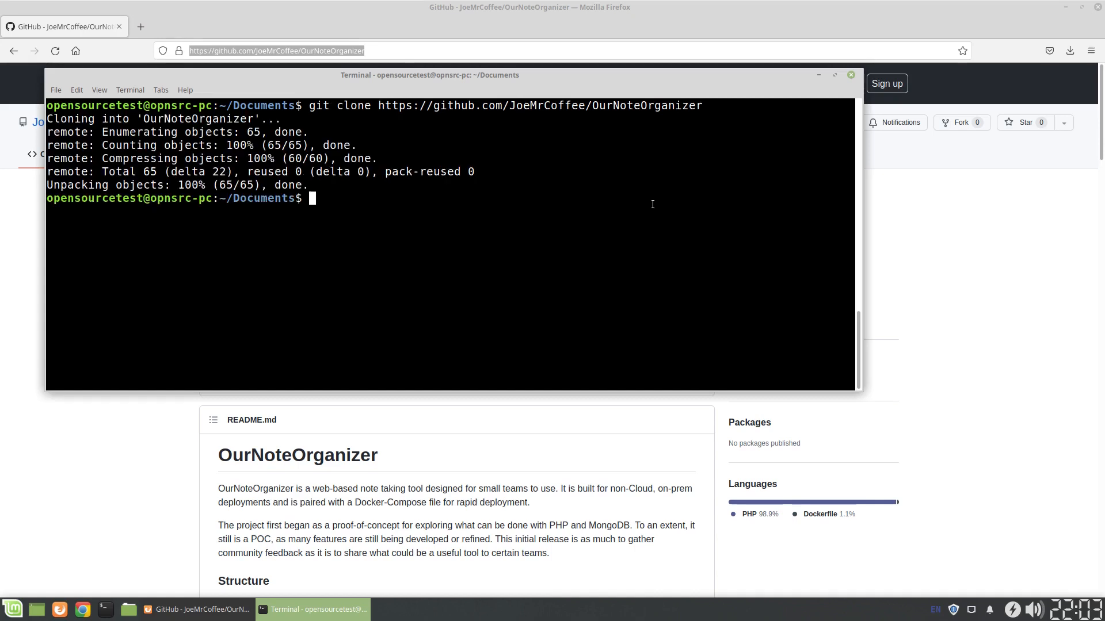
text(ls)
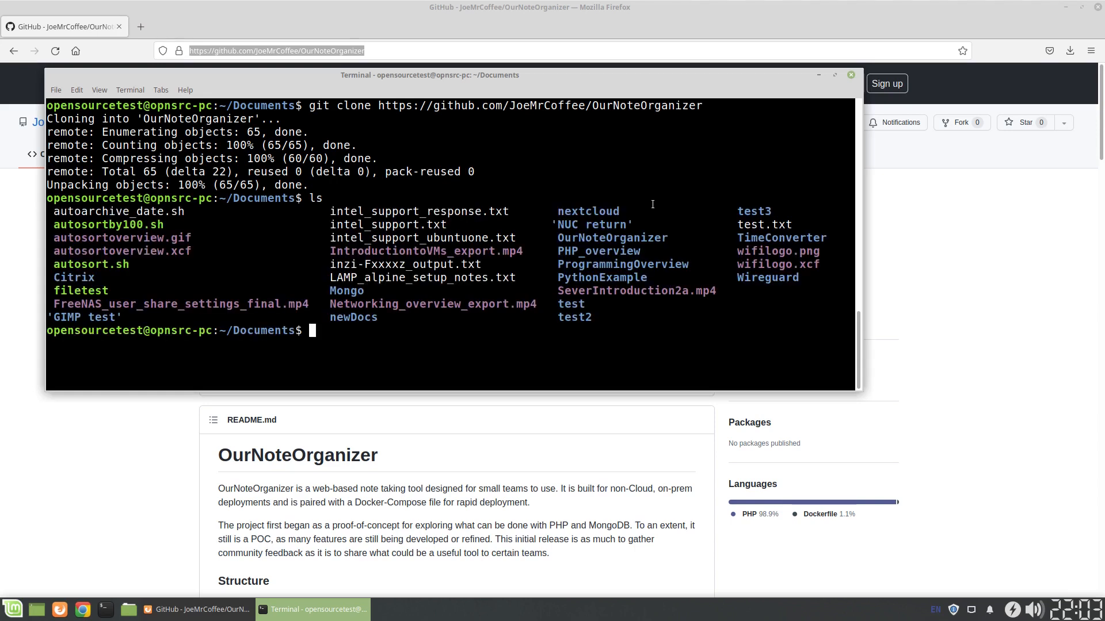
mouse_move(544, 236)
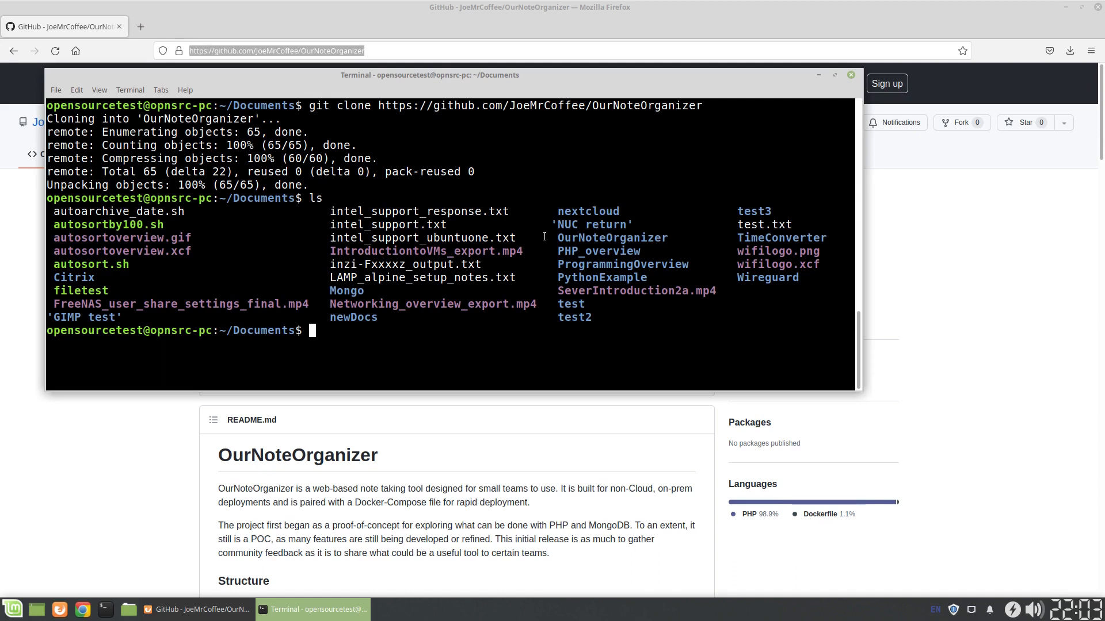
Step: Change into the OurNoteOrganizer folder and list its files
double_click(611, 237)
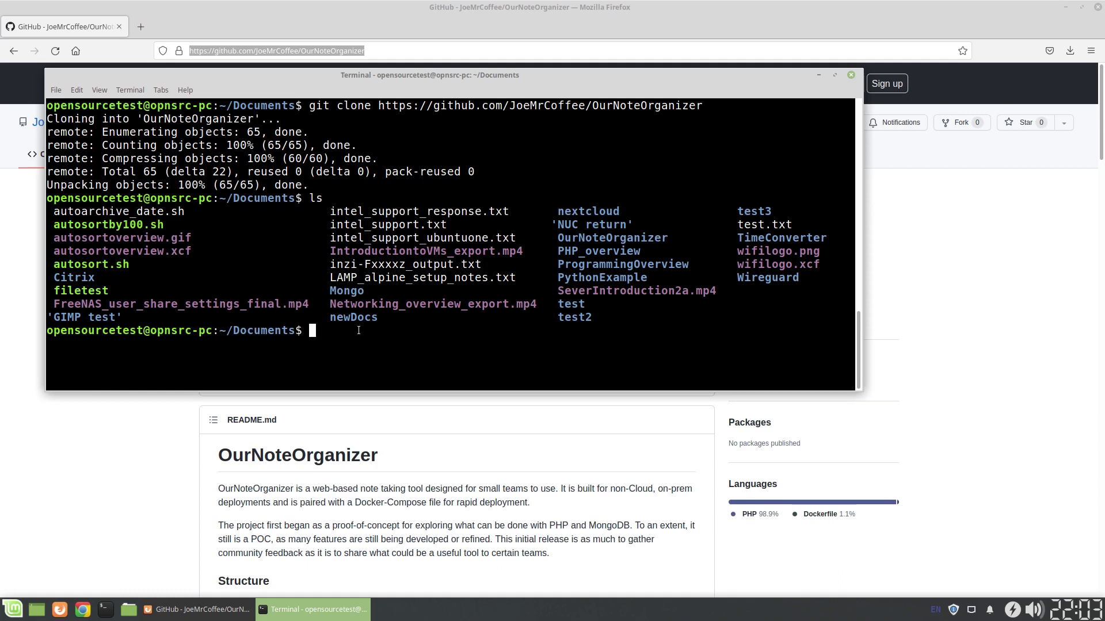
text(cd OurNoteOrganizer/)
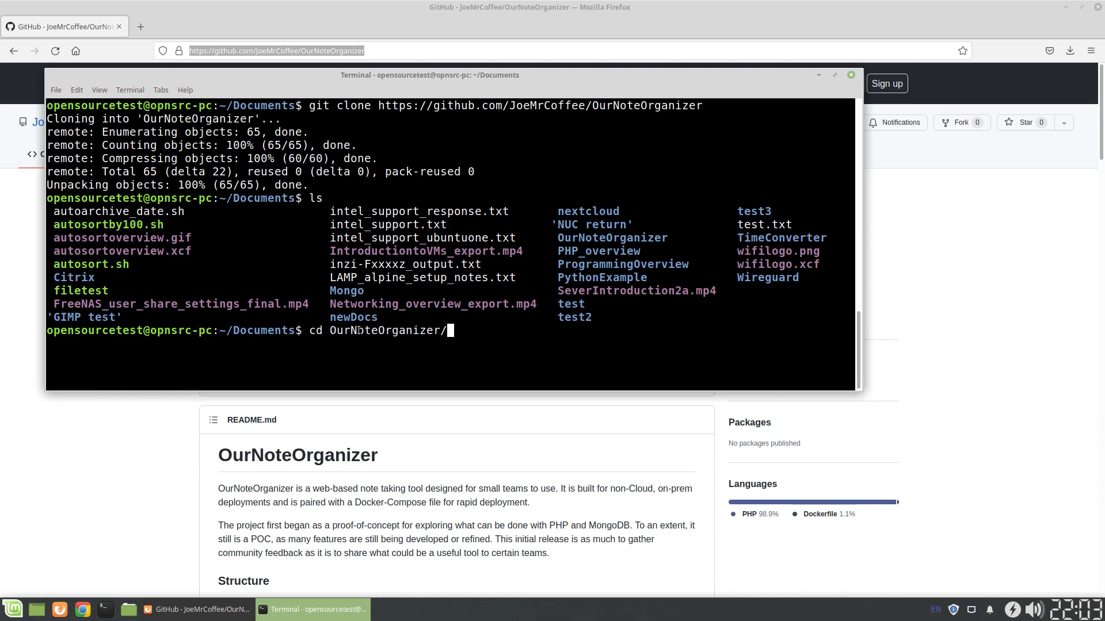
key(Return)
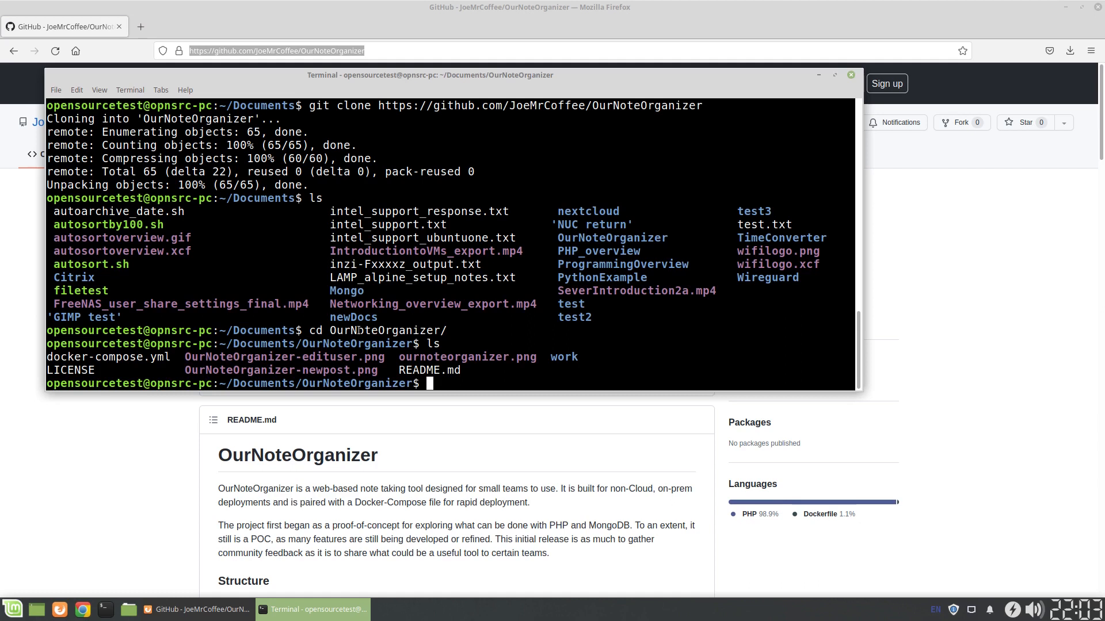
mouse_move(865, 403)
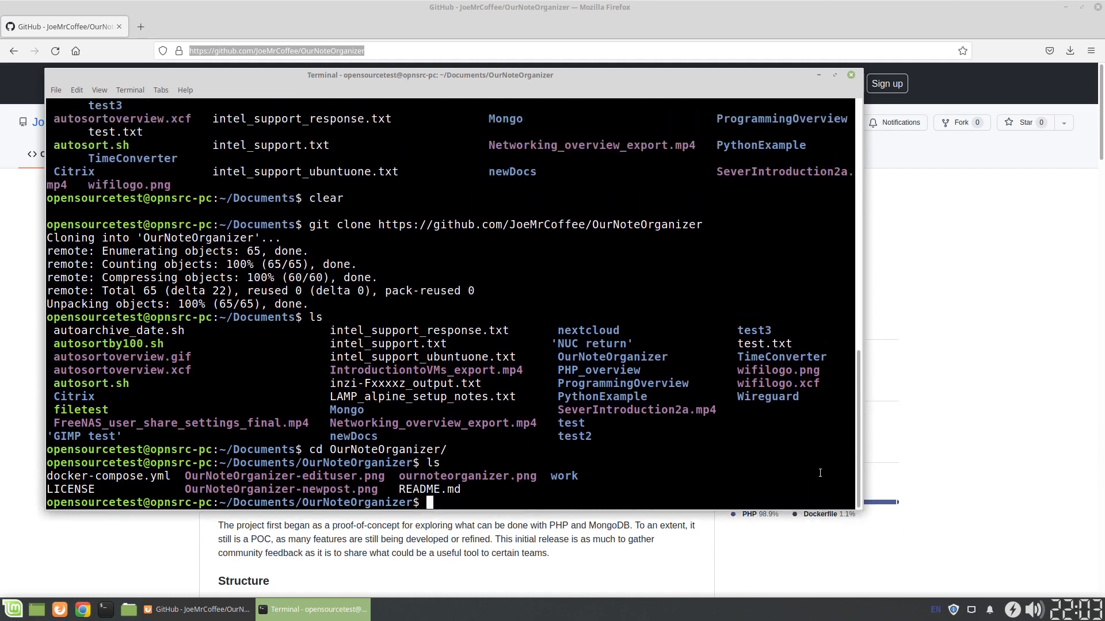
Step: Run sudo docker-compose up so the MongoDB container starts and waits for connections
text(sudo d)
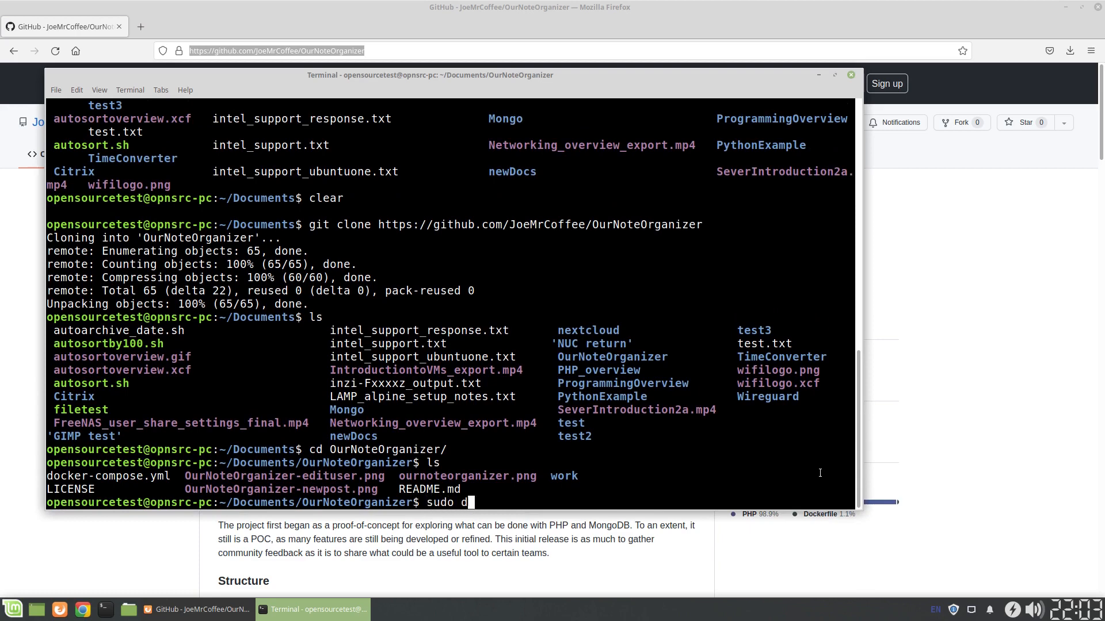
key(Return)
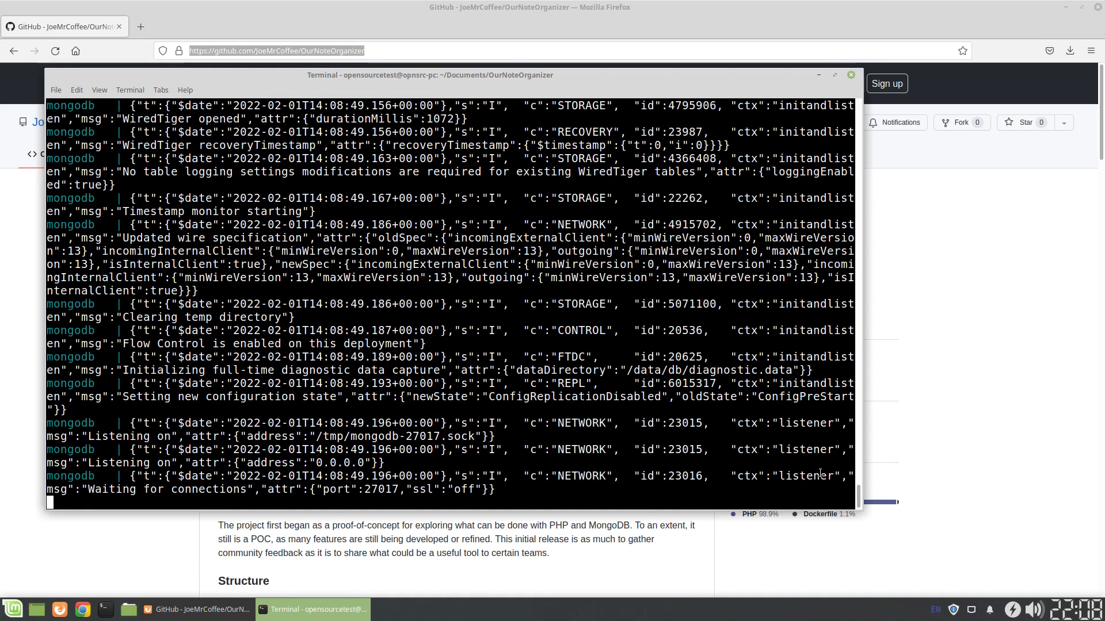
mouse_move(745, 336)
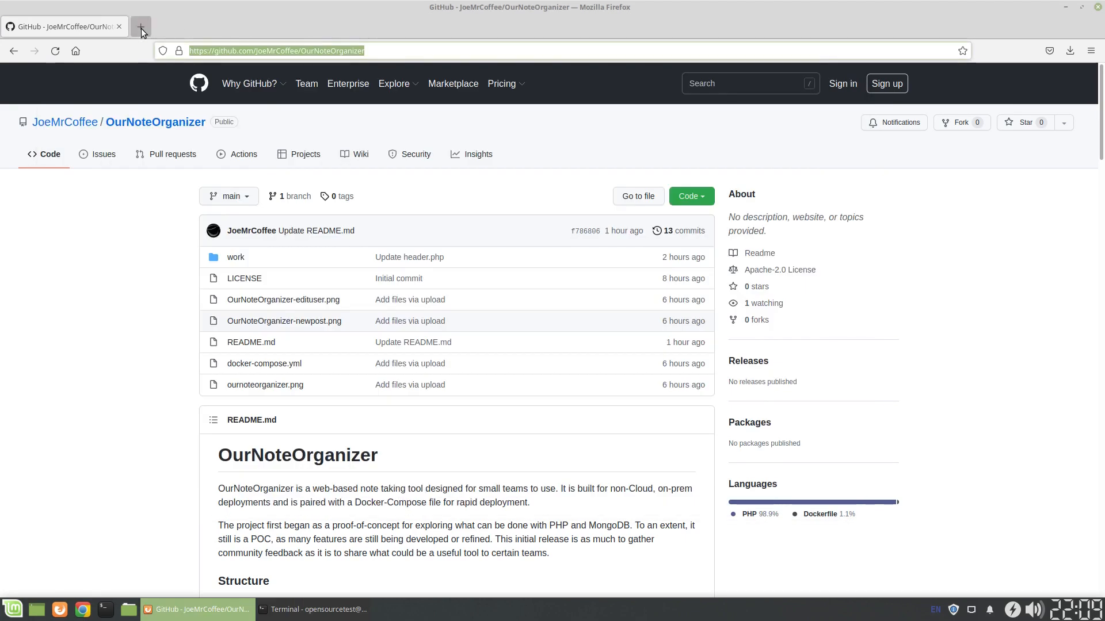
Step: Log into OurNoteOrganizer at localhost as admin and go to the Change Password page
click(141, 27)
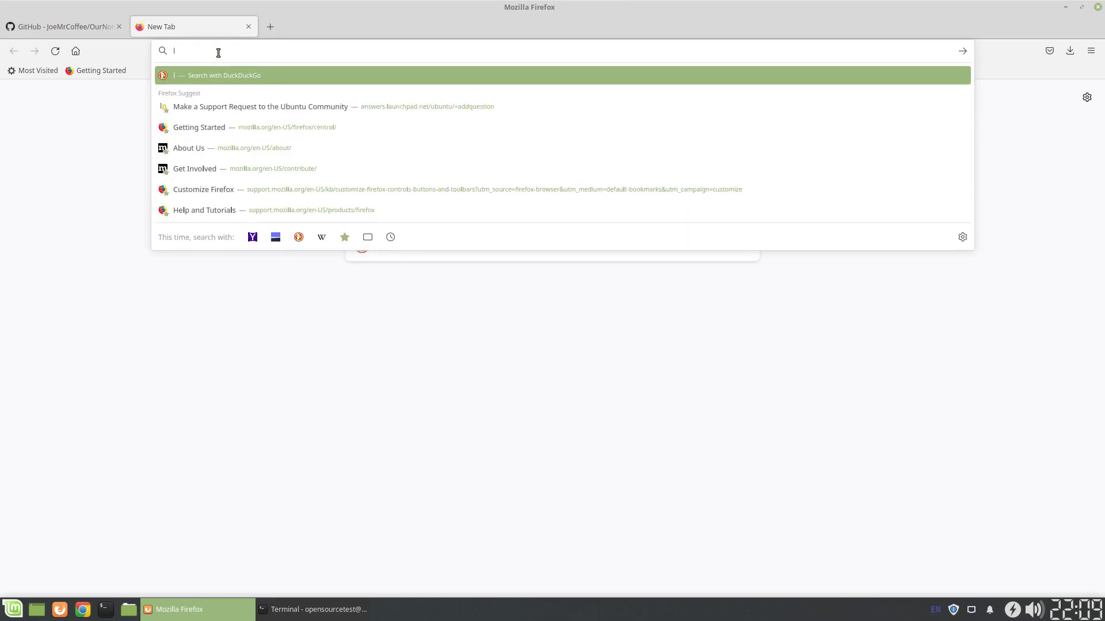
text(localhost/#loaded)
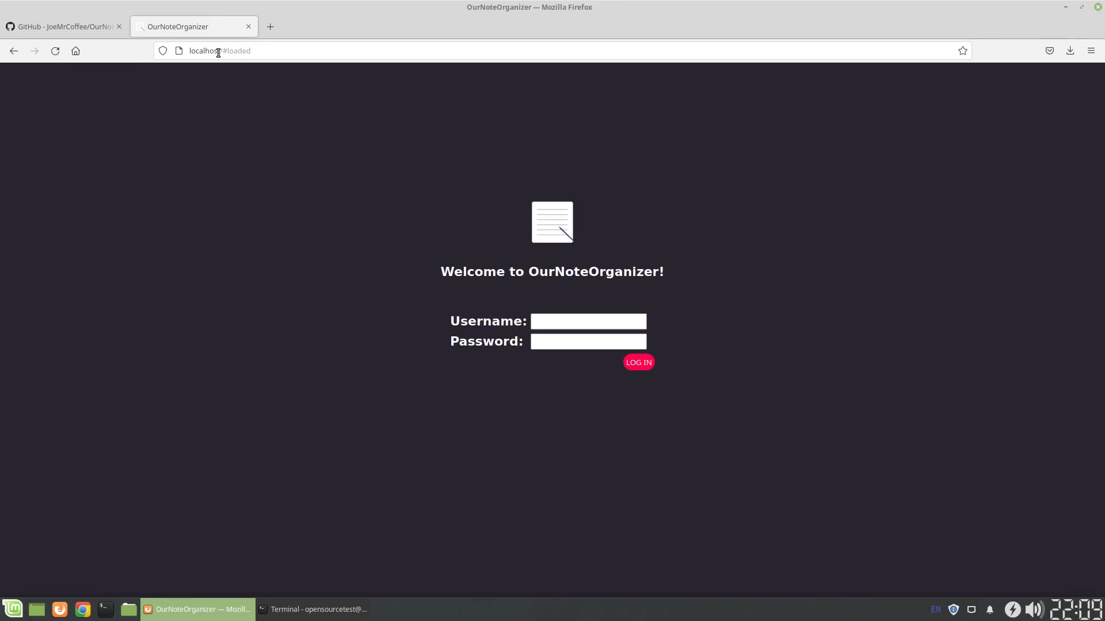
click(588, 321)
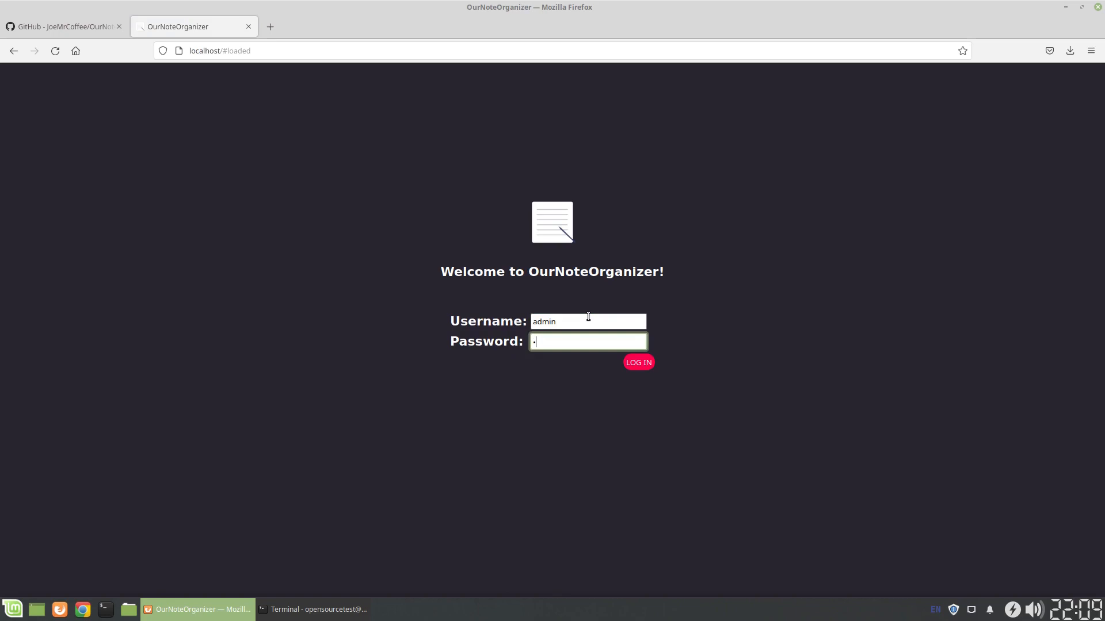
click(637, 362)
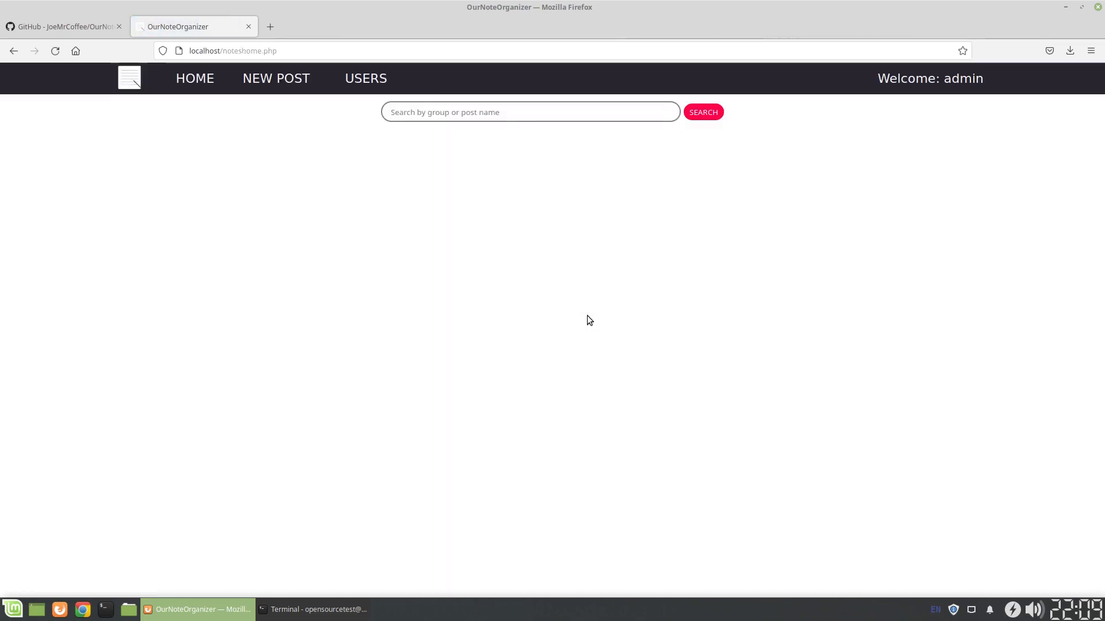
click(930, 79)
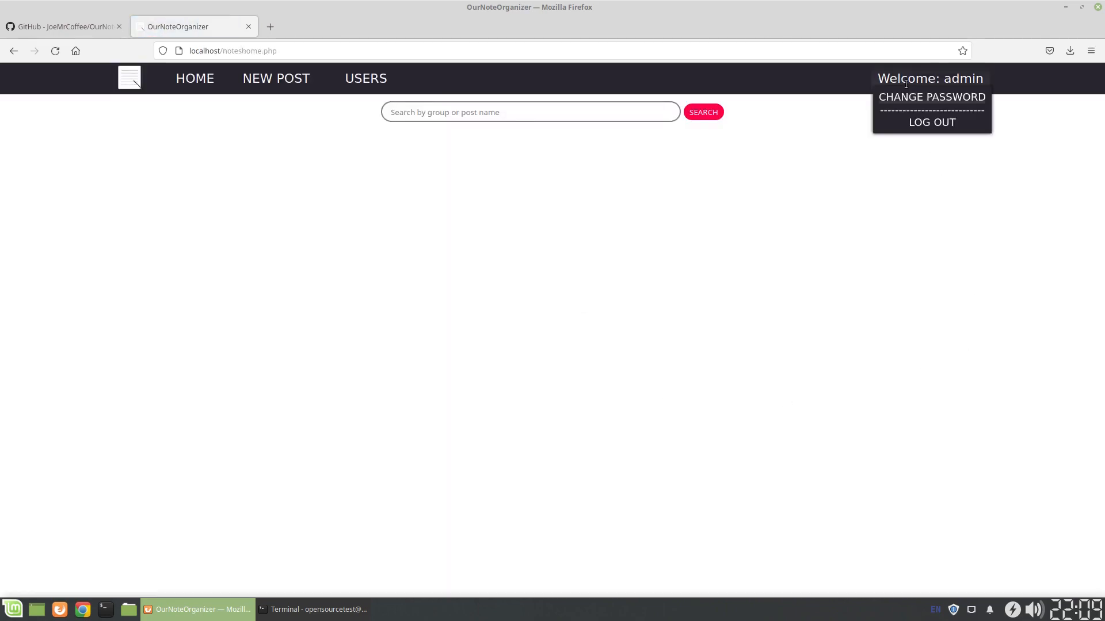
click(930, 97)
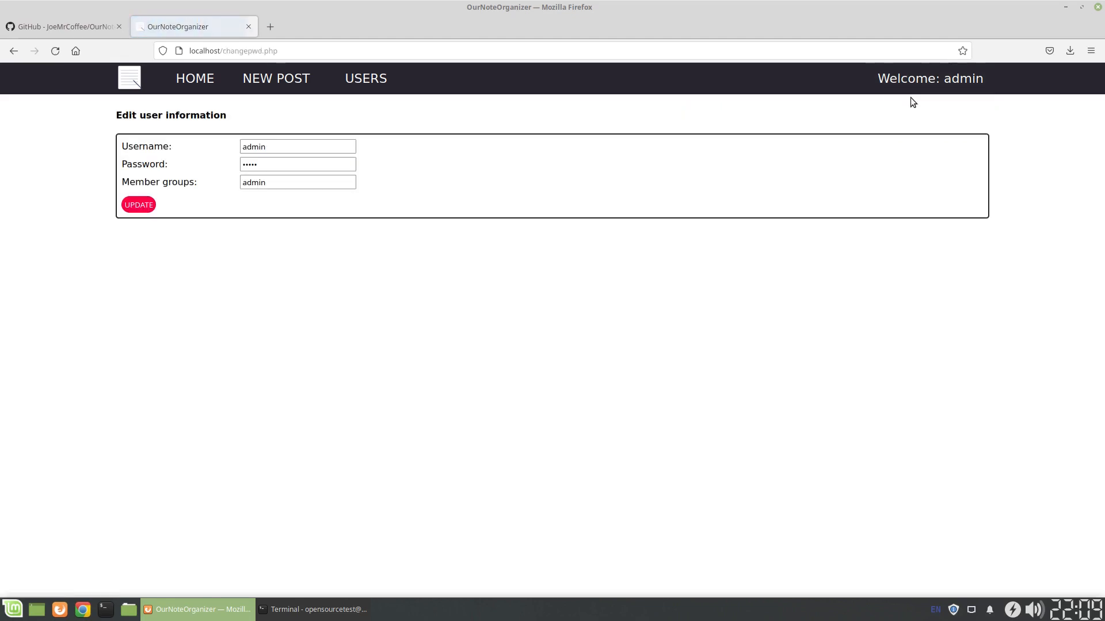
Step: Replace the admin password with a new one and update the user information
triple_click(297, 163)
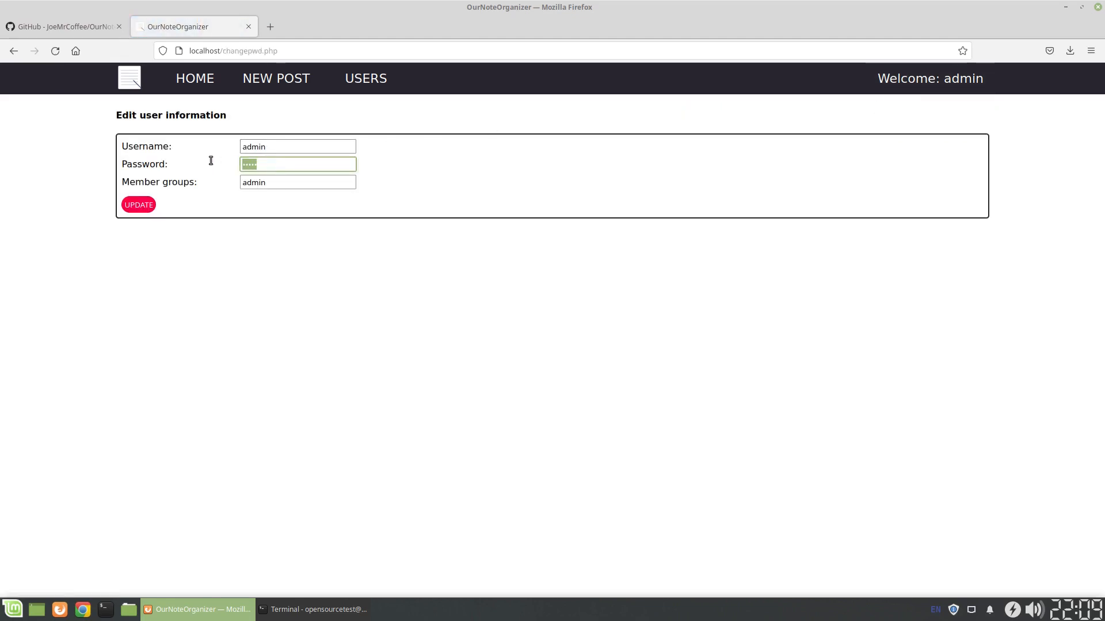
key(BackSpace)
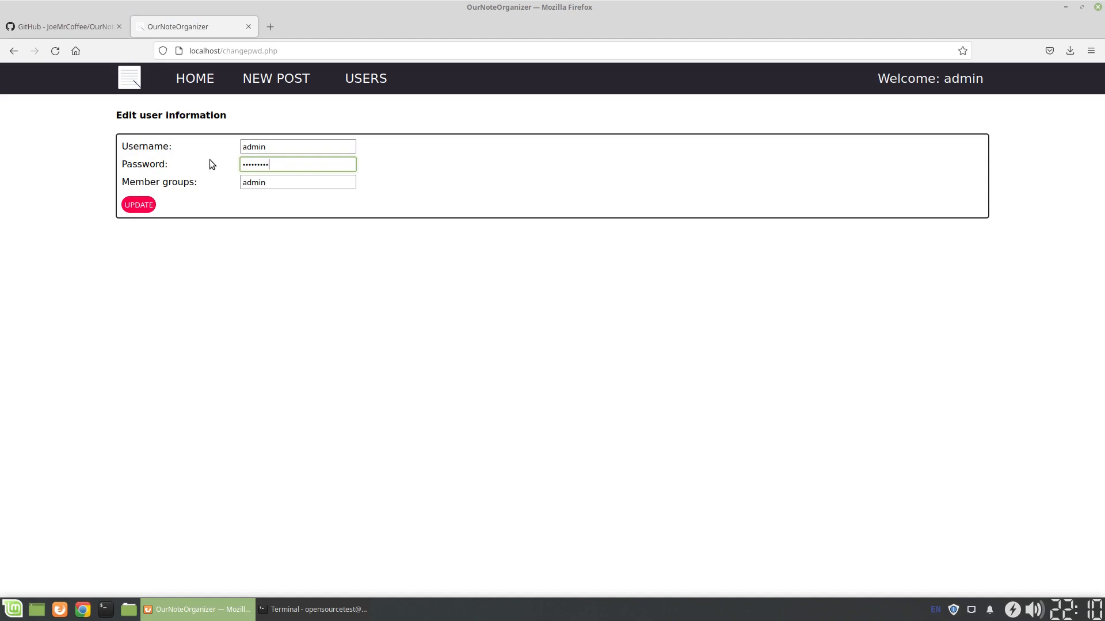
click(138, 205)
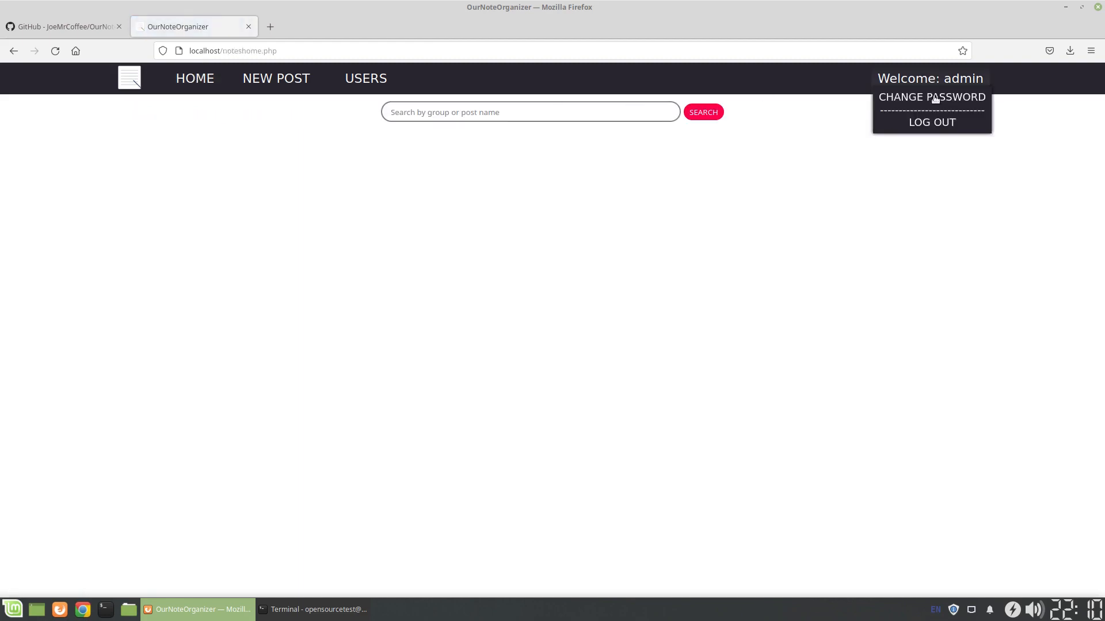
Step: Log out and sign back in as admin with the new password
click(931, 122)
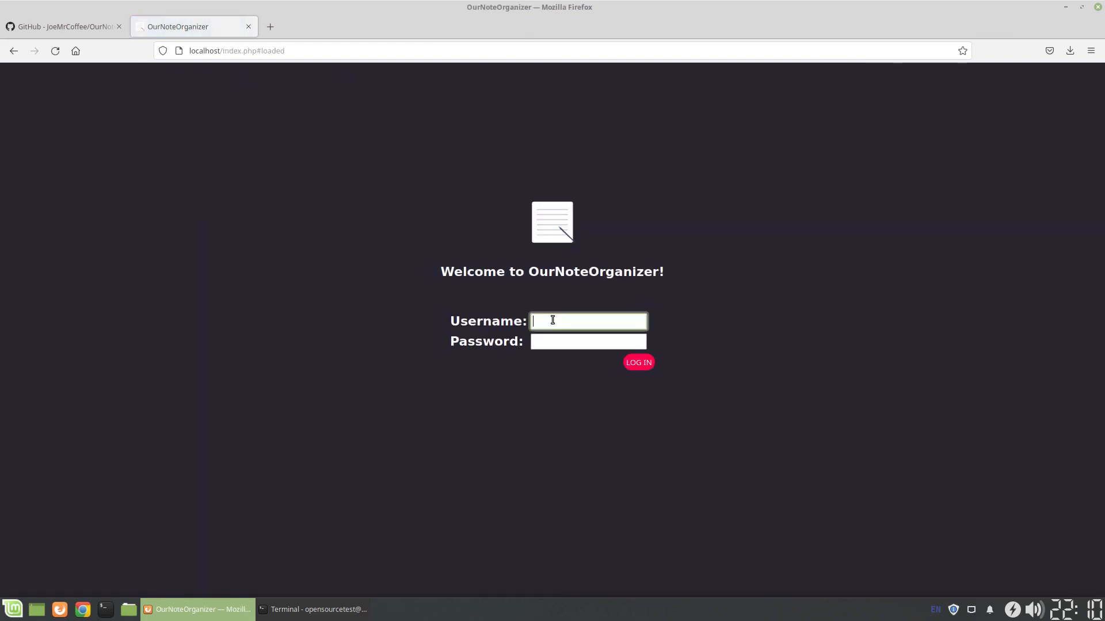
text(admin)
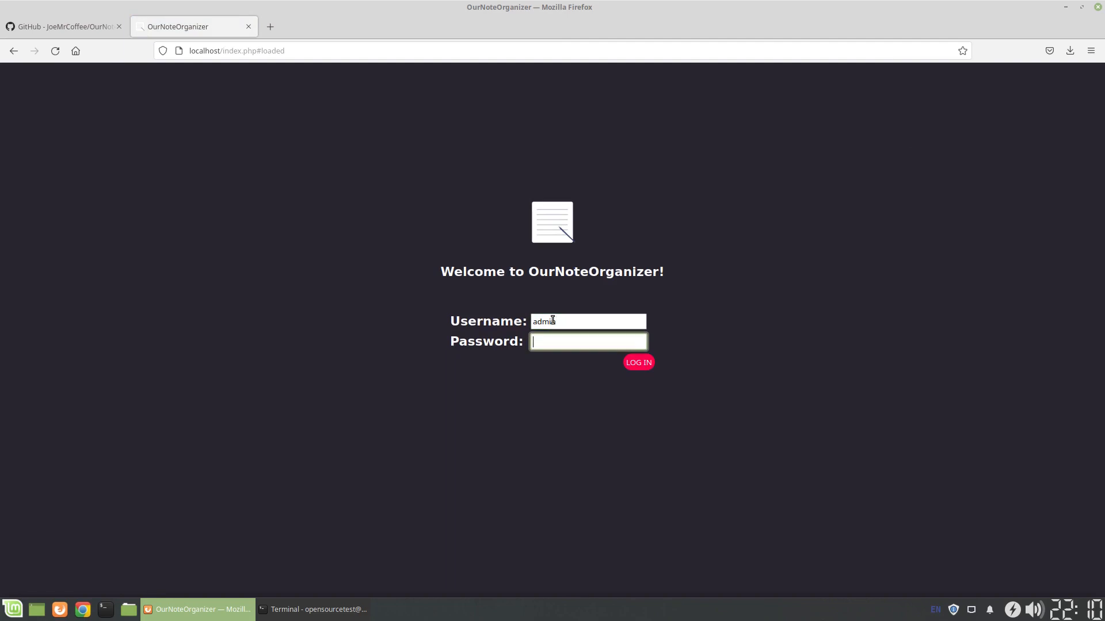
click(638, 363)
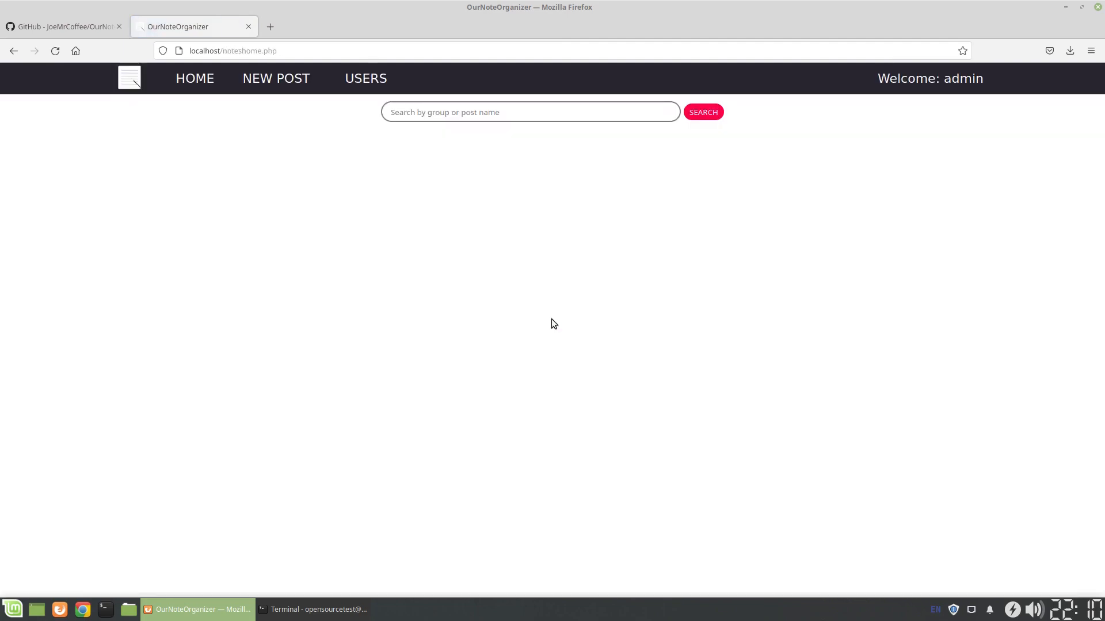
mouse_move(176, 94)
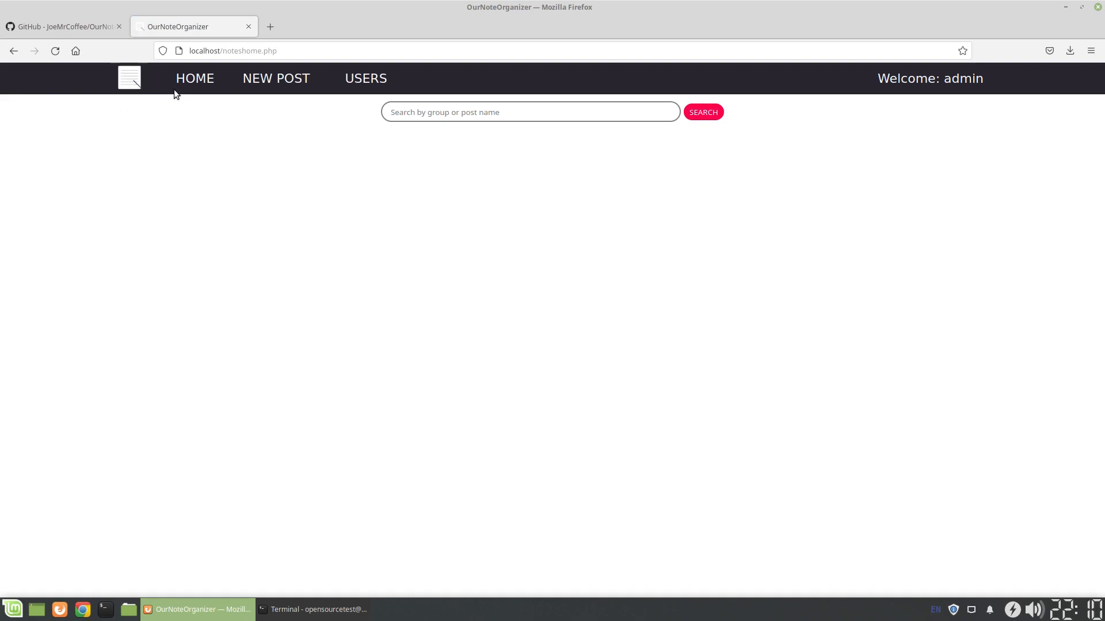
Step: Start a new post titled 'First post' with a yellow highlight colour
click(275, 78)
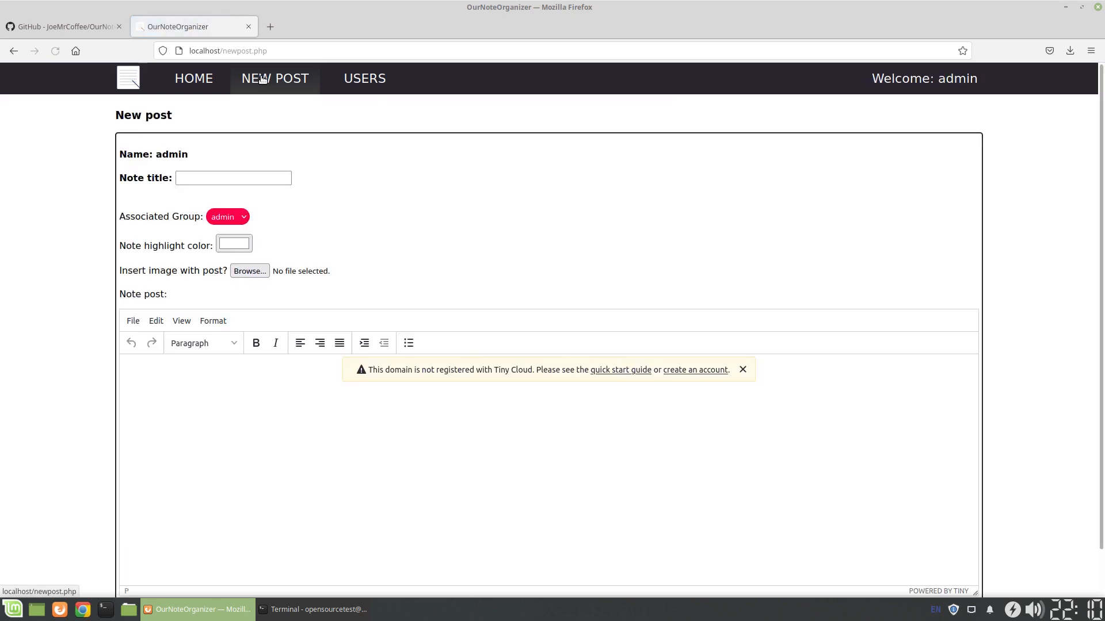
click(742, 369)
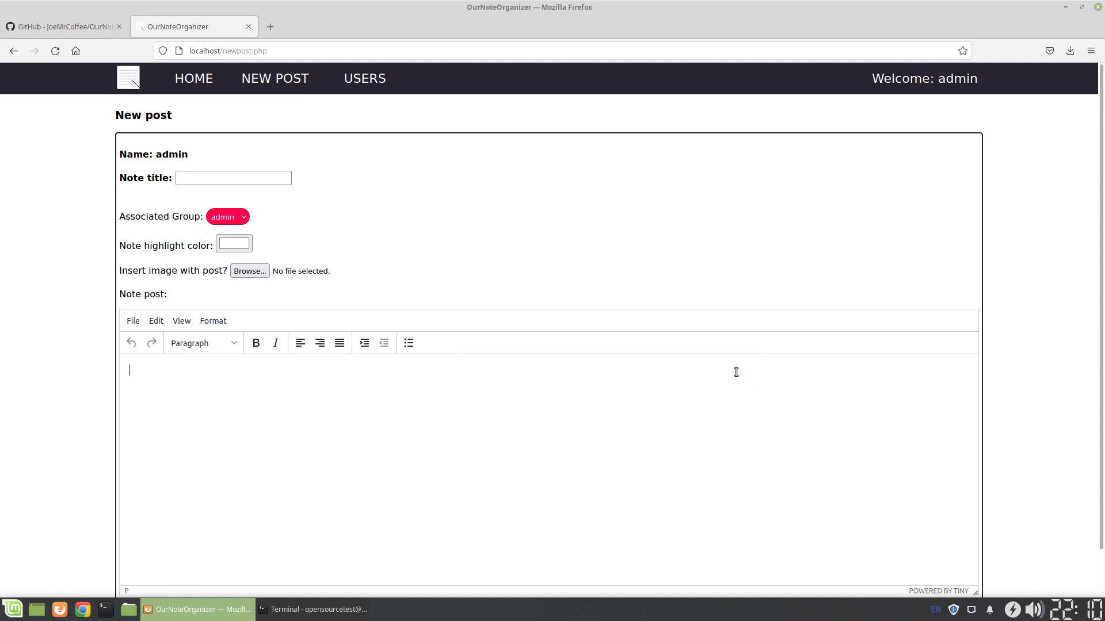
click(232, 177)
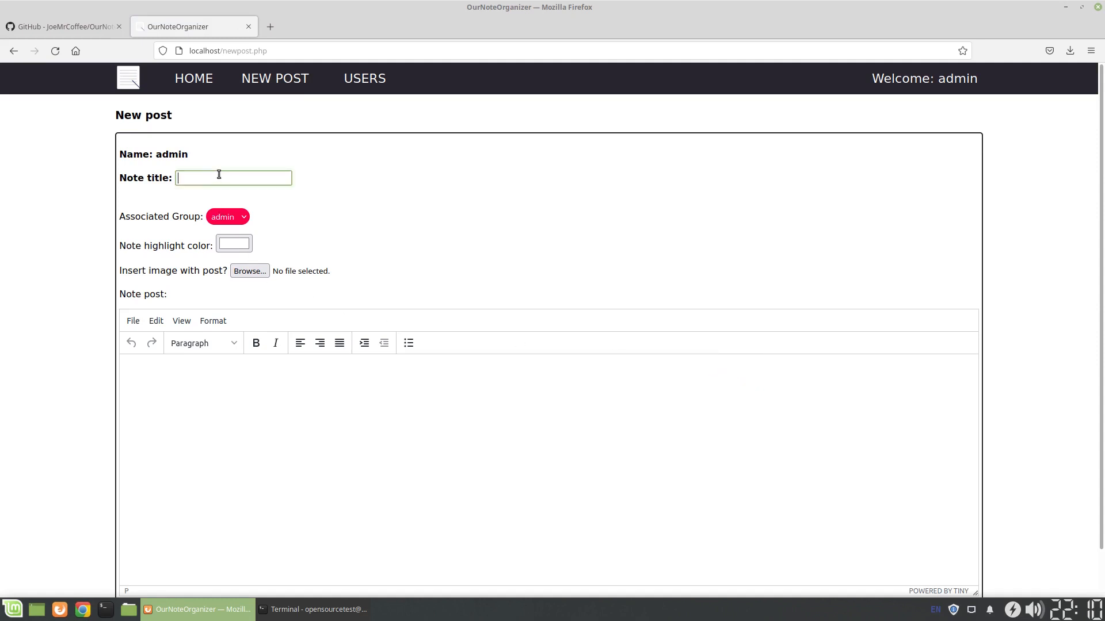
text(First post)
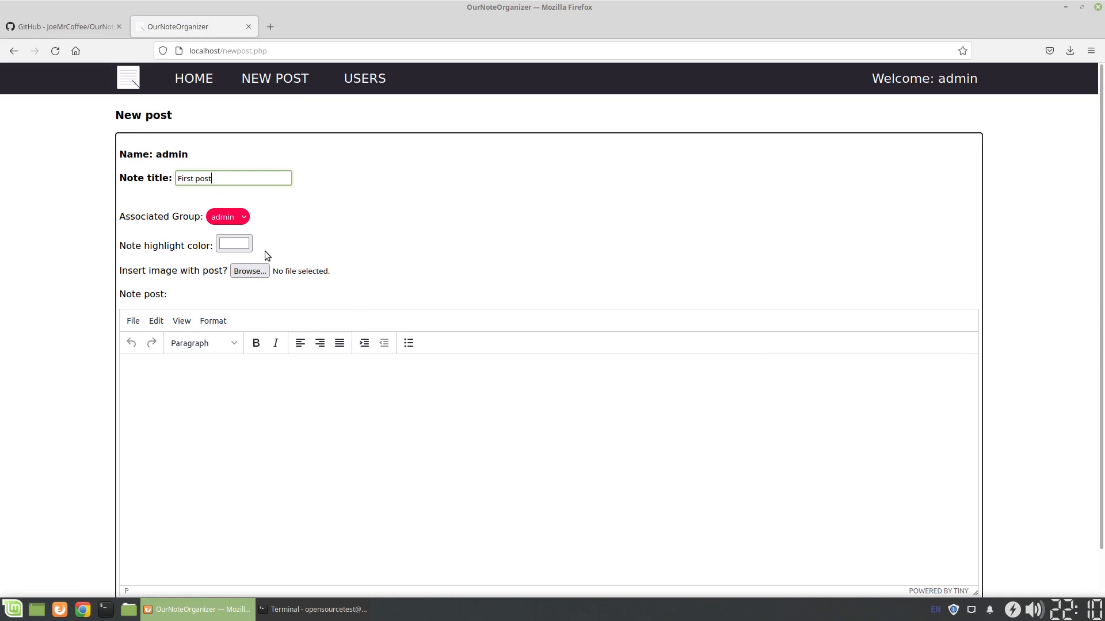
click(234, 243)
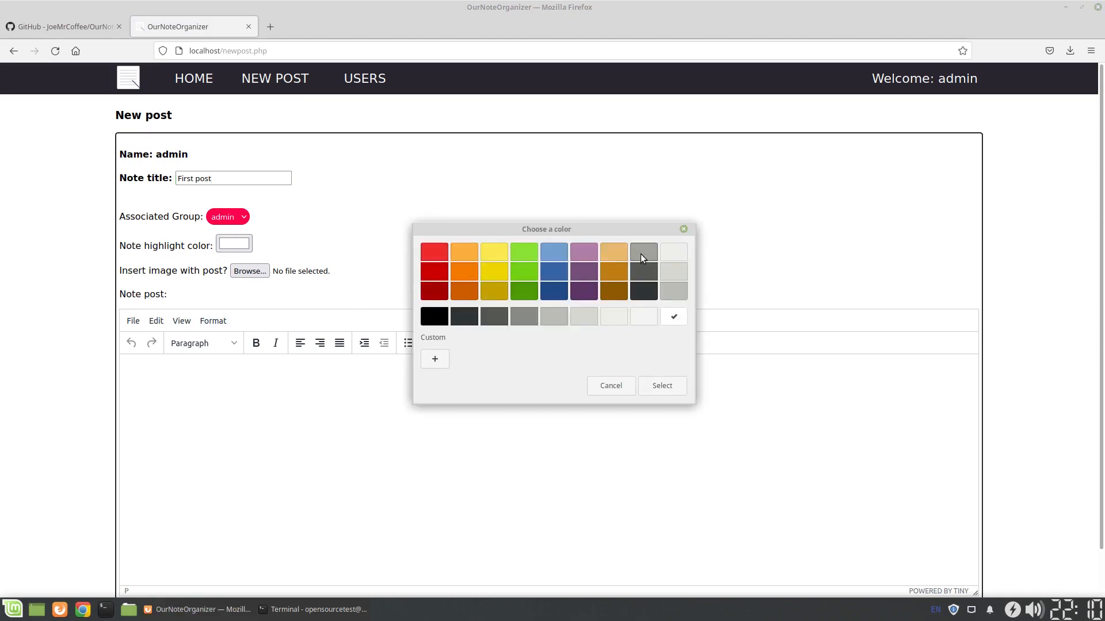
mouse_move(494, 253)
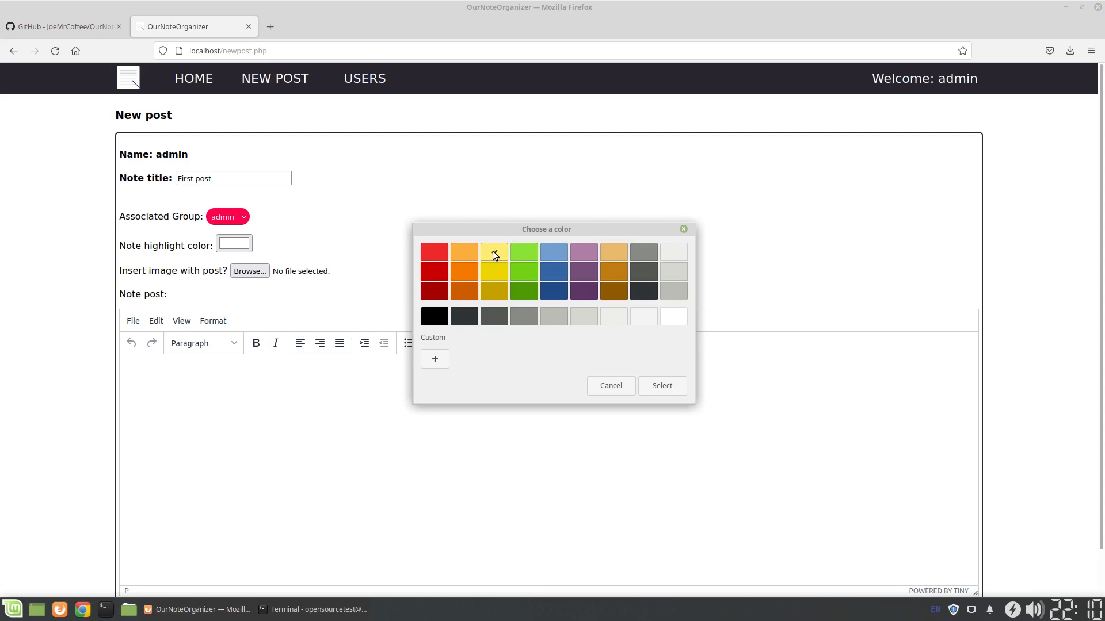
click(660, 385)
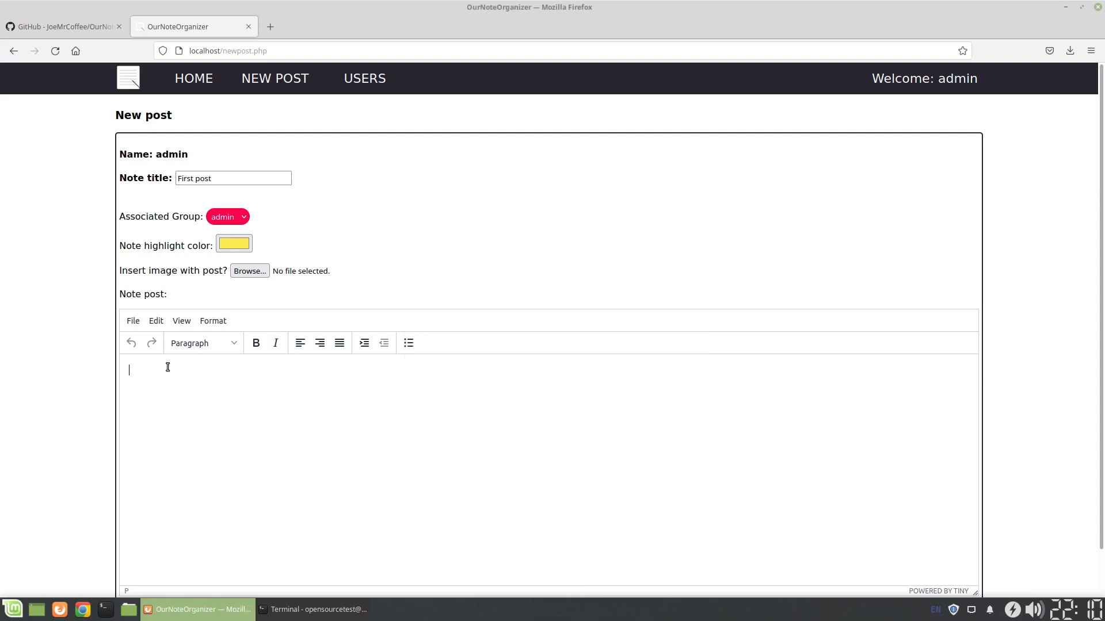
Step: Write the body noting admin is the default administrator and users will be added in a moment
text(Thi)
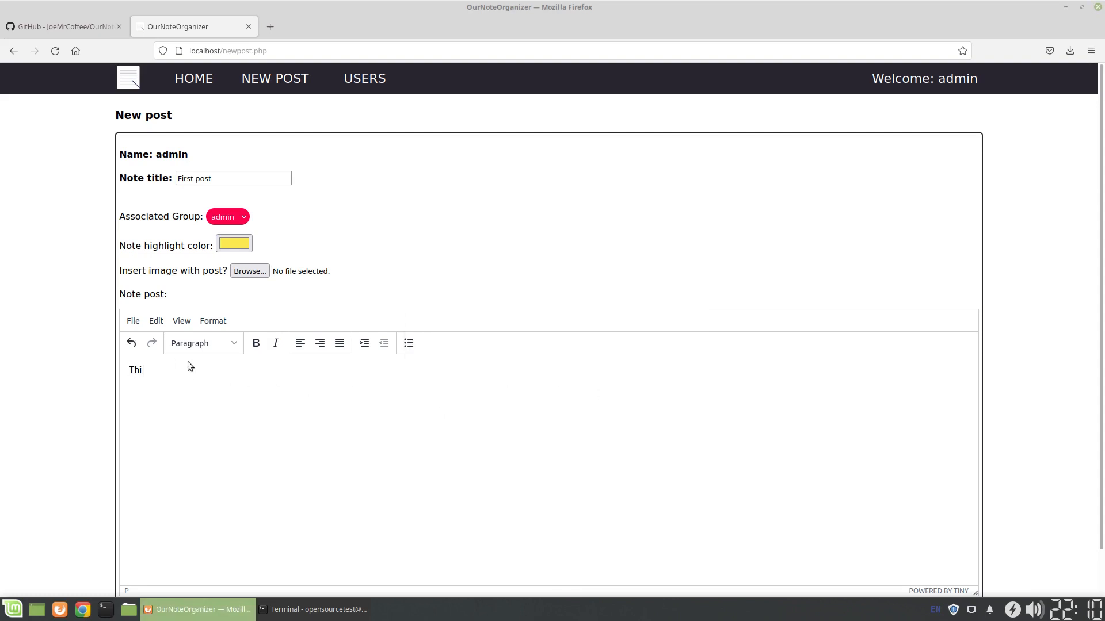
text(s is my first post as a new)
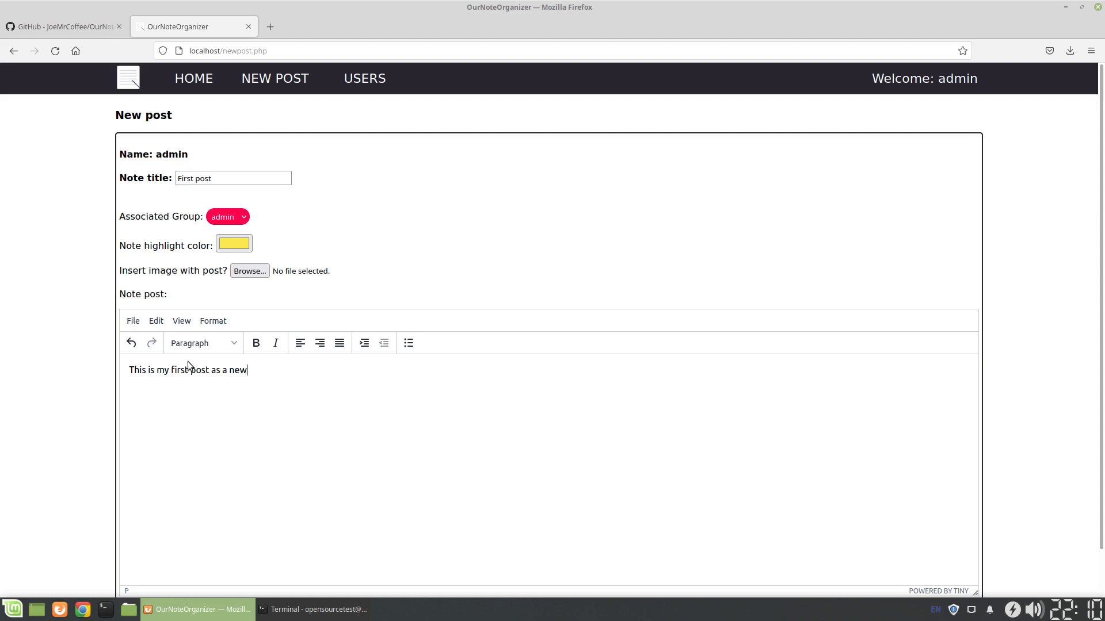
text(user.)
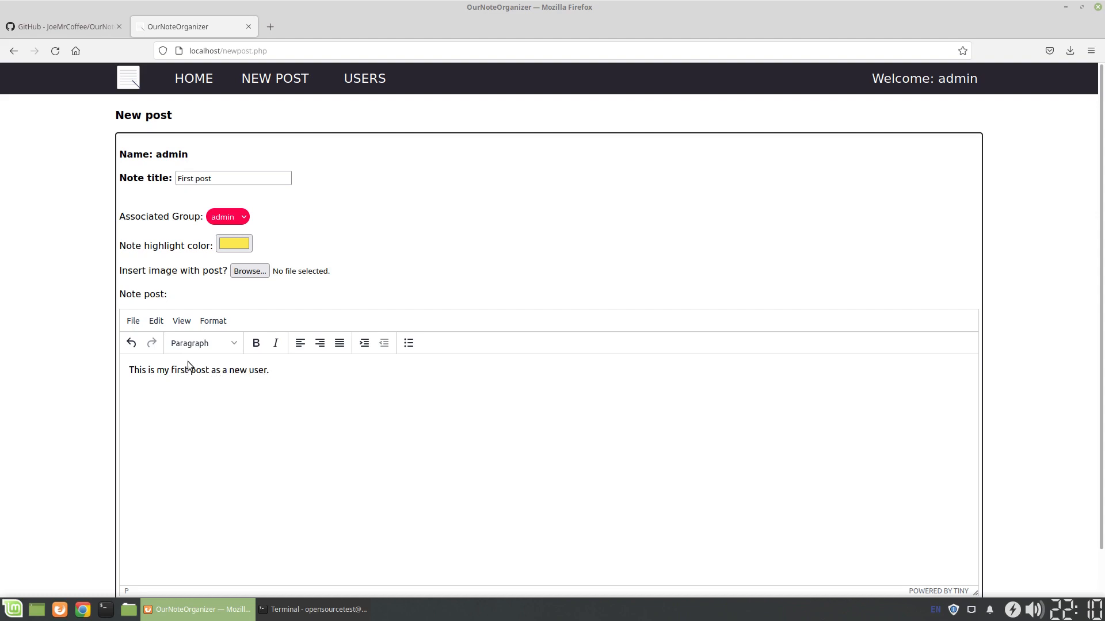
text(Admin is the)
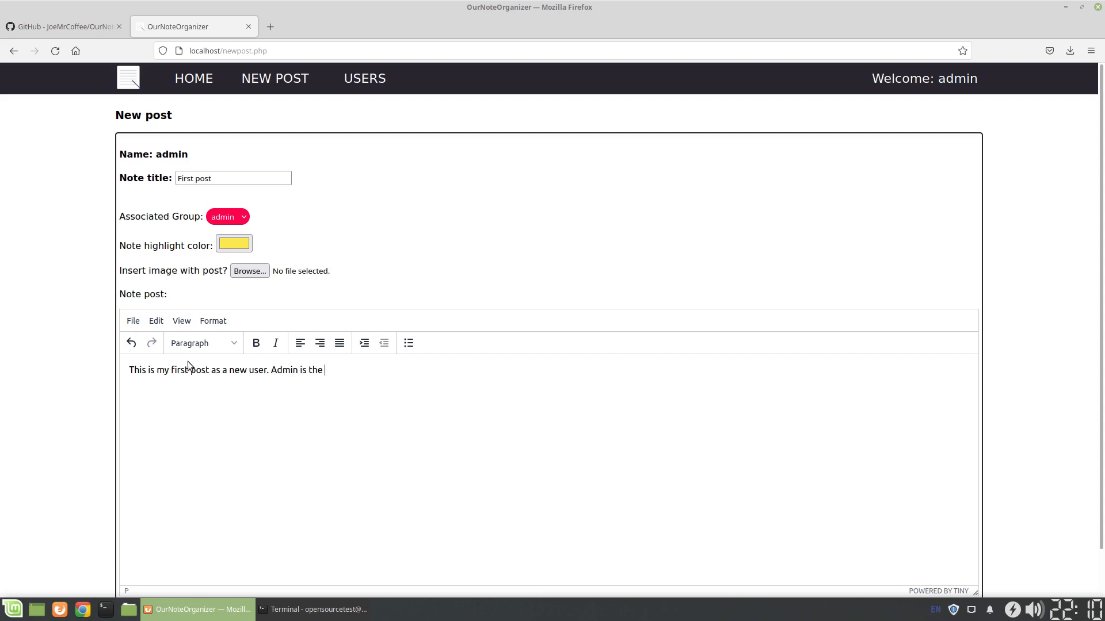
text(default)
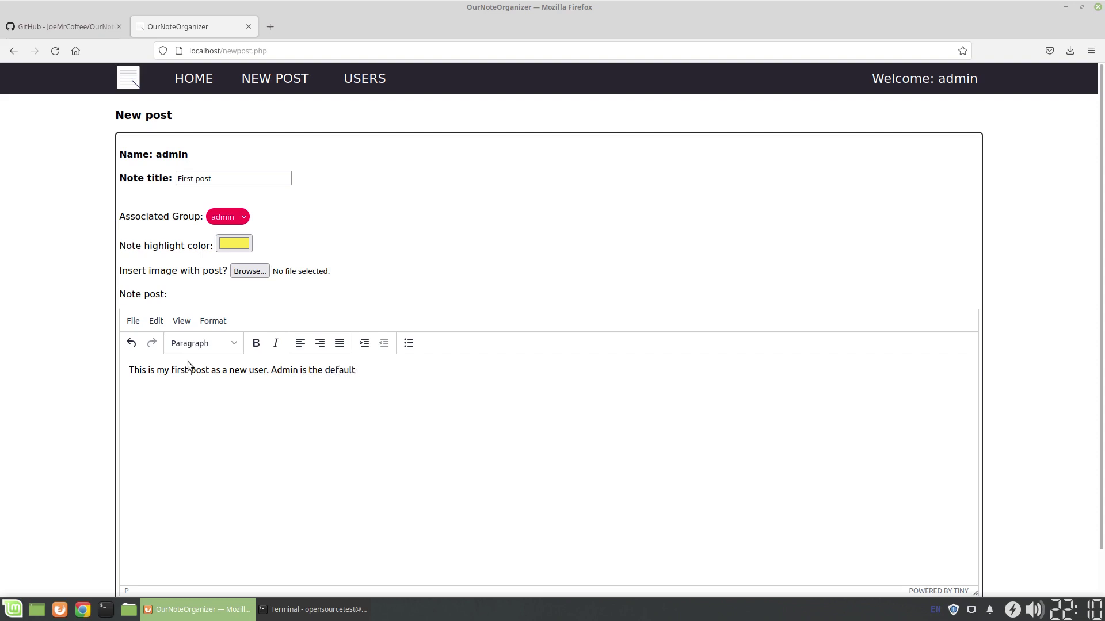
text(administra)
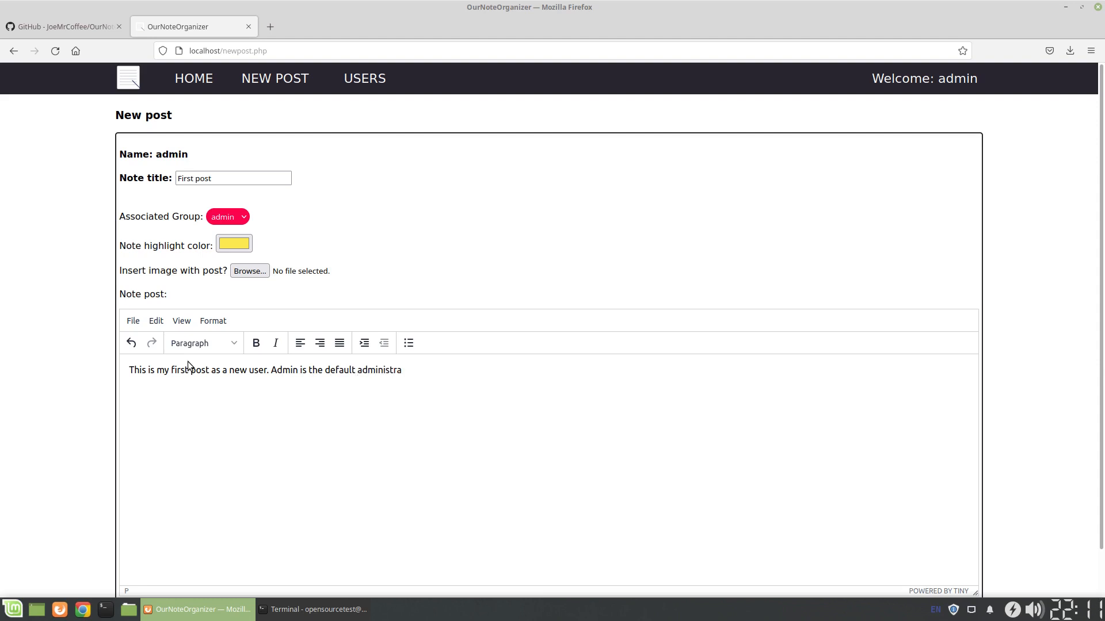
text(tor. We'll cover)
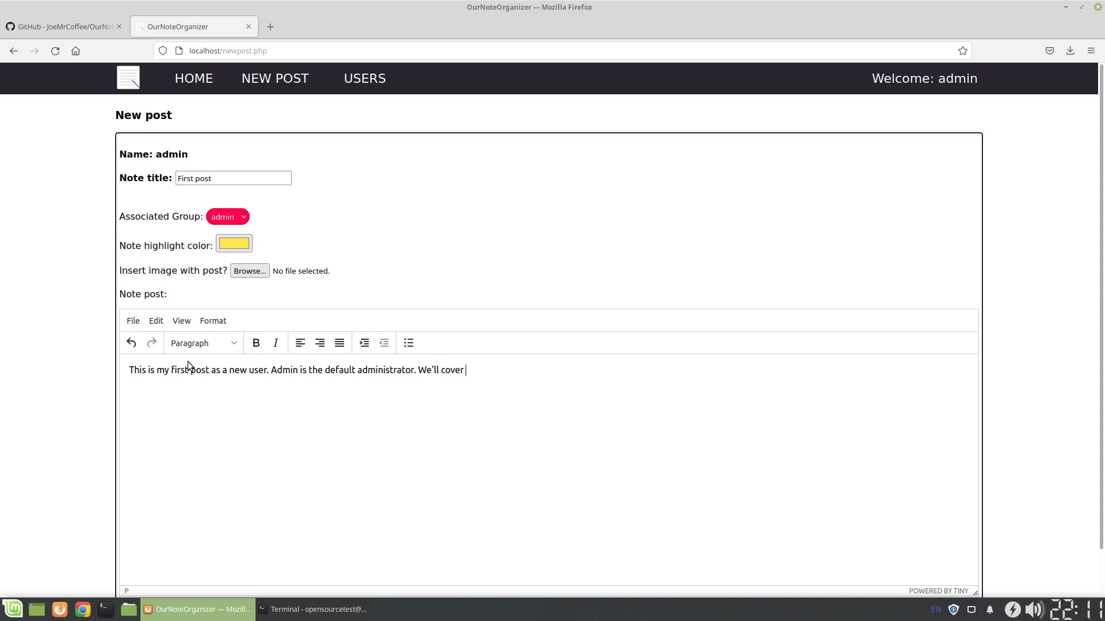
text(users)
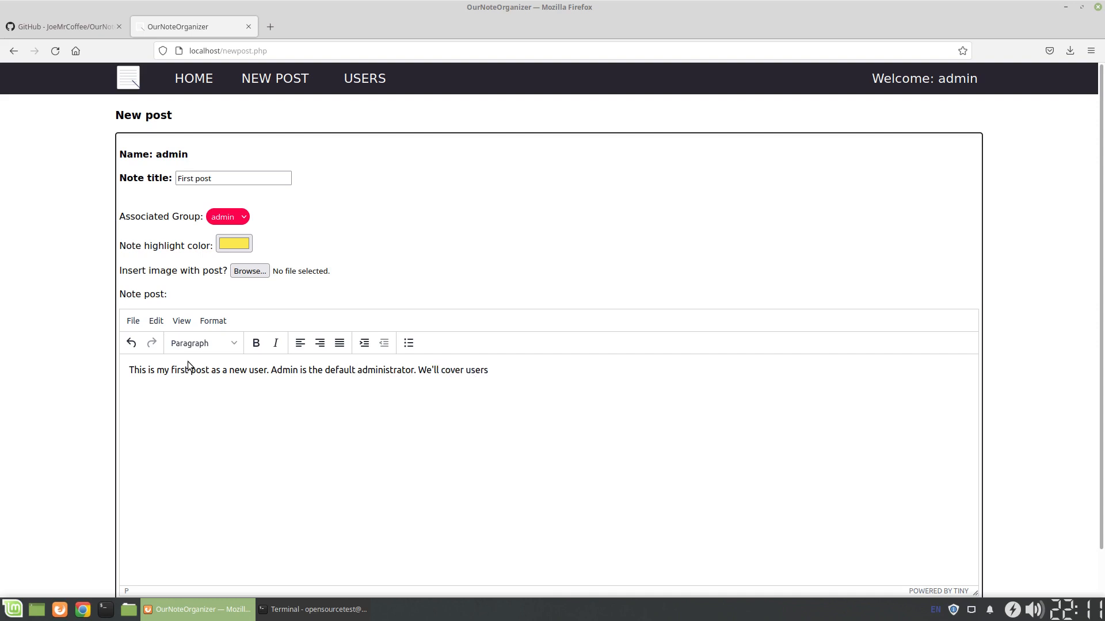
text(in a mo)
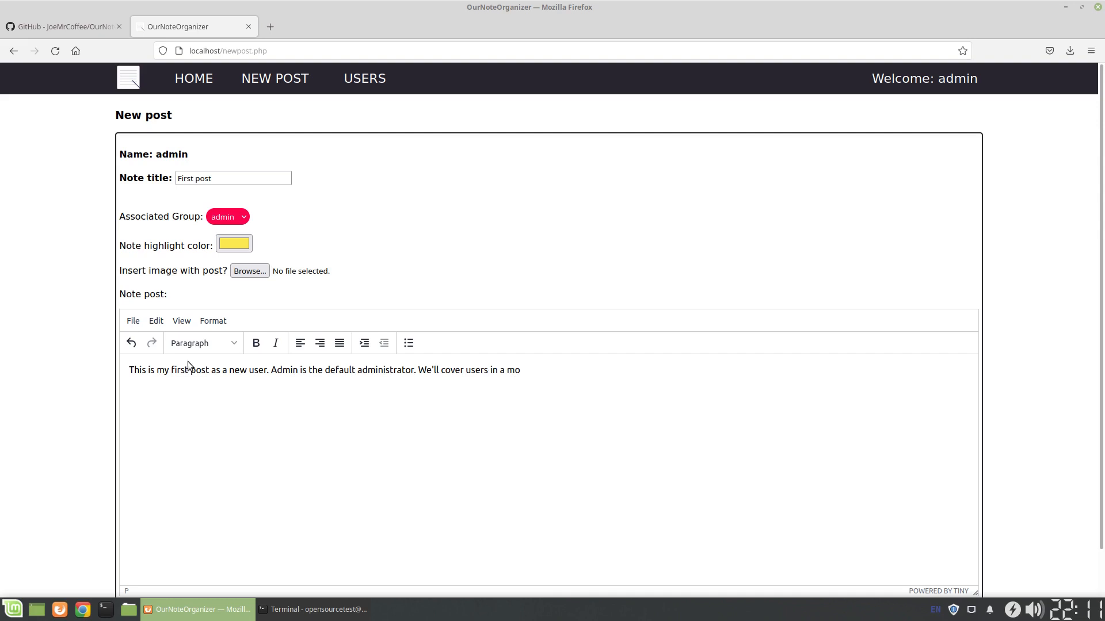
text(ment.)
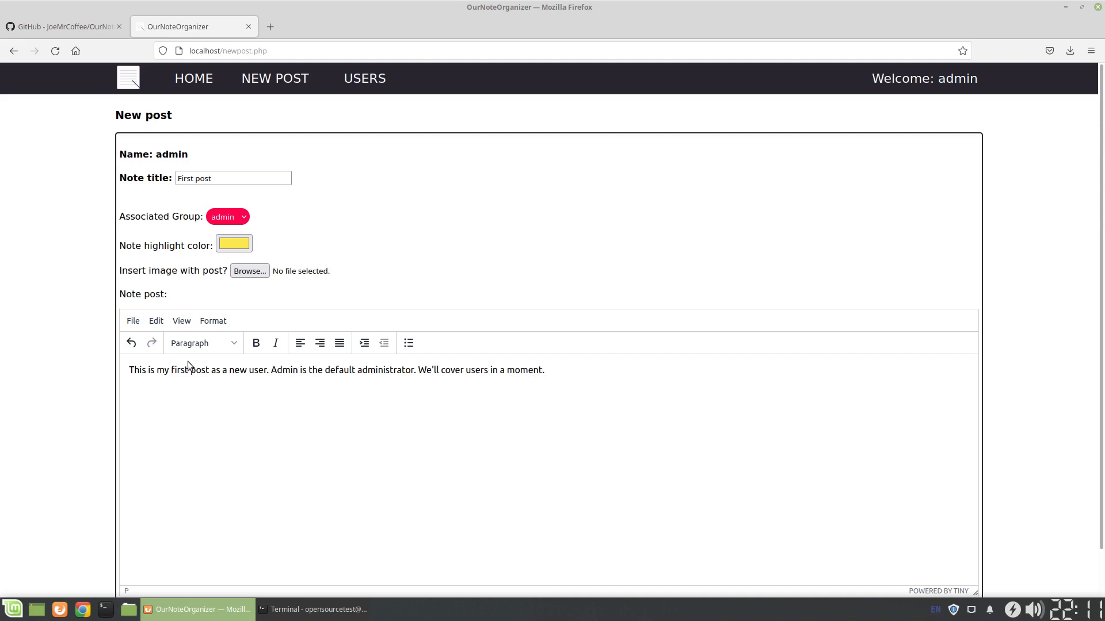
Step: Submit the First post and return to the notes home page
scroll(down, 3)
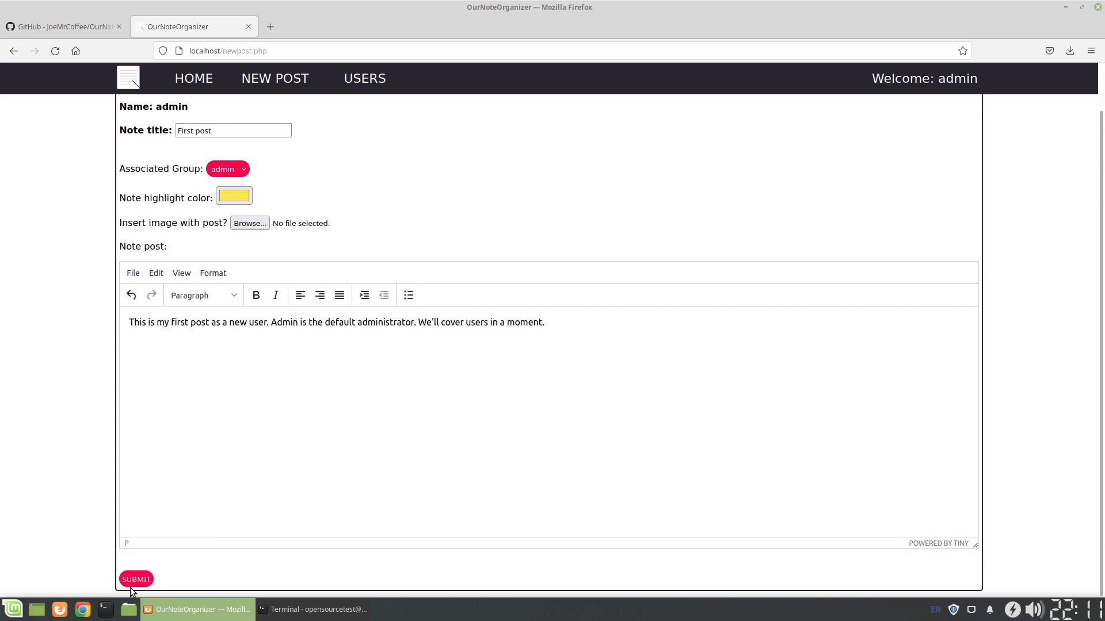
click(136, 579)
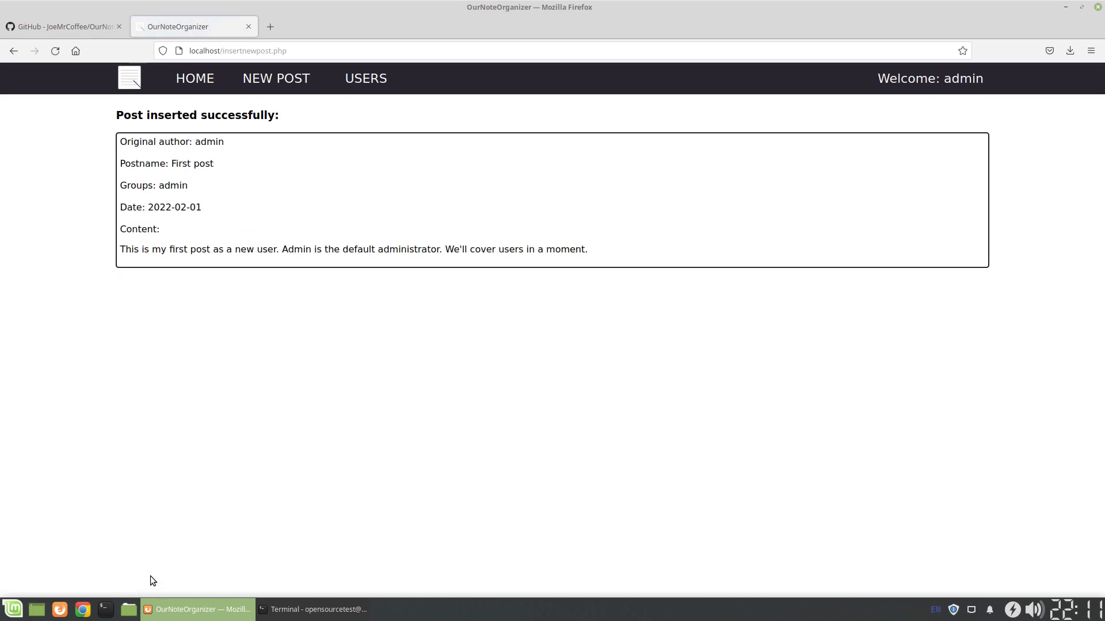
mouse_move(195, 78)
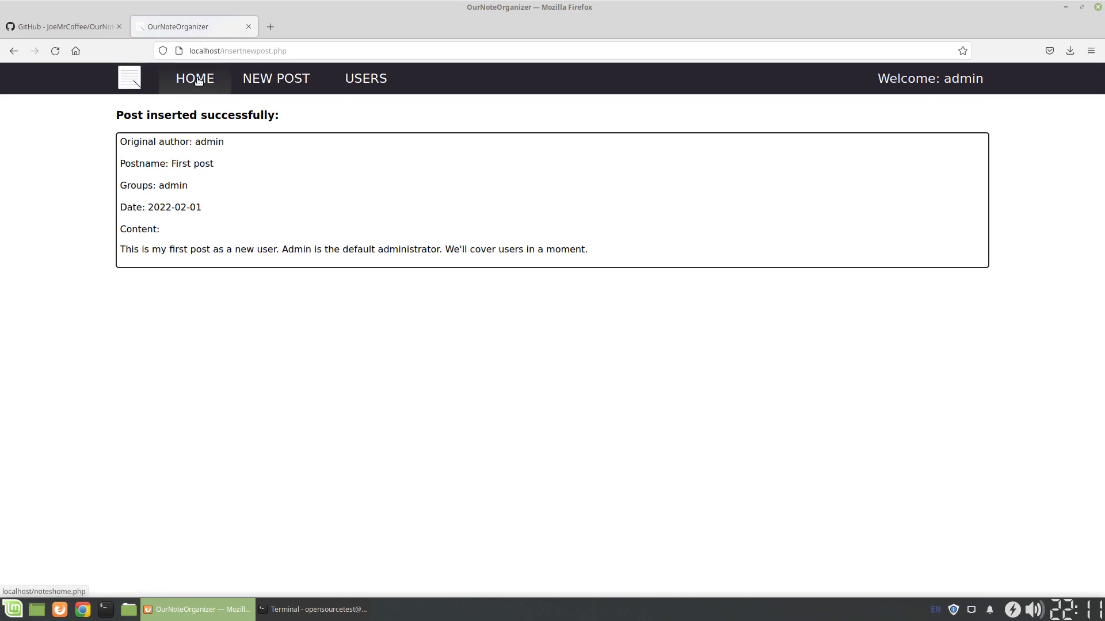
click(194, 78)
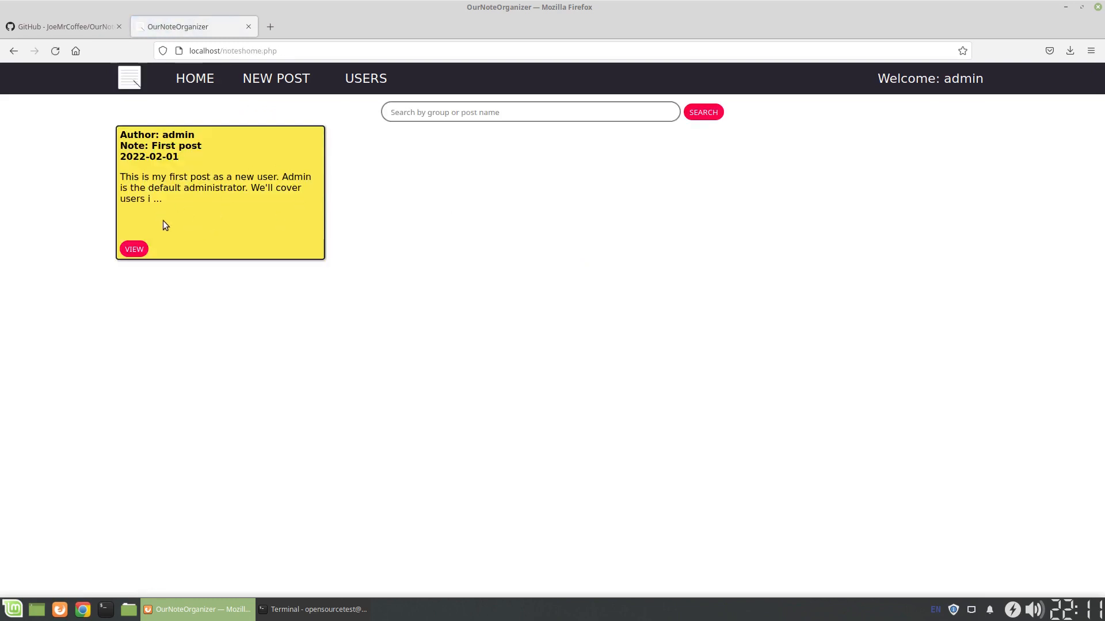
Step: Start a new post titled 'Second post' with body text 'Time for Lorem Ipsum:'
click(275, 78)
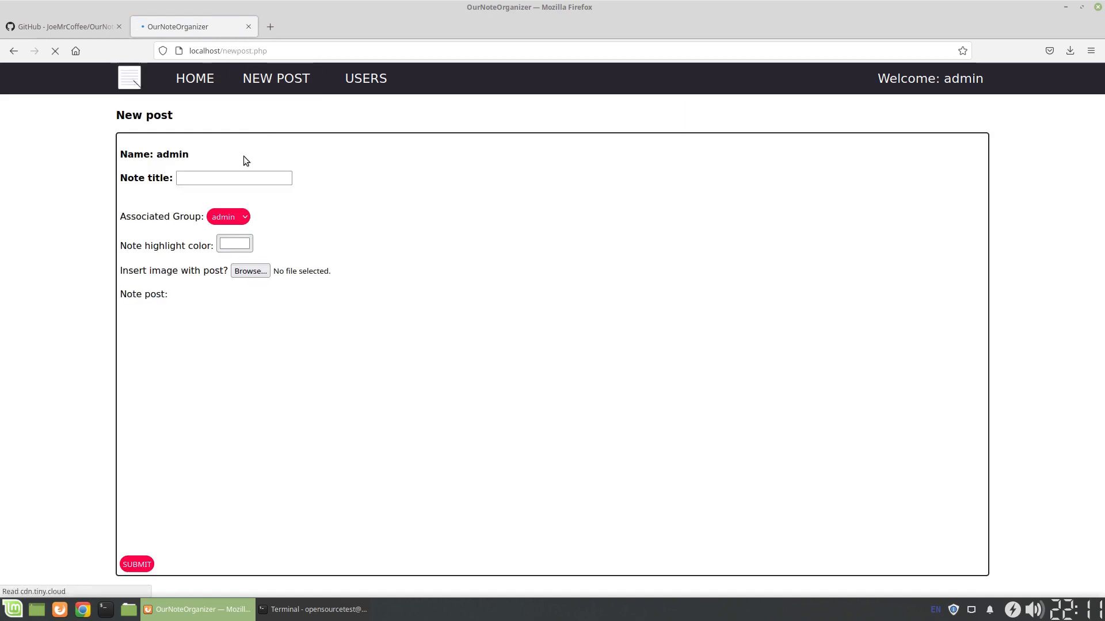
text(Second)
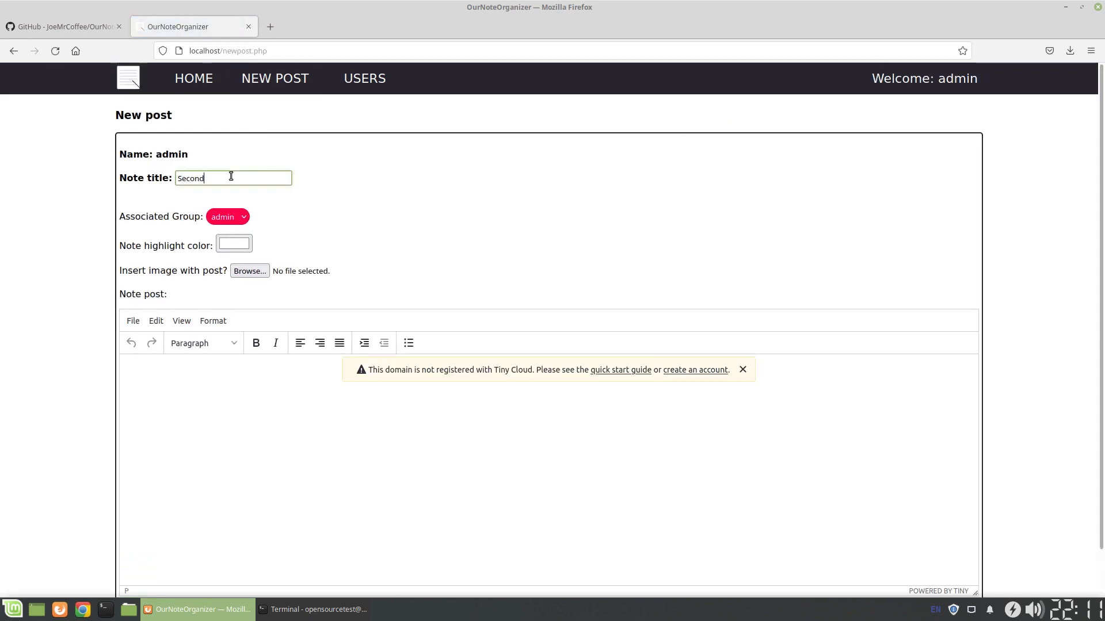
text(post)
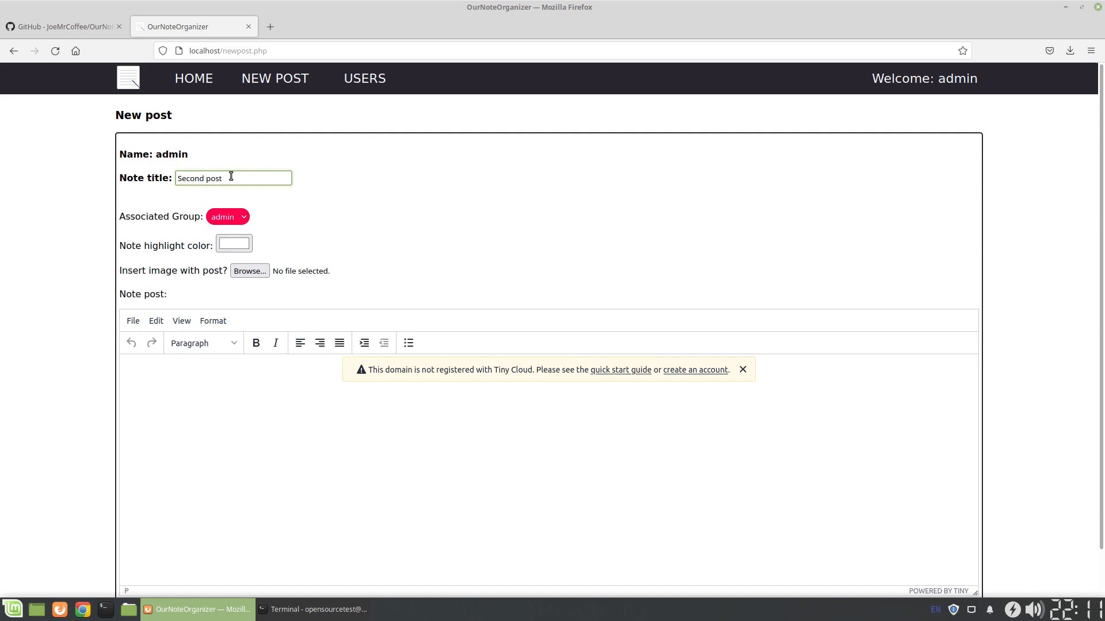
click(212, 369)
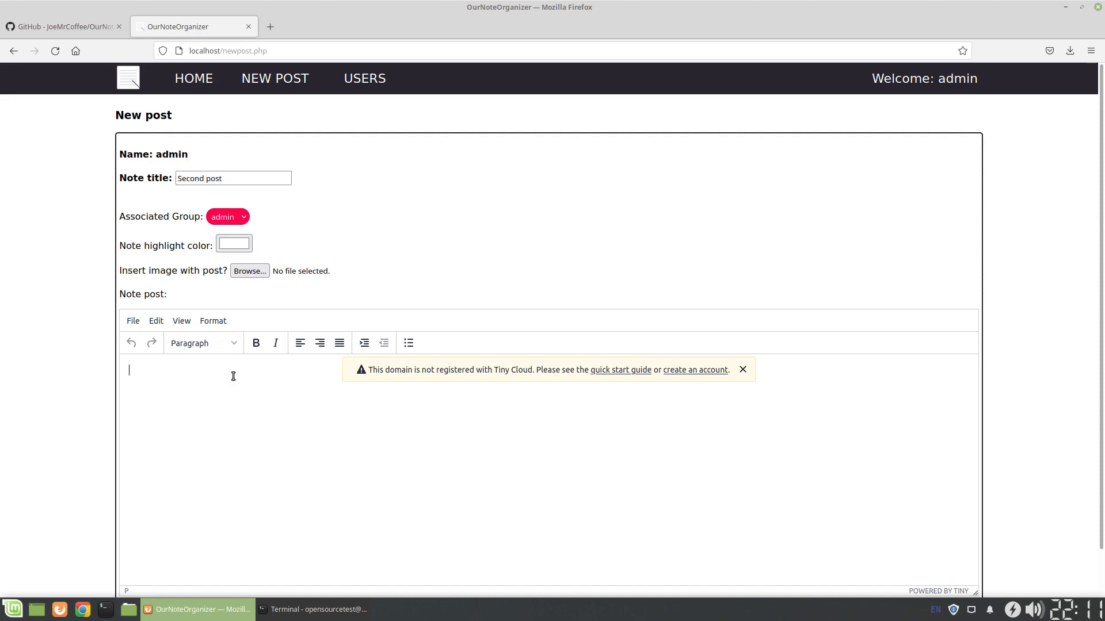
text(Time for Lore)
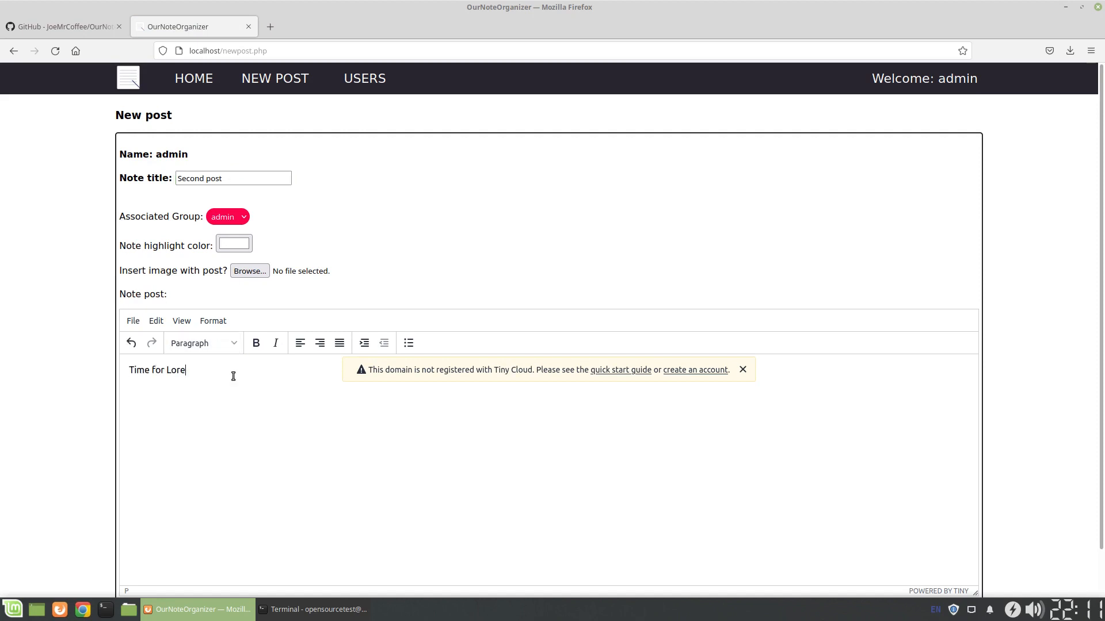
text(m Ipsum)
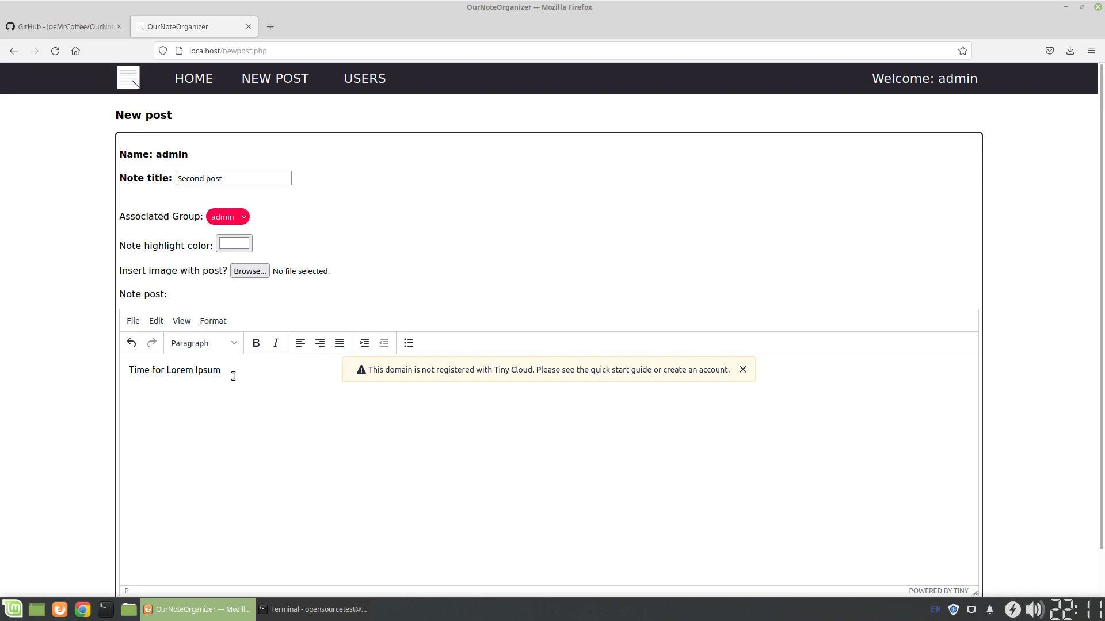
click(742, 370)
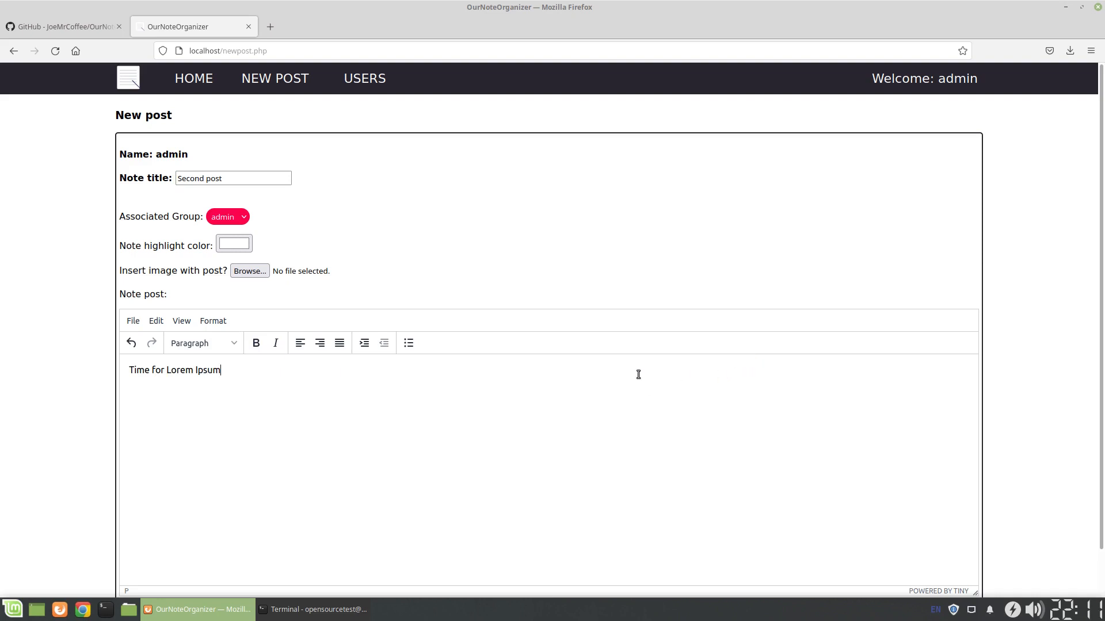
text(:)
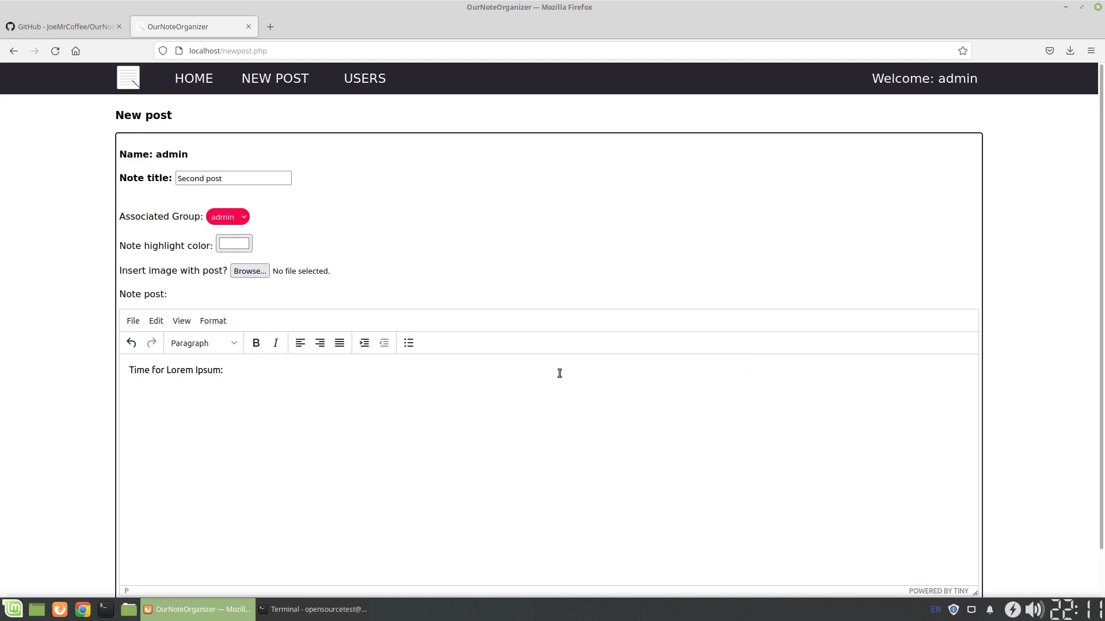
Step: Search for lorem ipsum, generate five paragraphs on lipsum.com and return to the draft with them
click(400, 26)
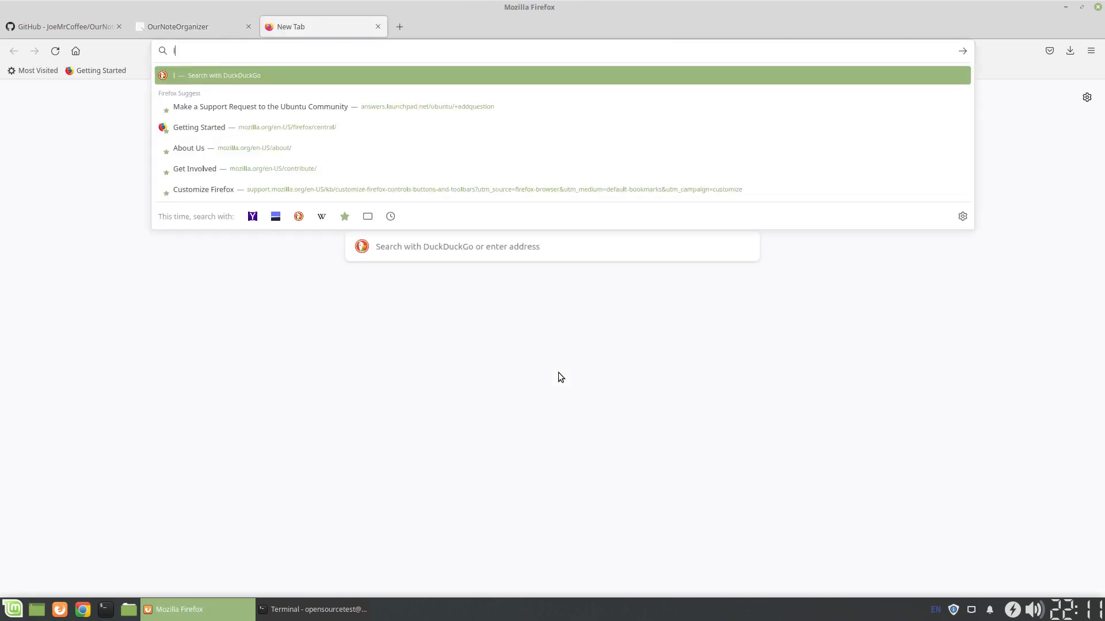
text(lorem ipsu)
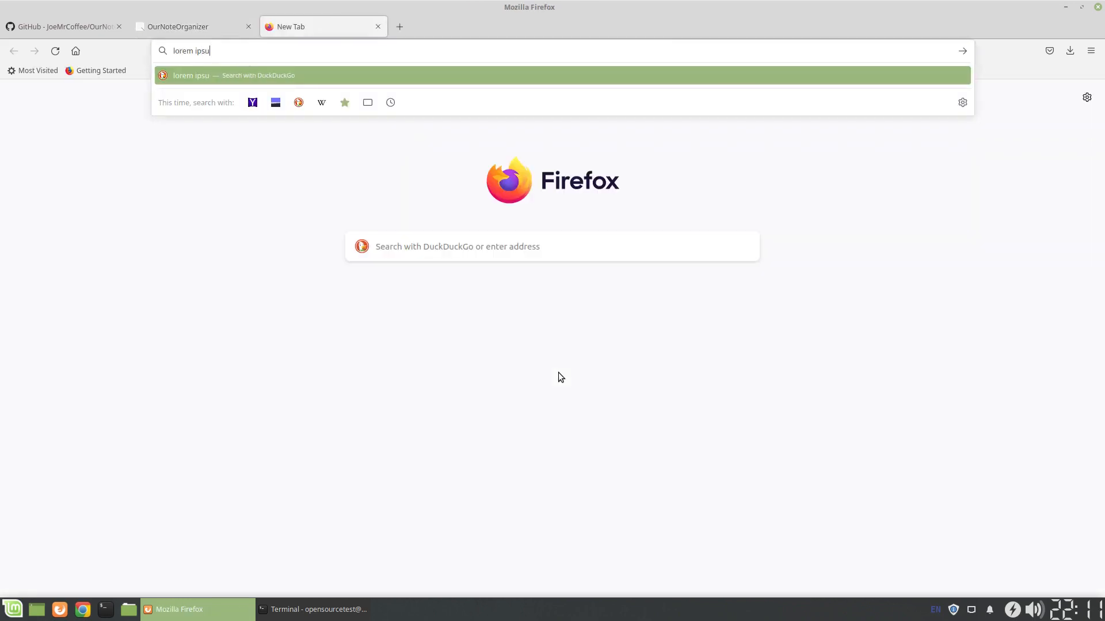
key(Return)
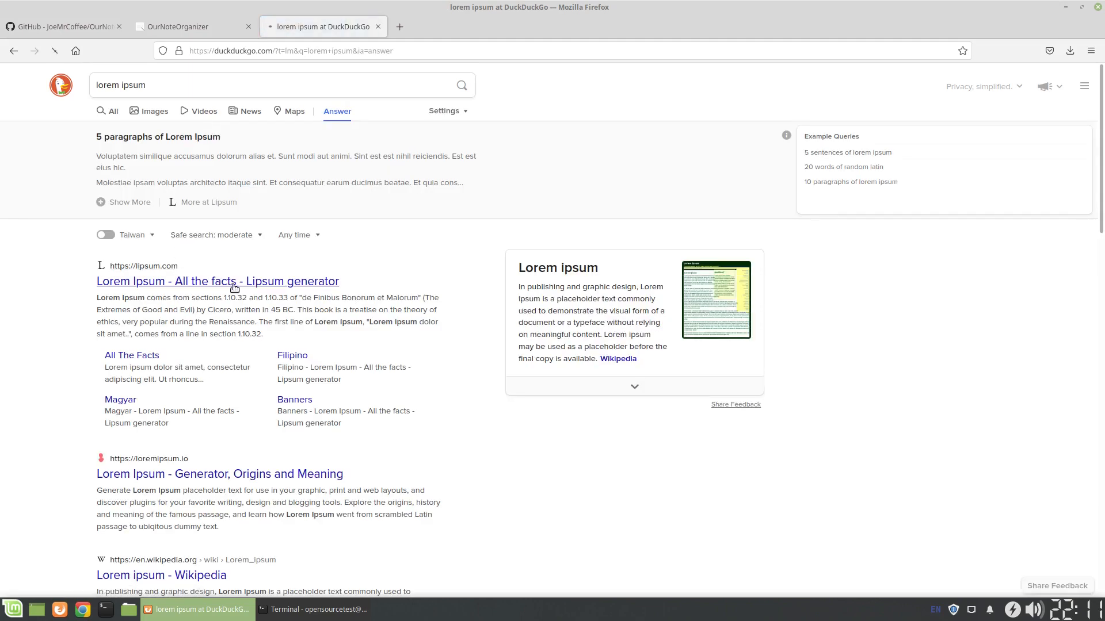
click(218, 281)
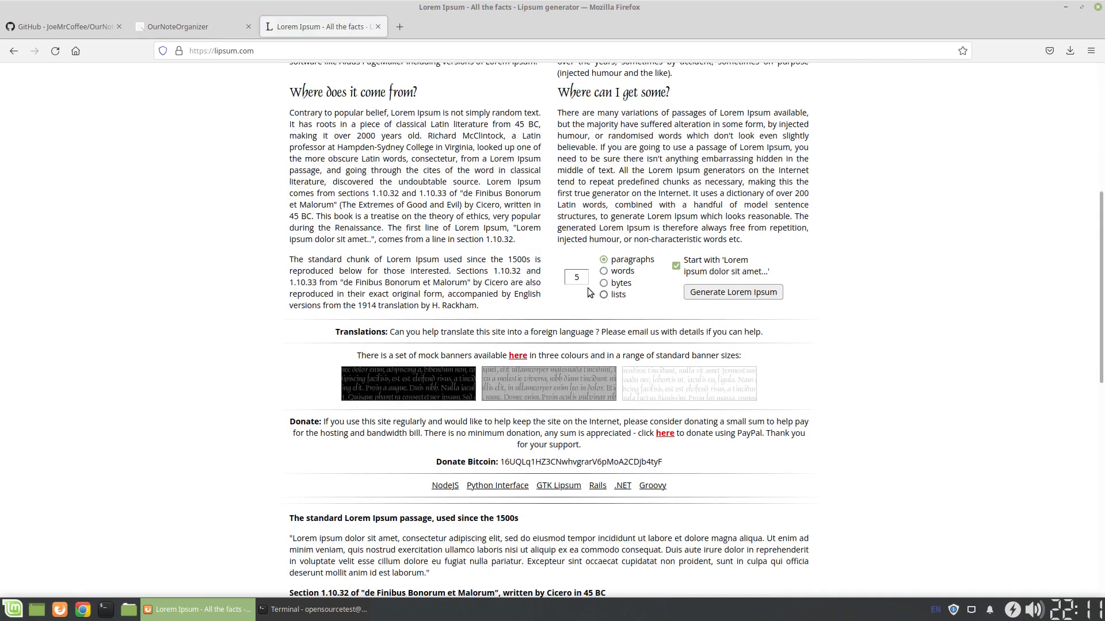
click(731, 291)
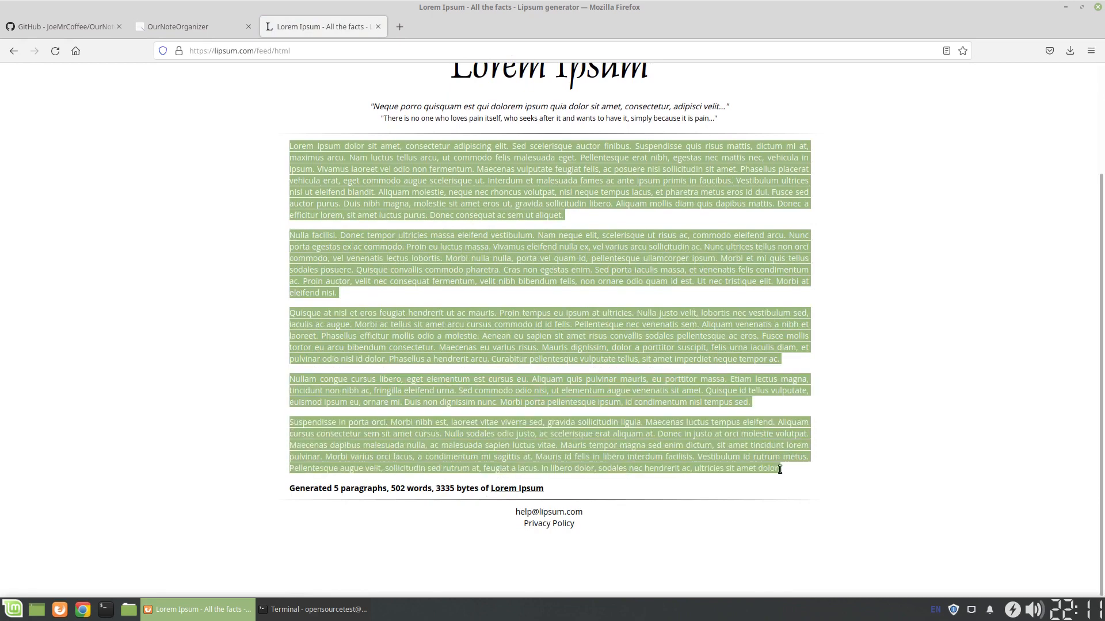
mouse_move(782, 417)
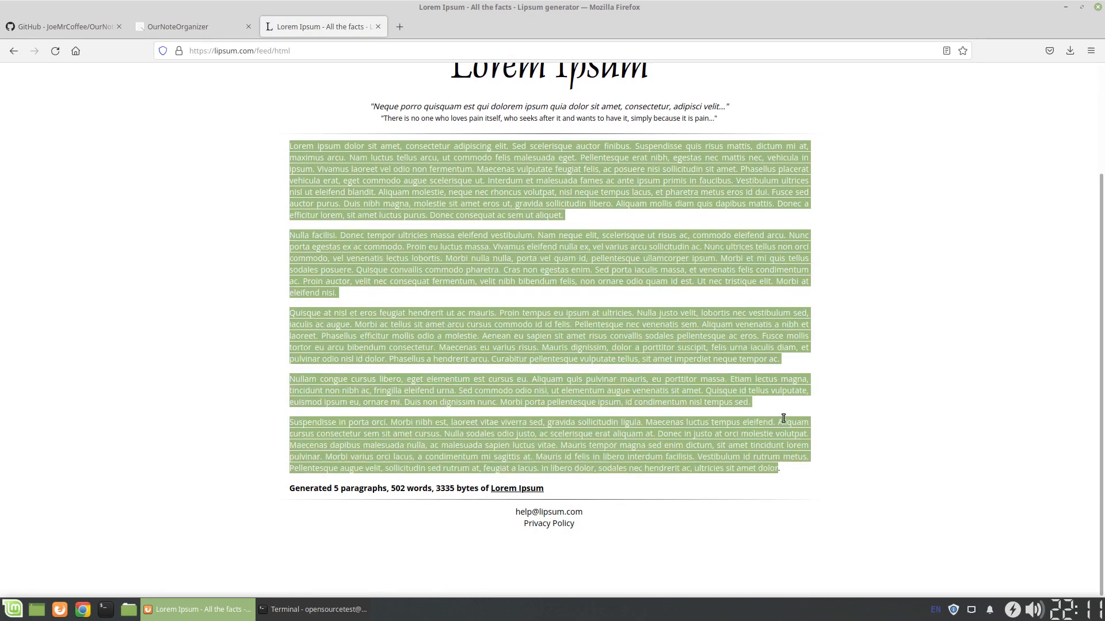
click(190, 26)
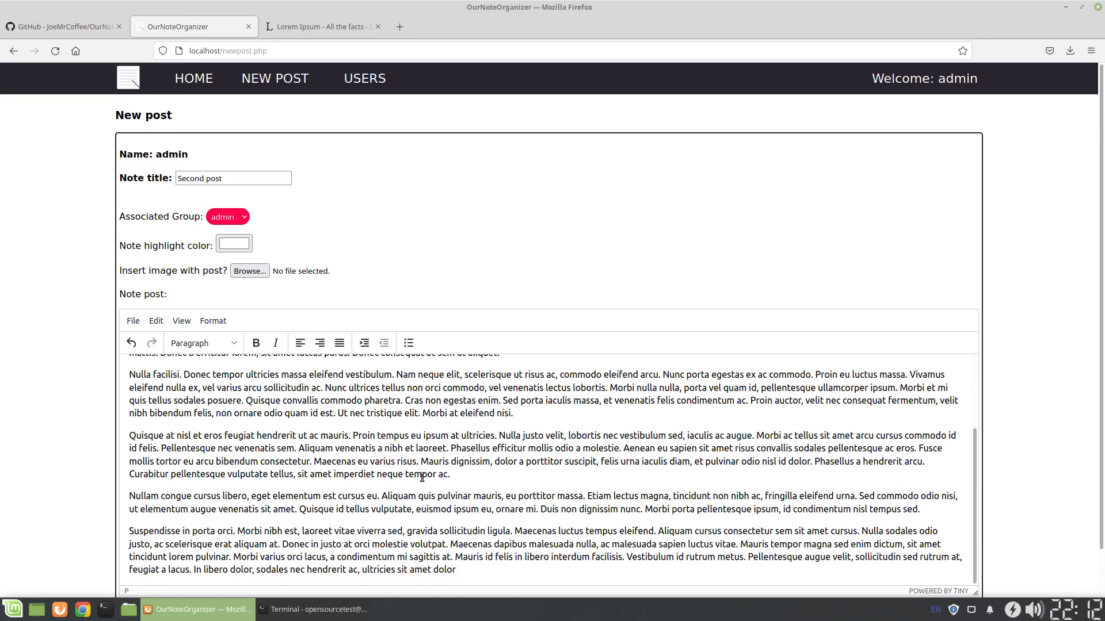
Step: Submit the Second post with the Lorem Ipsum body and return to the home page
scroll(down, 3)
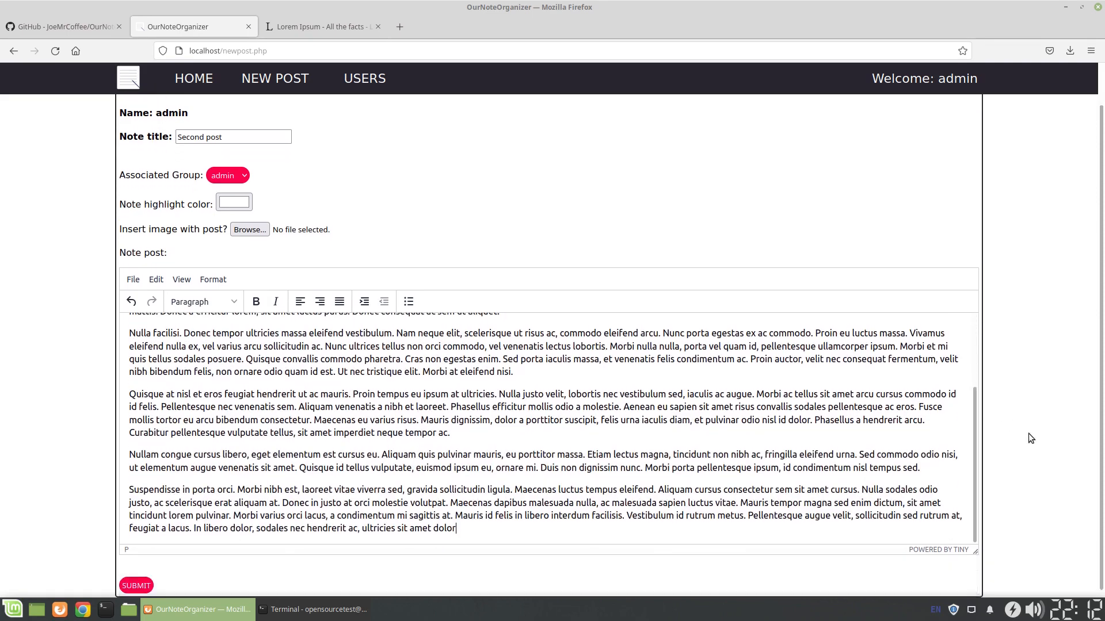
click(136, 586)
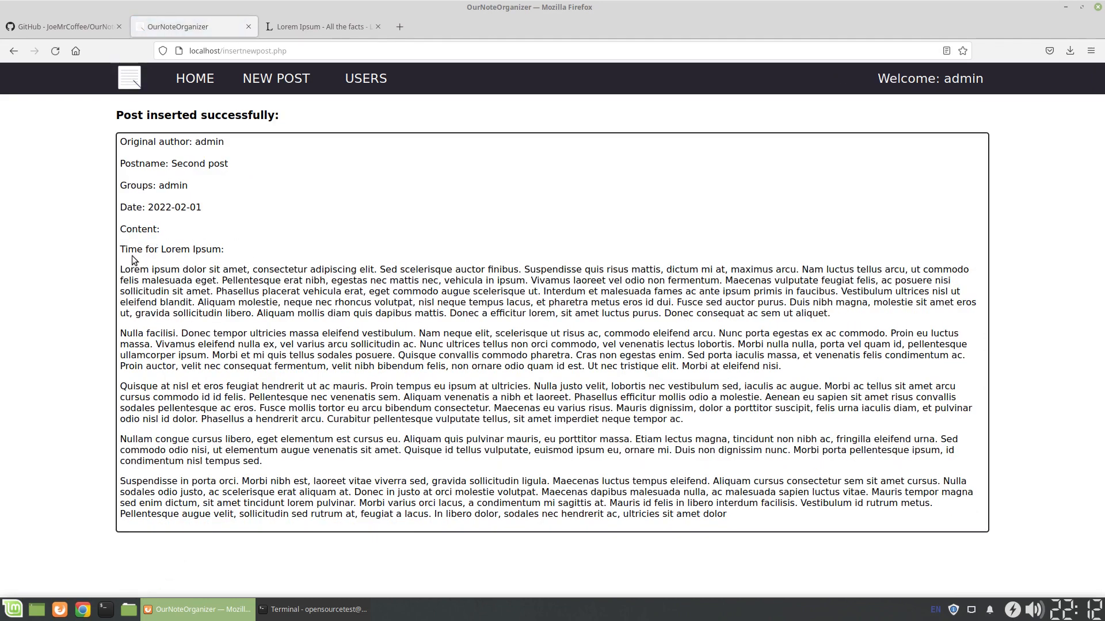
mouse_move(644, 484)
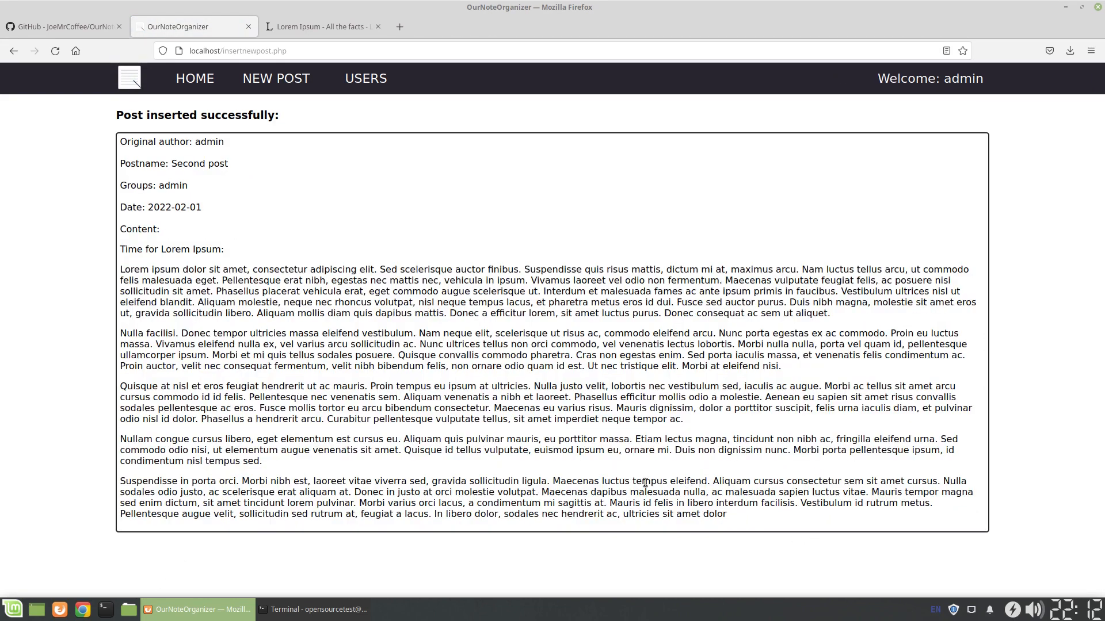
click(195, 78)
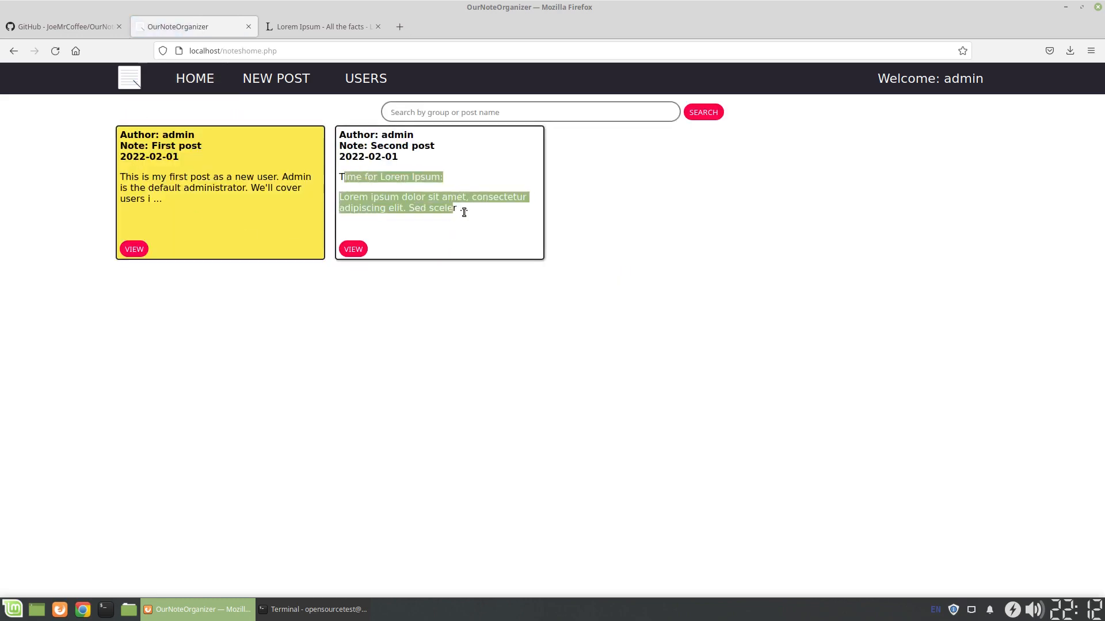
Step: View the full Second post, go home, then open the Users management page
click(353, 248)
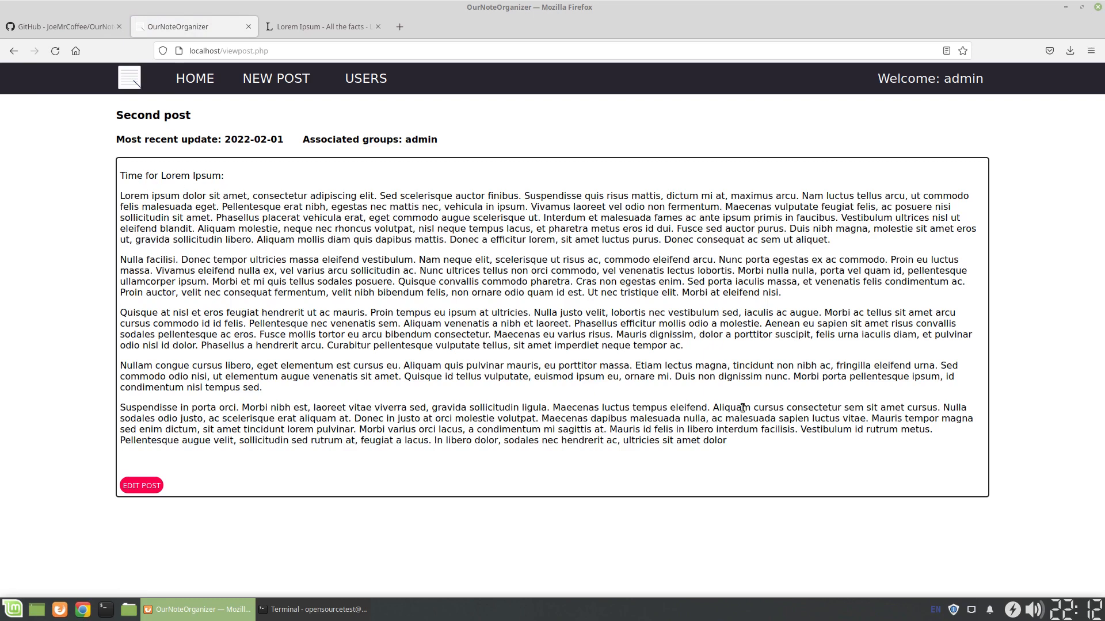
click(195, 78)
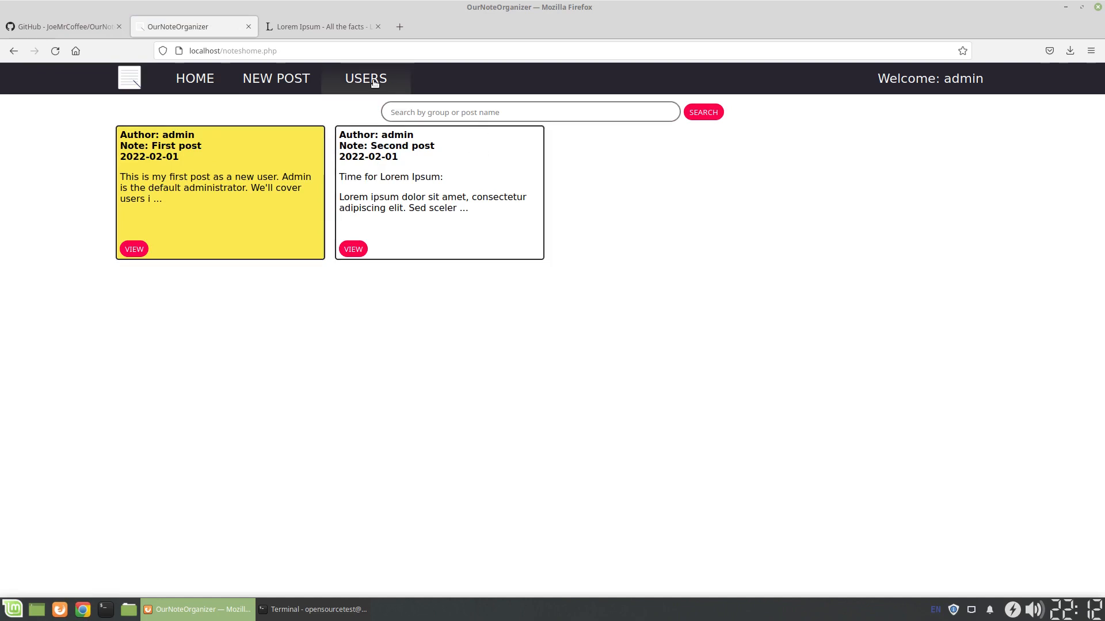
click(364, 78)
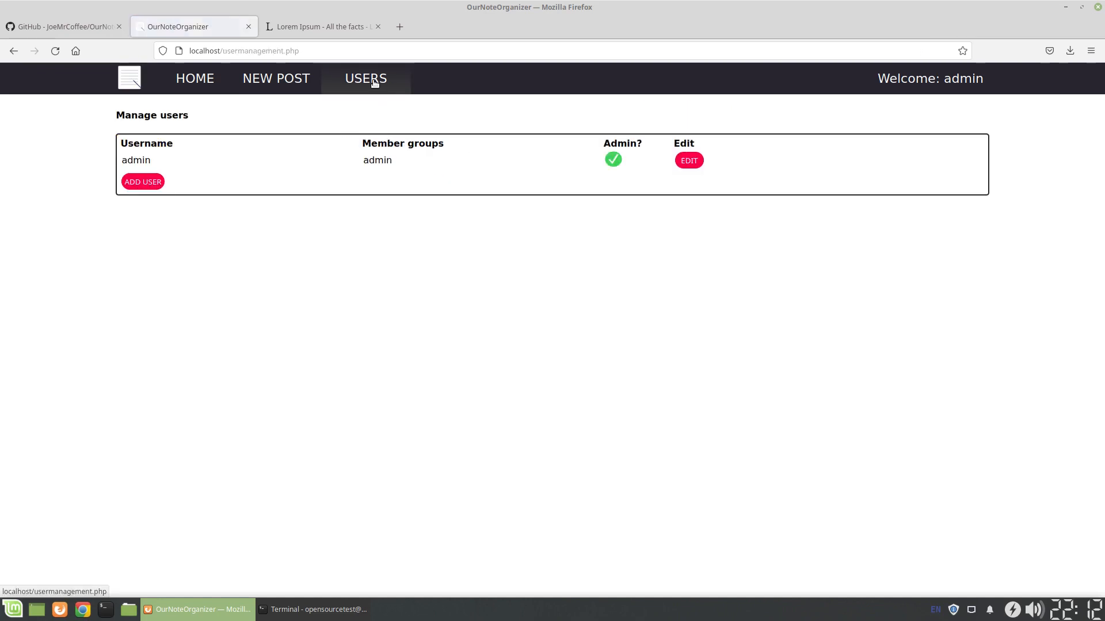
Step: Create the user George via Add User and return to the Manage users table
click(143, 182)
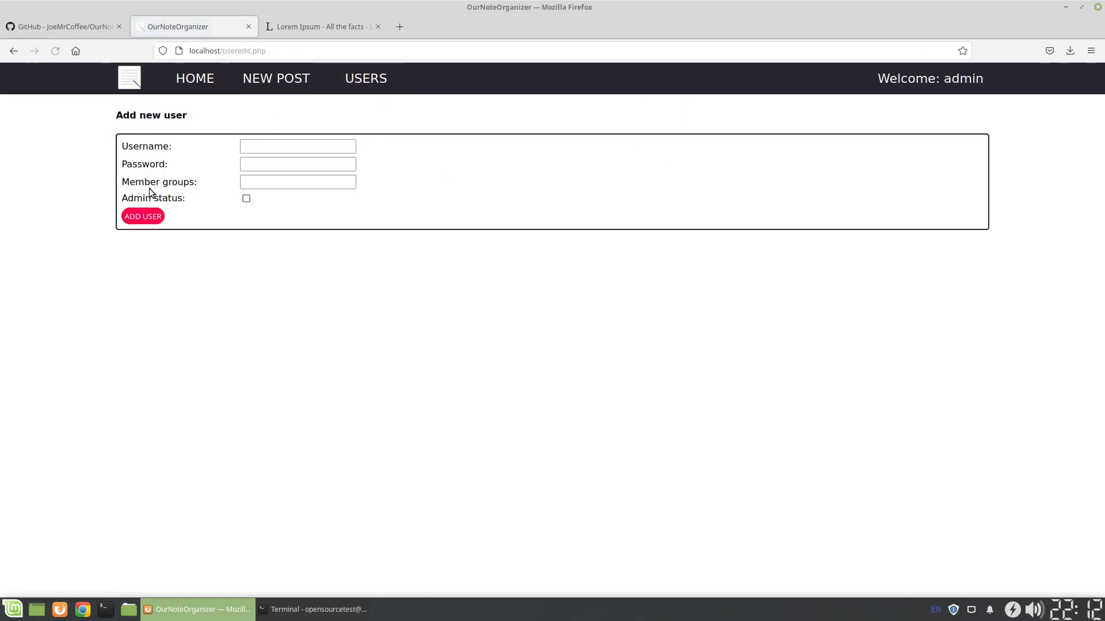
click(297, 146)
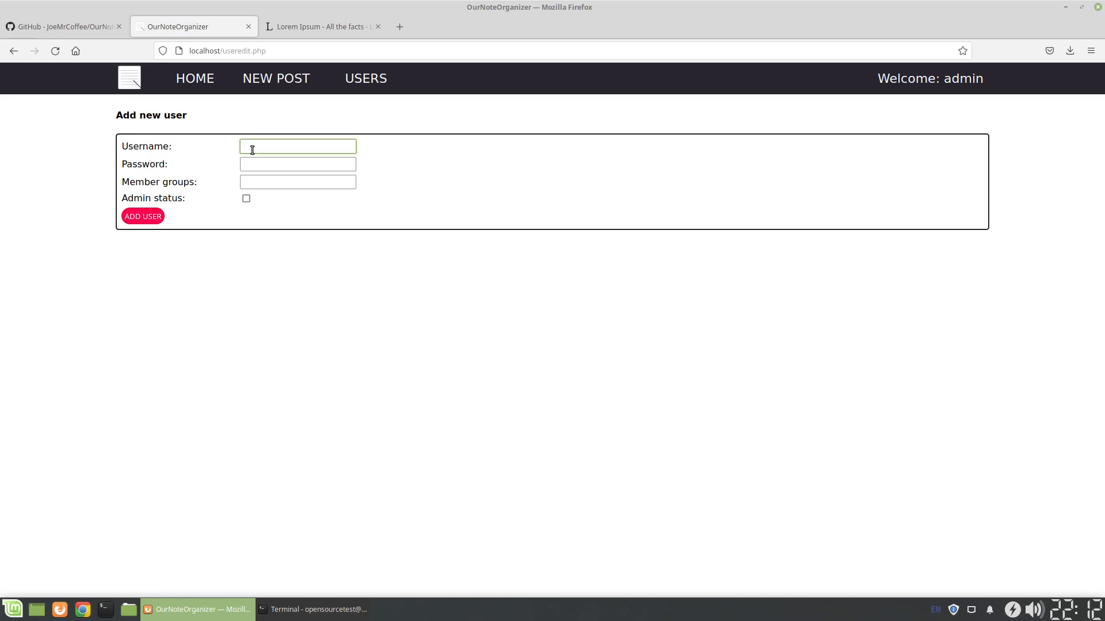
text(Guer)
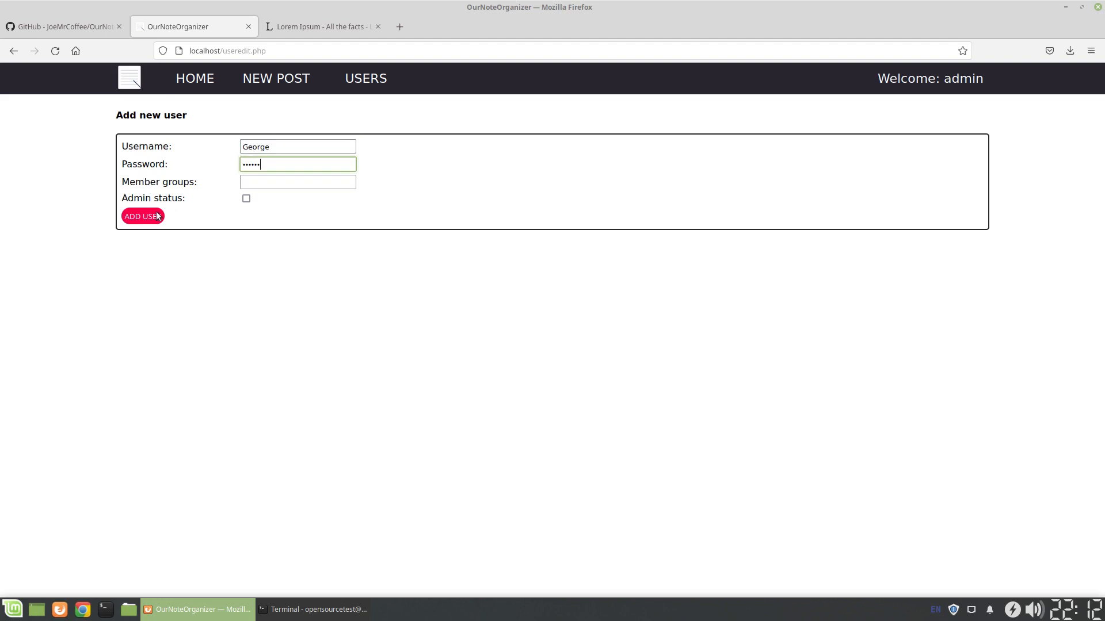
click(141, 216)
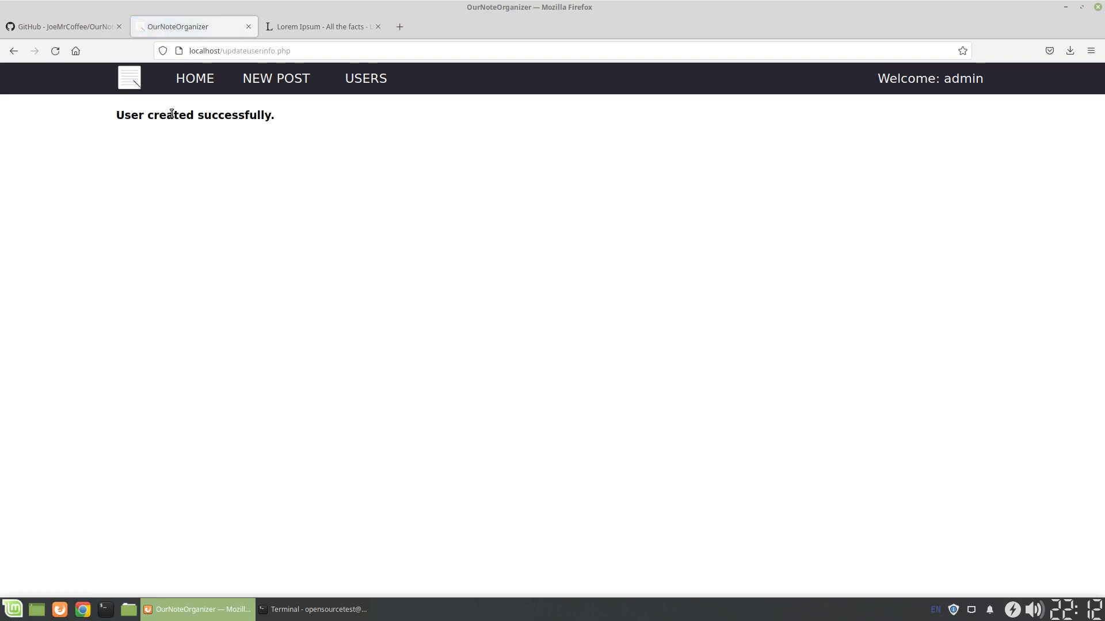
click(365, 78)
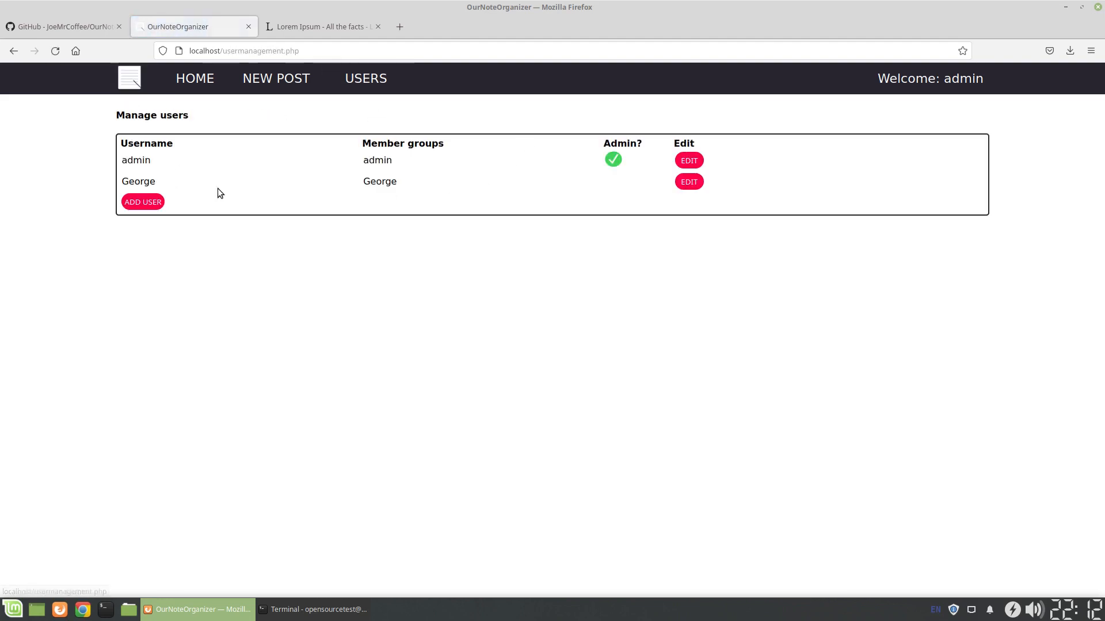
Step: Edit George's member groups to add ', admin', update, and go back to Home
double_click(138, 181)
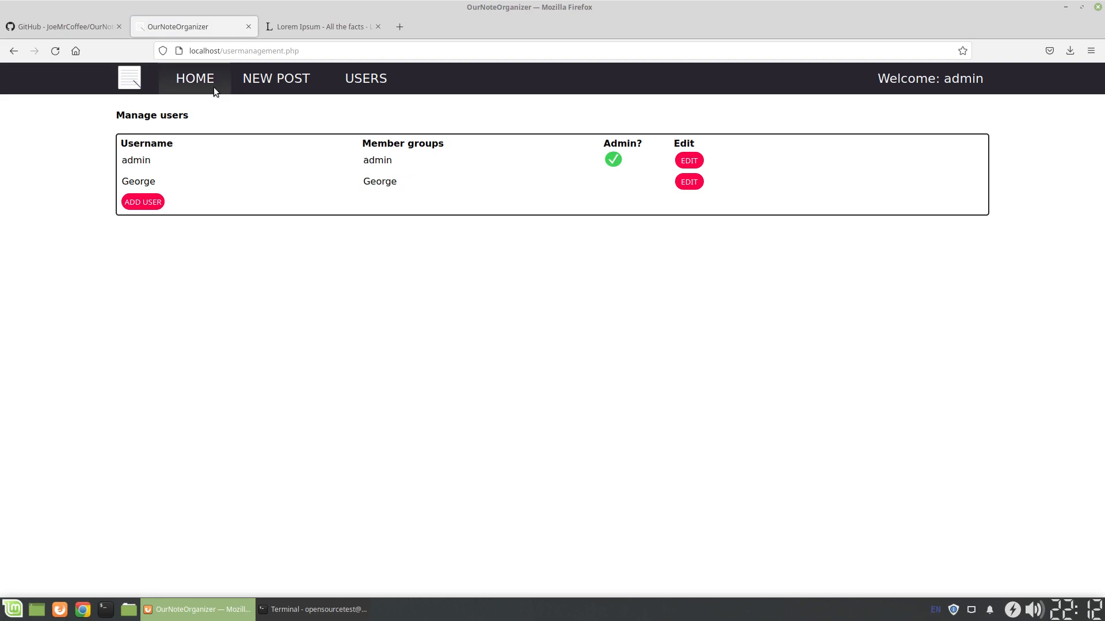
mouse_move(709, 190)
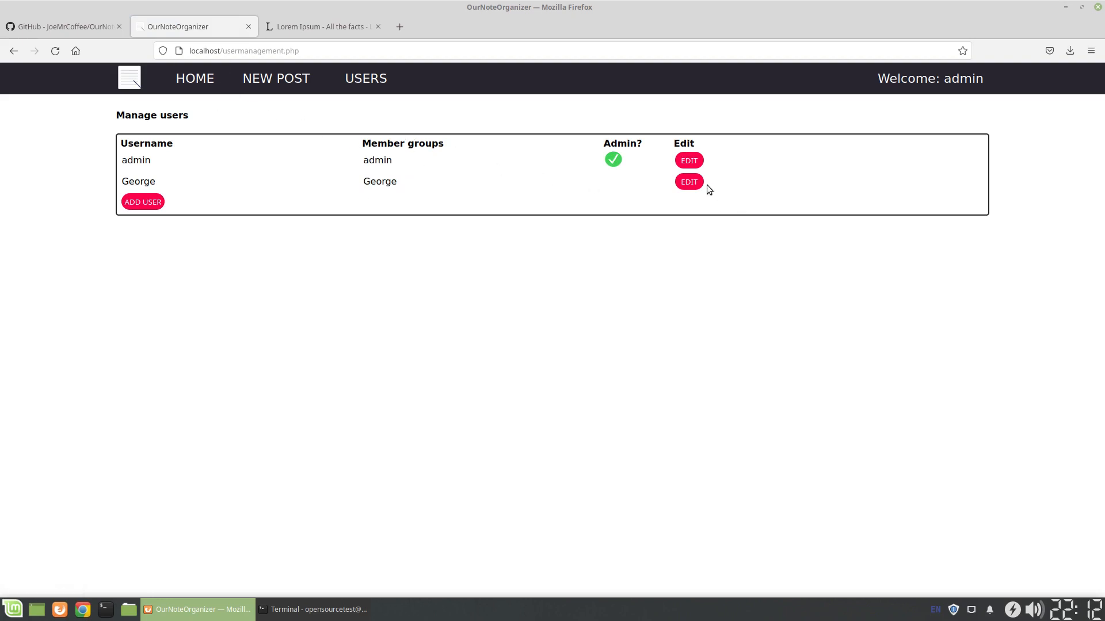
click(688, 182)
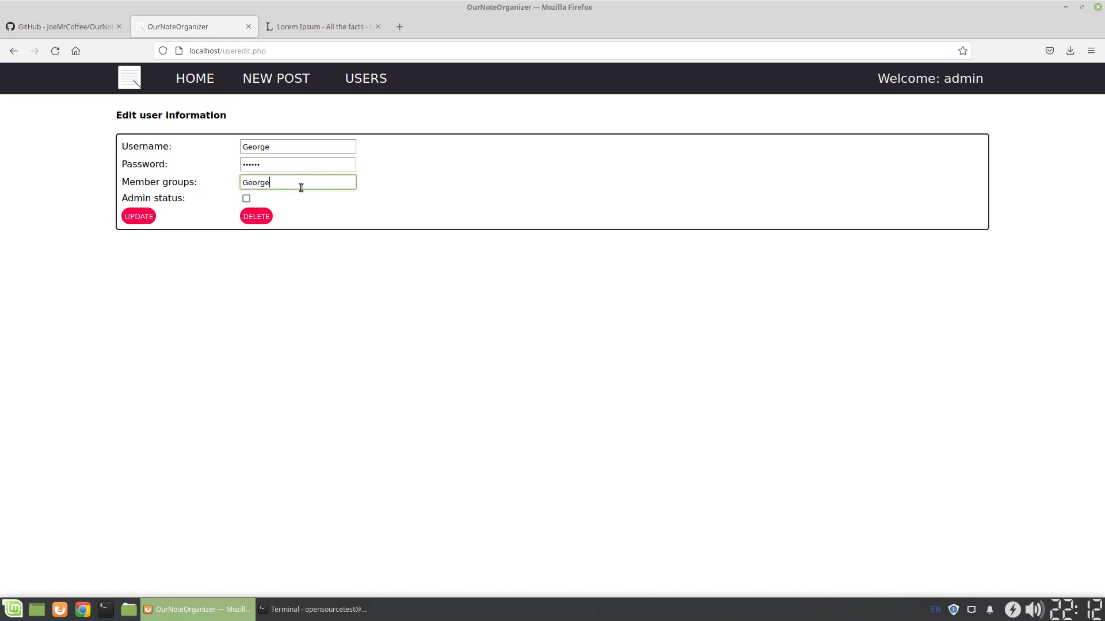
text(, admin)
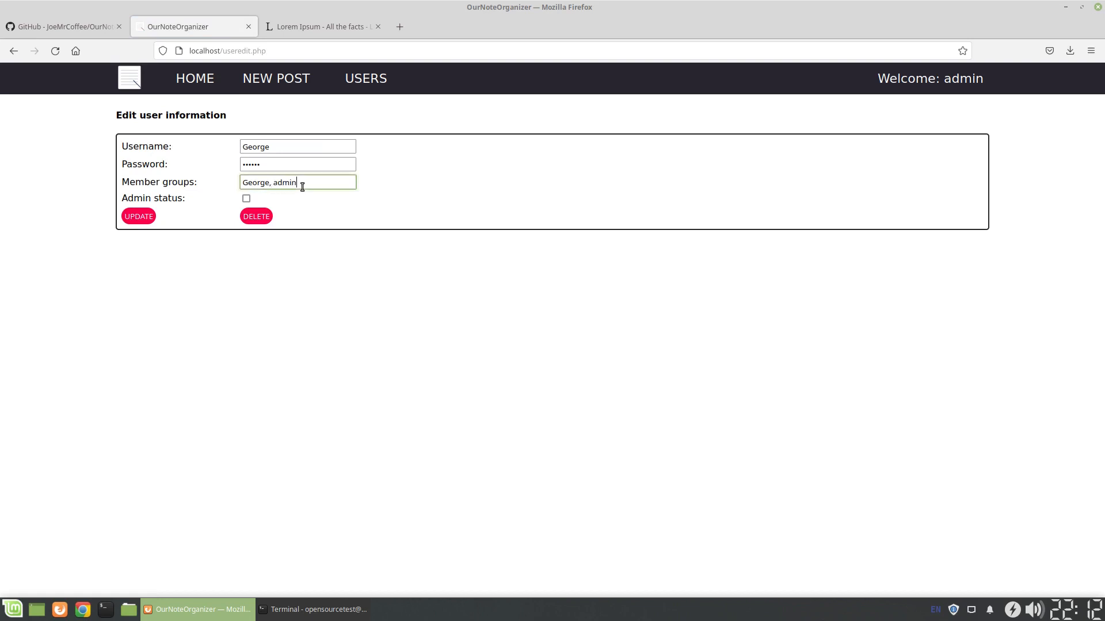
key(BackSpace)
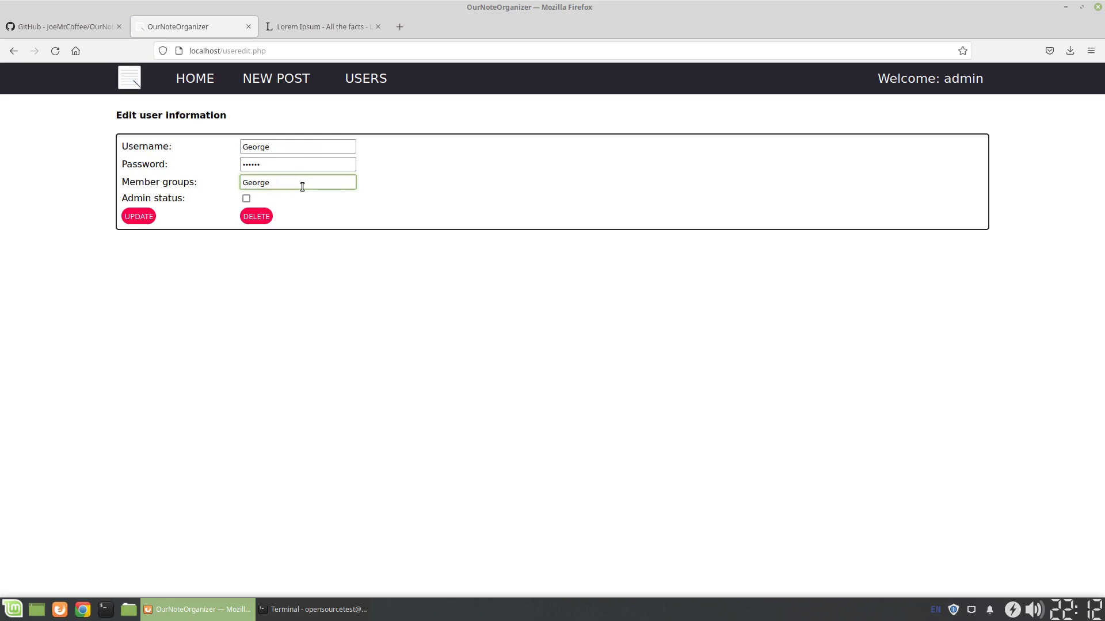
text(, adm)
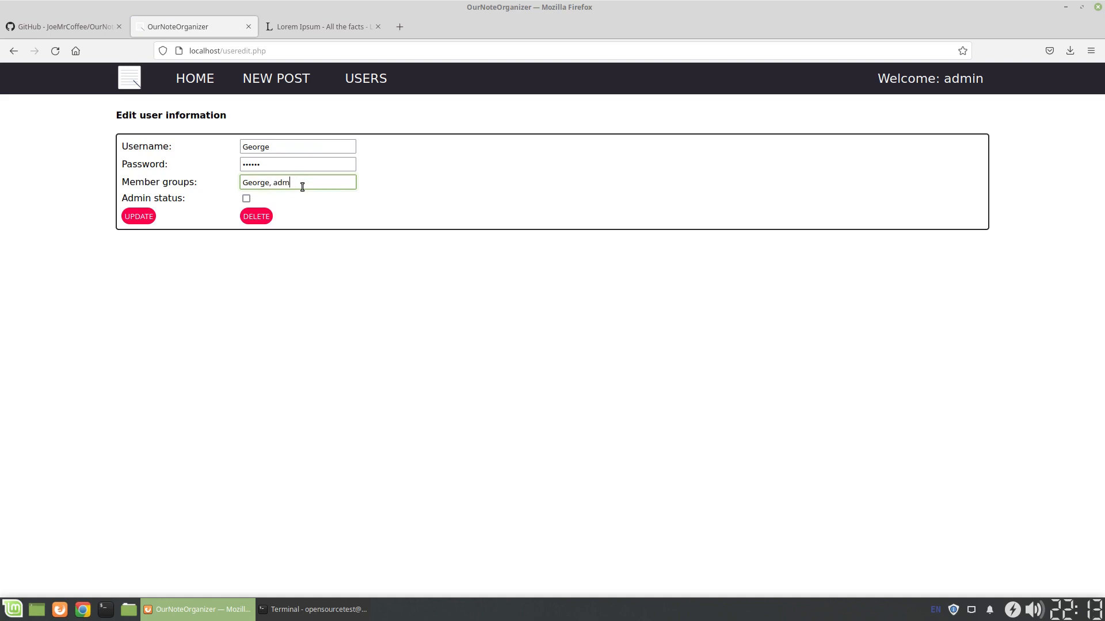
text(in)
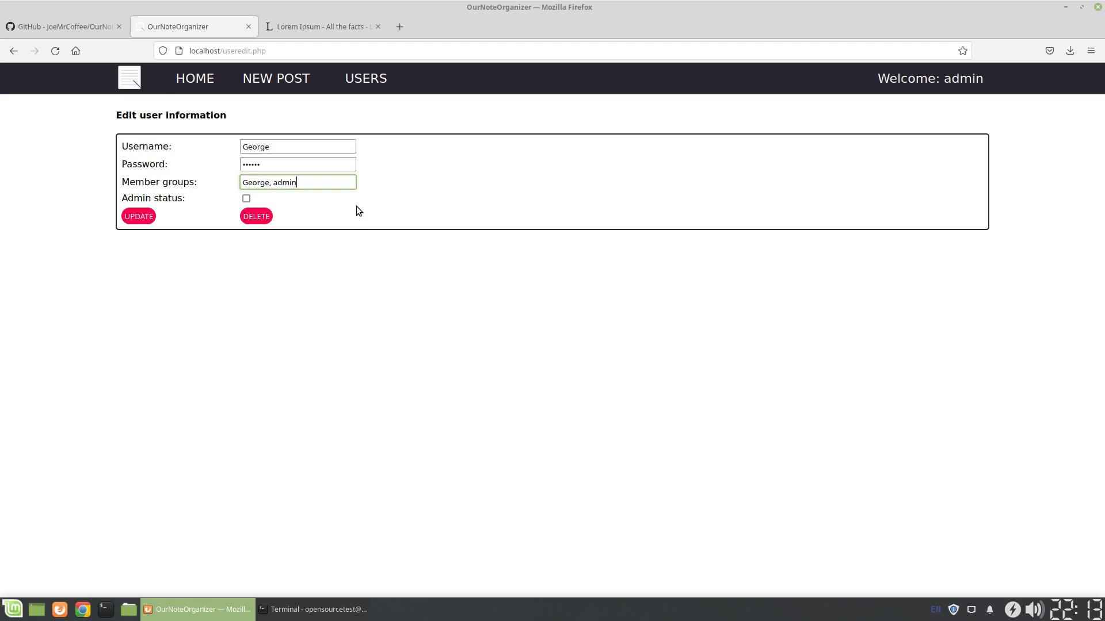
click(138, 216)
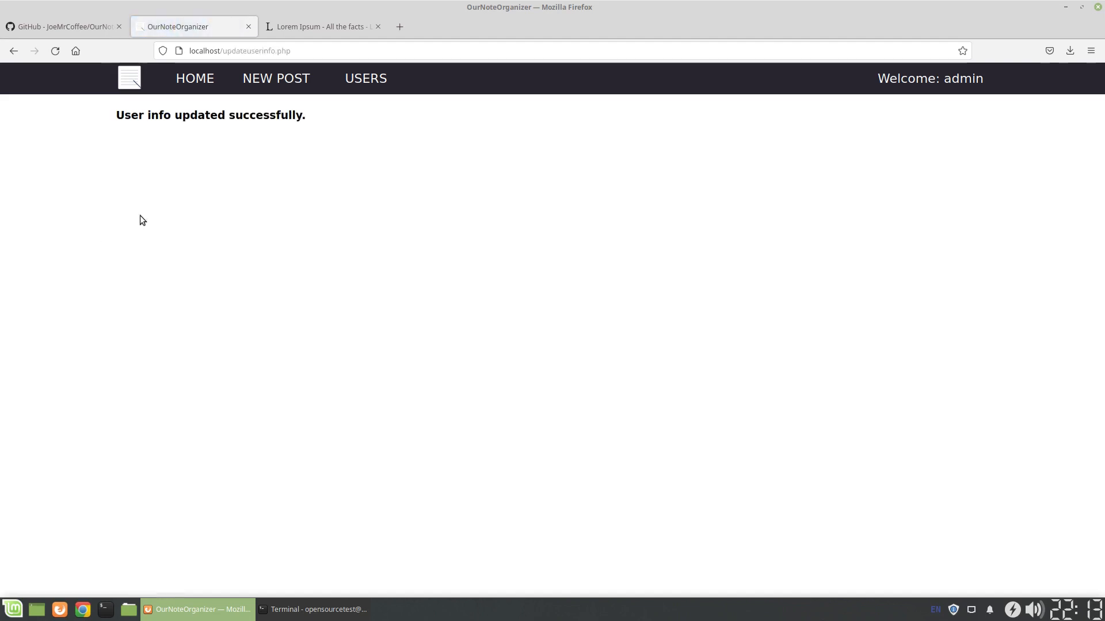
click(194, 78)
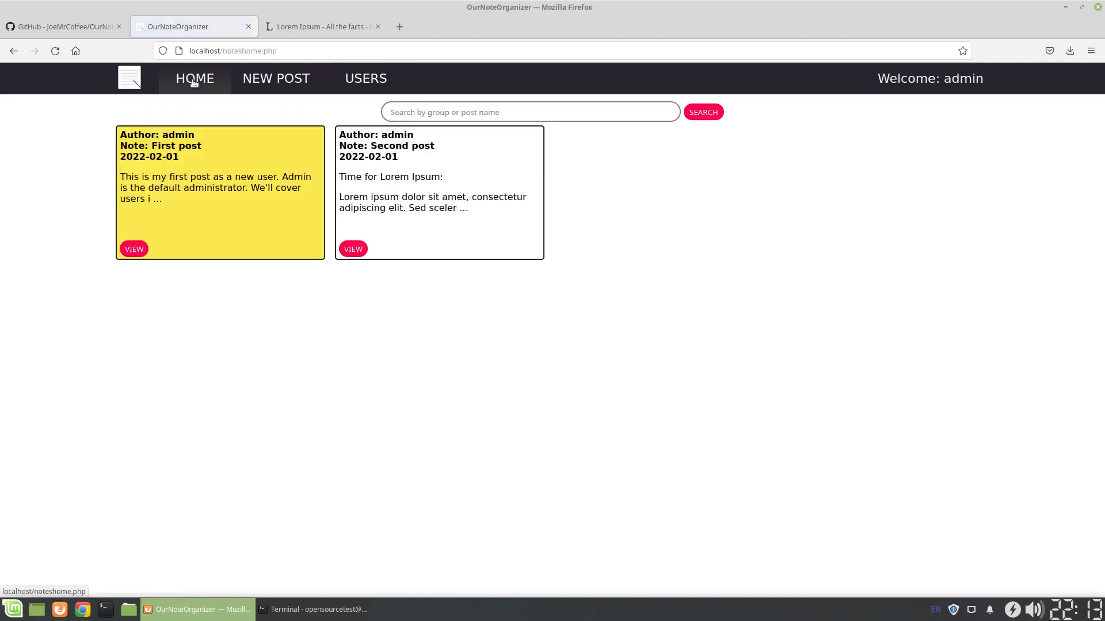
Step: Log out of admin, log in as George, and view admin's Second post
click(930, 79)
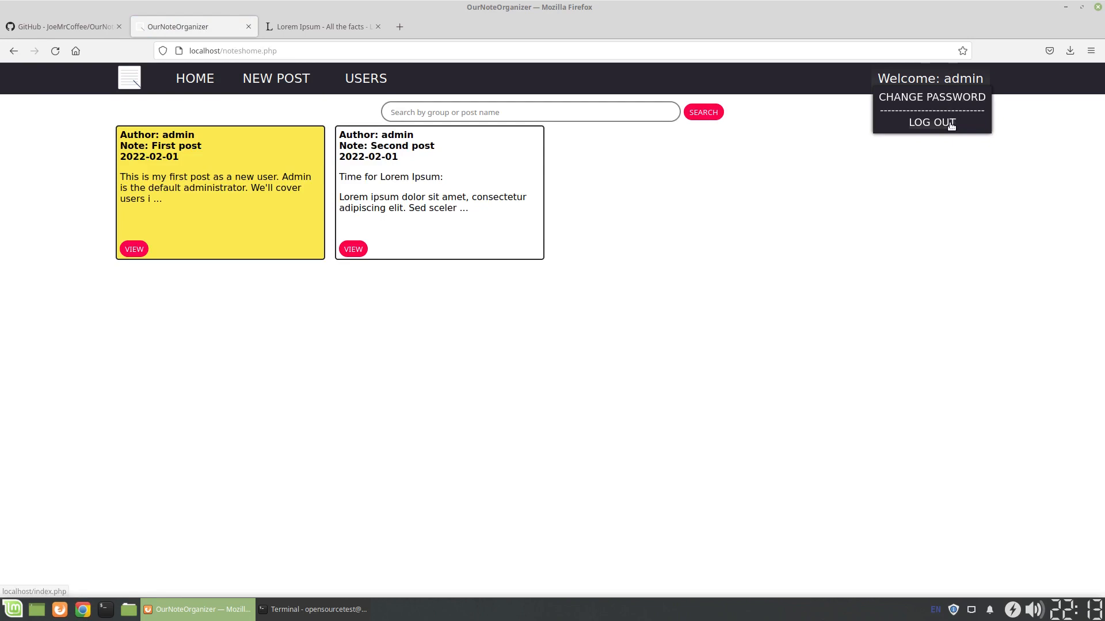
click(931, 122)
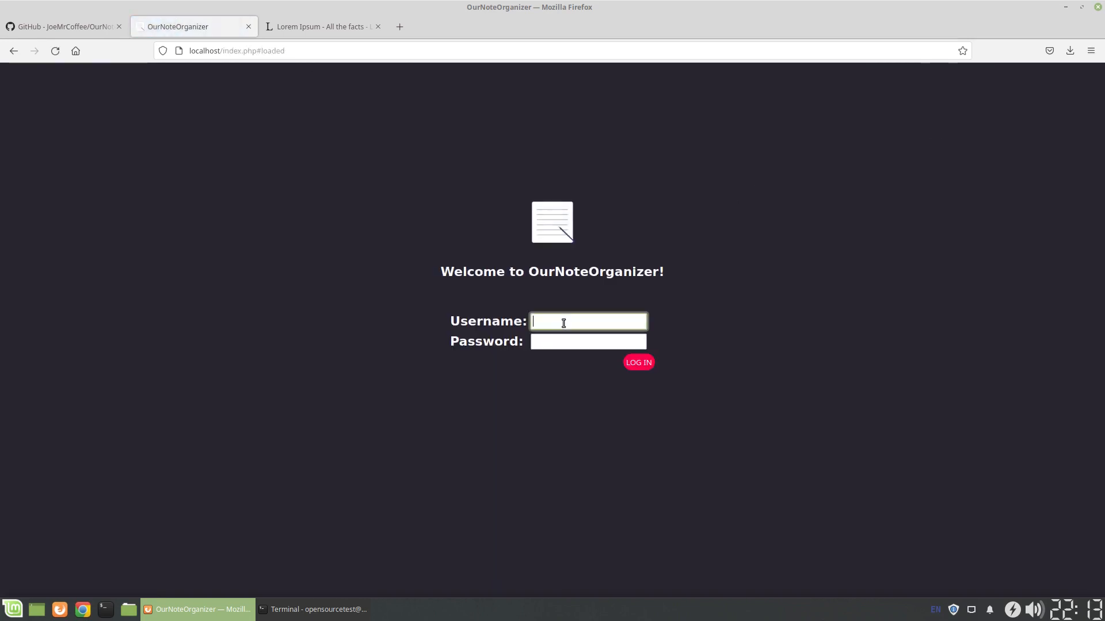
text(George)
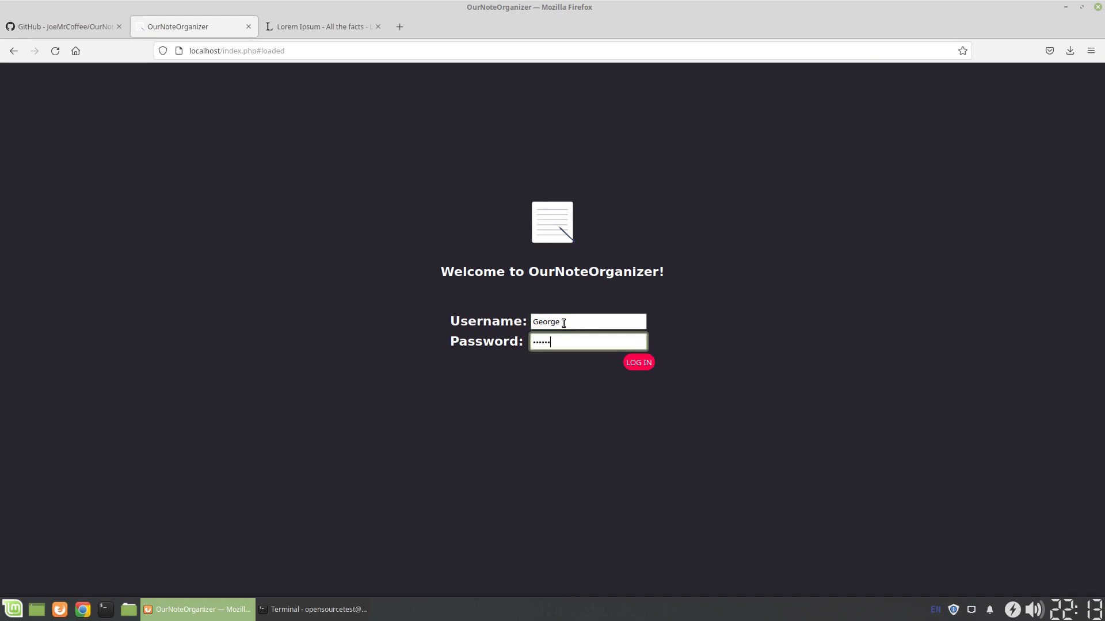
click(638, 363)
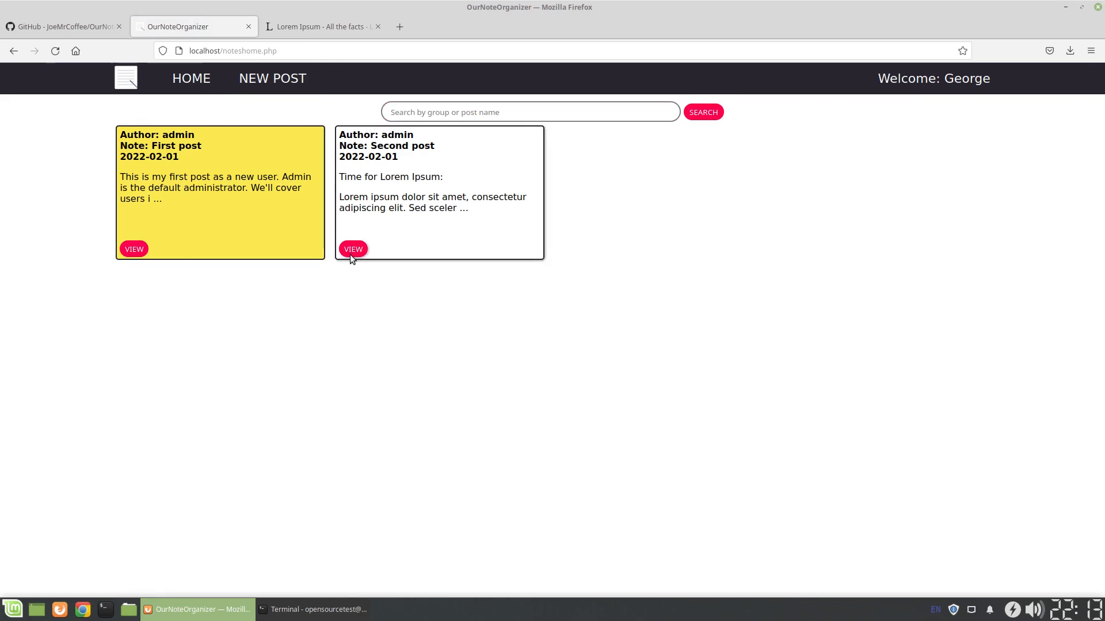
click(353, 249)
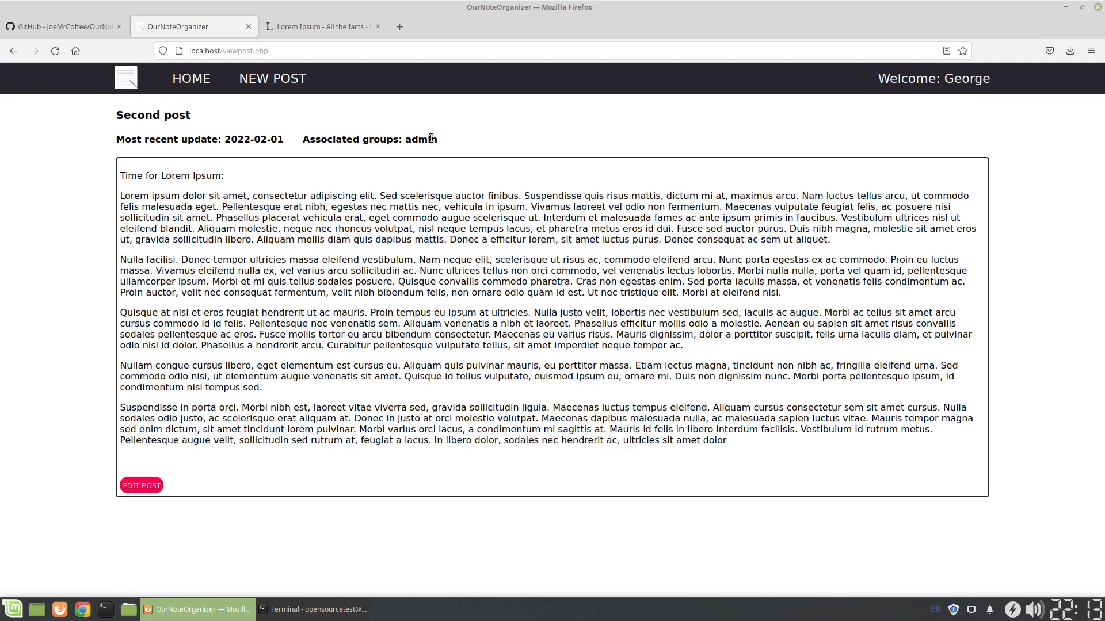
click(933, 78)
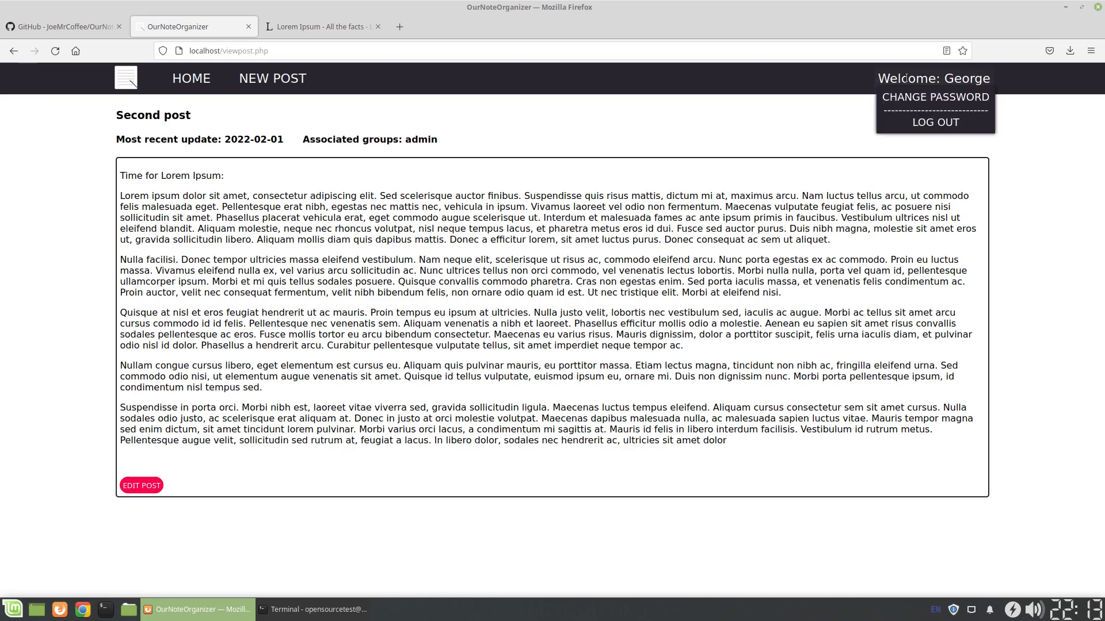
Step: Remove admin from George's member groups via Change Password, update, and return Home
click(934, 97)
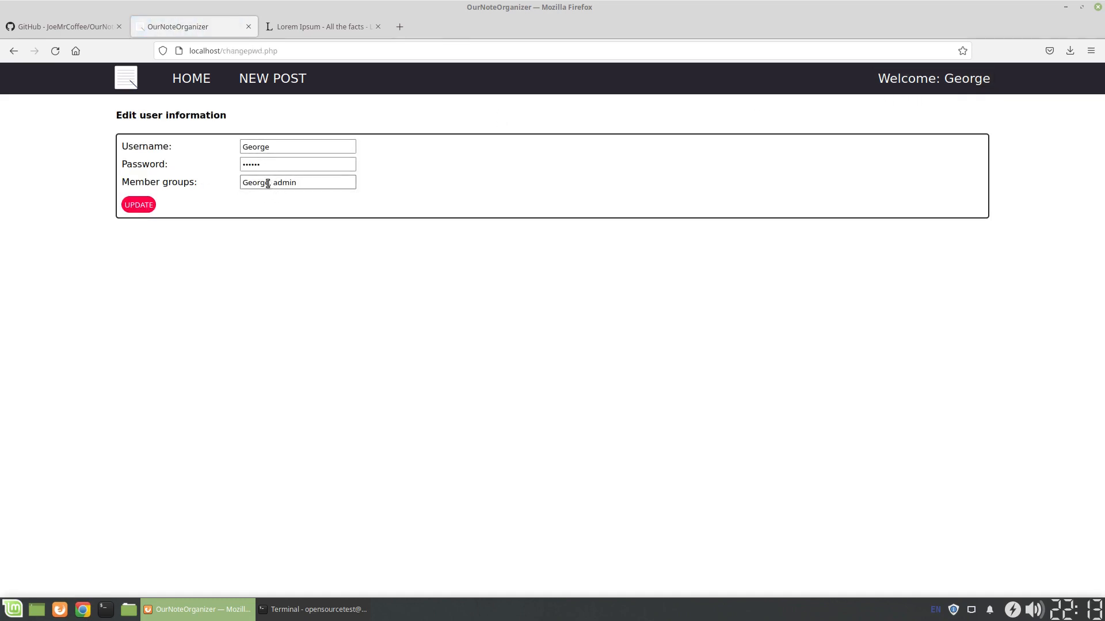
text(,)
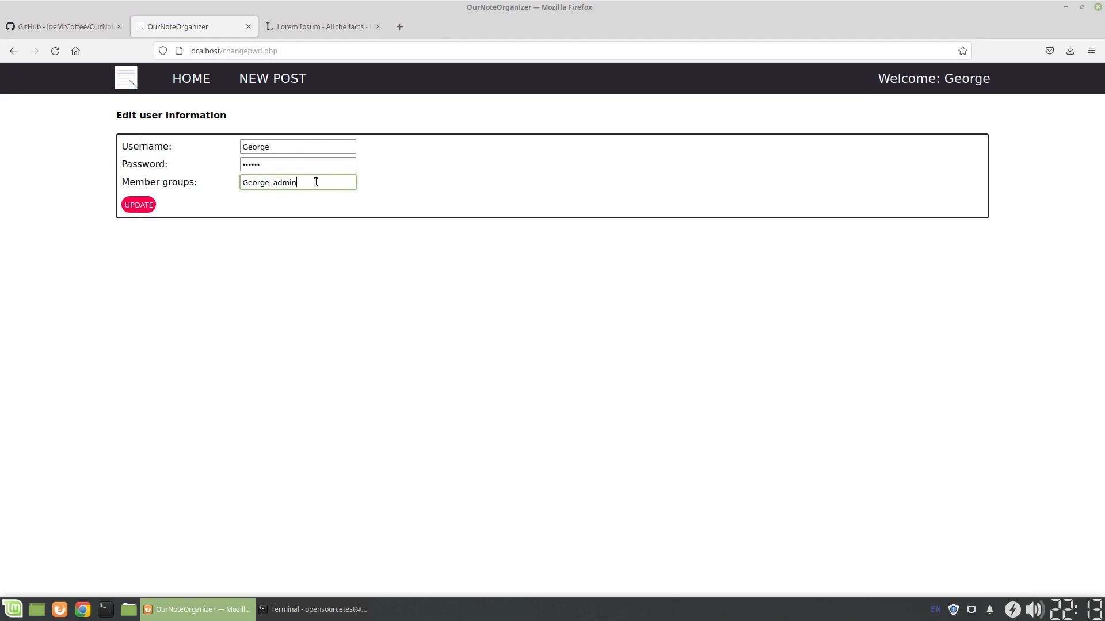
double_click(284, 181)
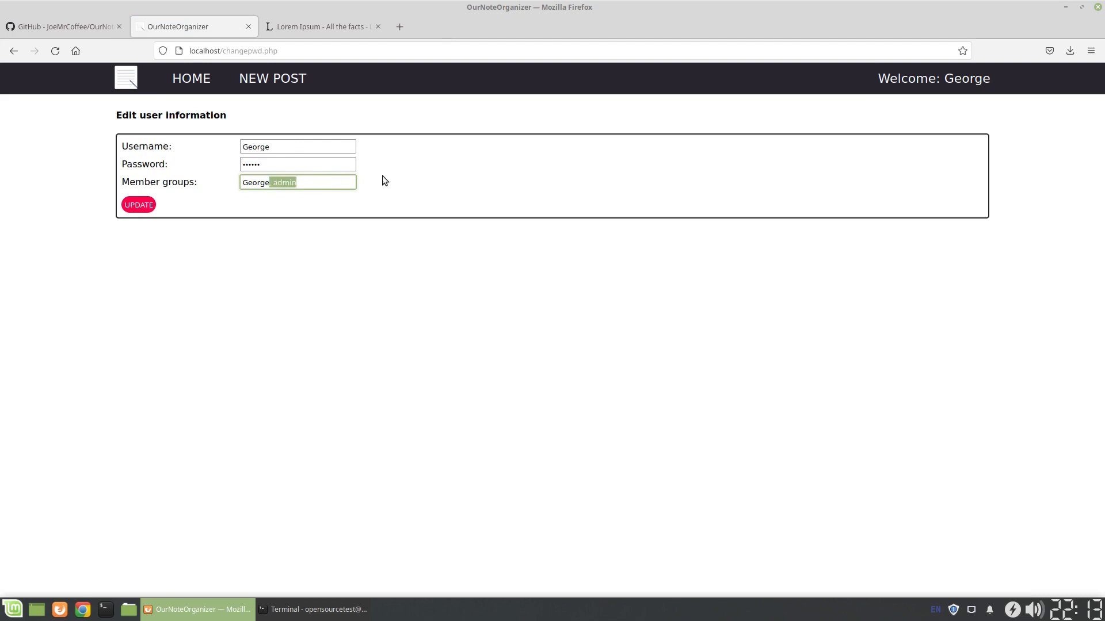
key(Delete)
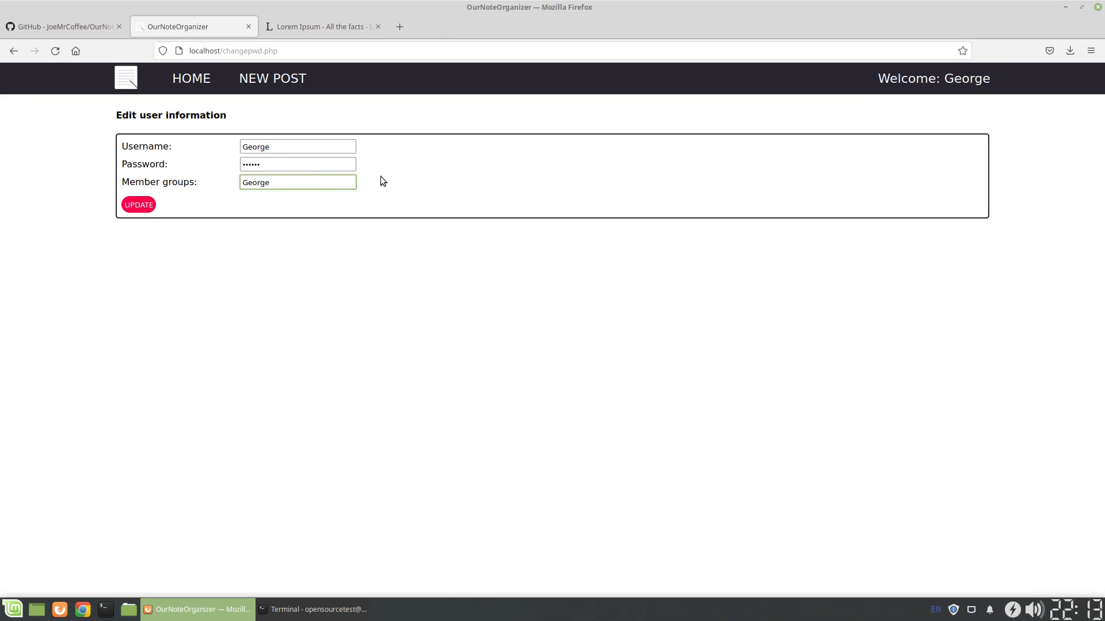
click(138, 204)
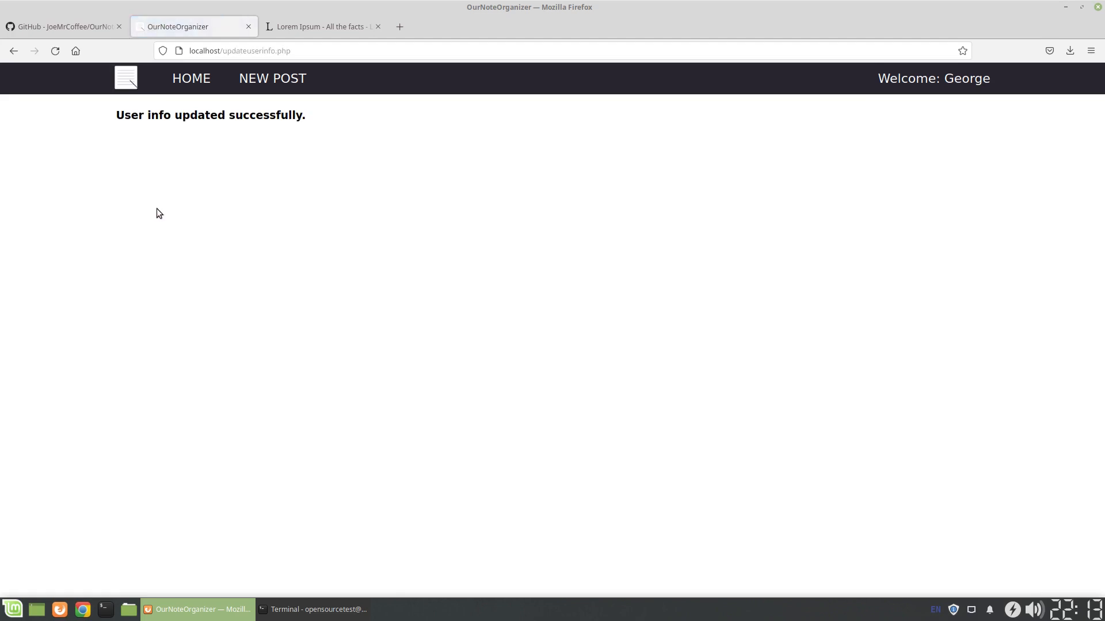
click(191, 79)
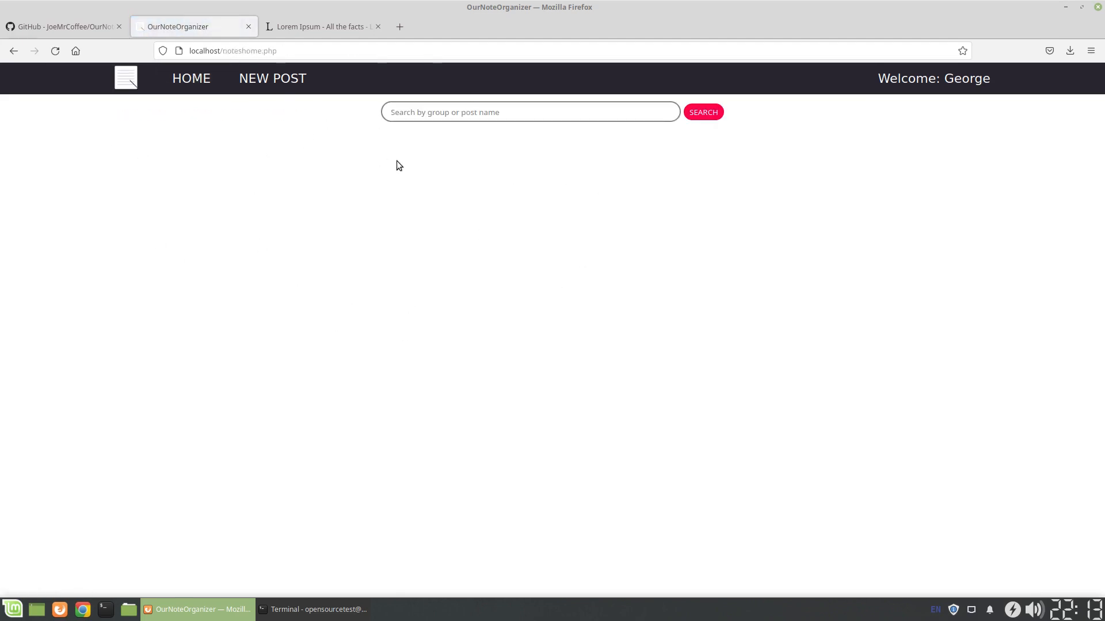
mouse_move(275, 101)
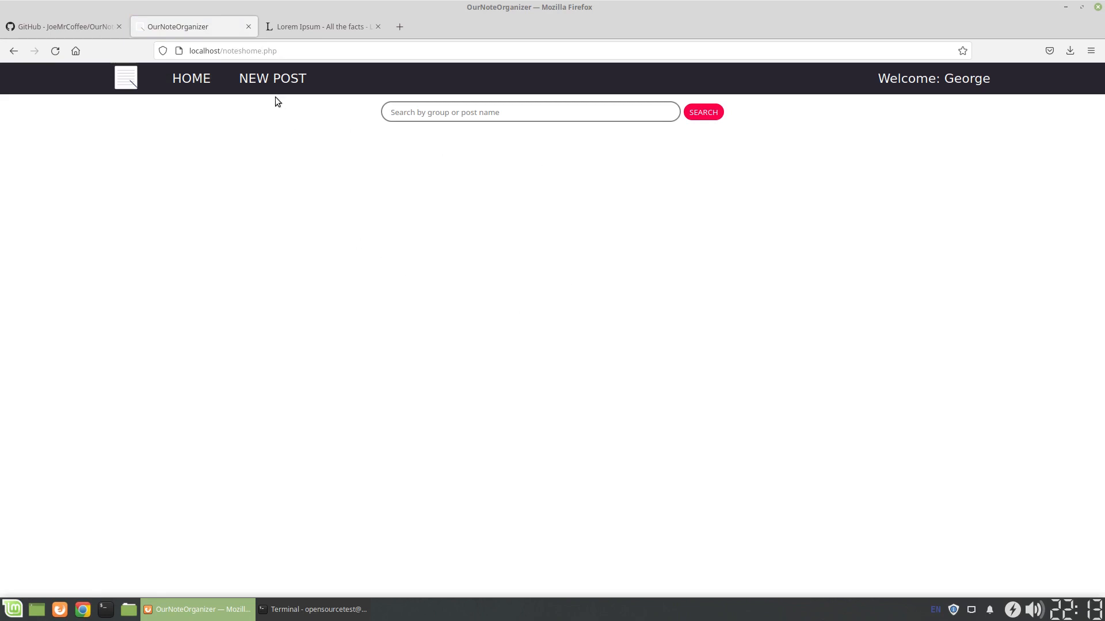
click(271, 78)
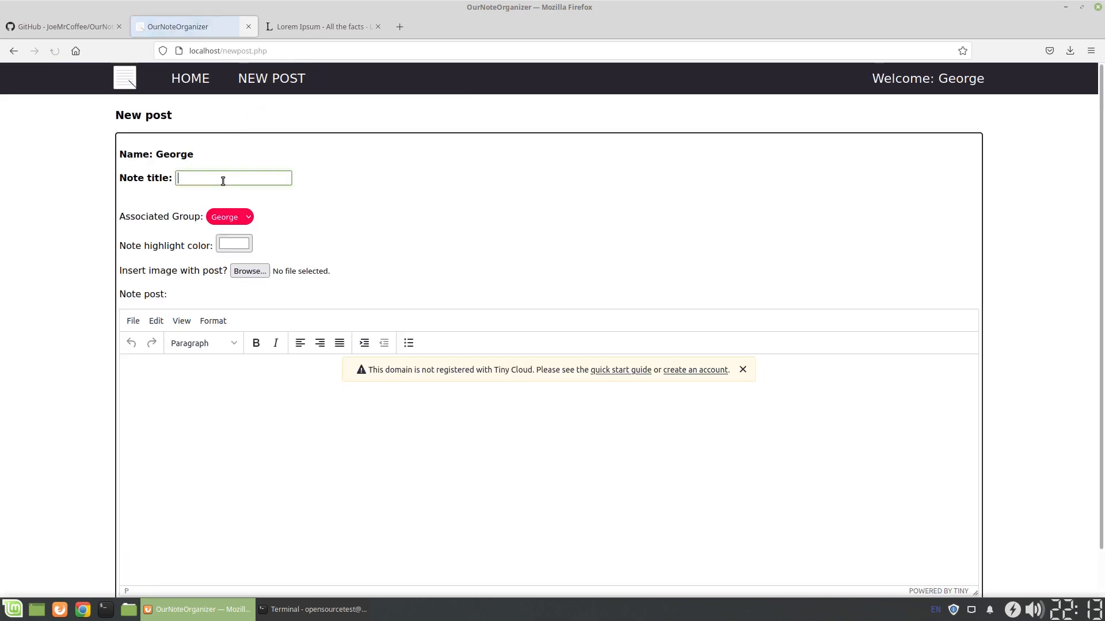
Step: Write 'First post' titled note with text 'My first post and time for Lorem Ipsum:'
text(First)
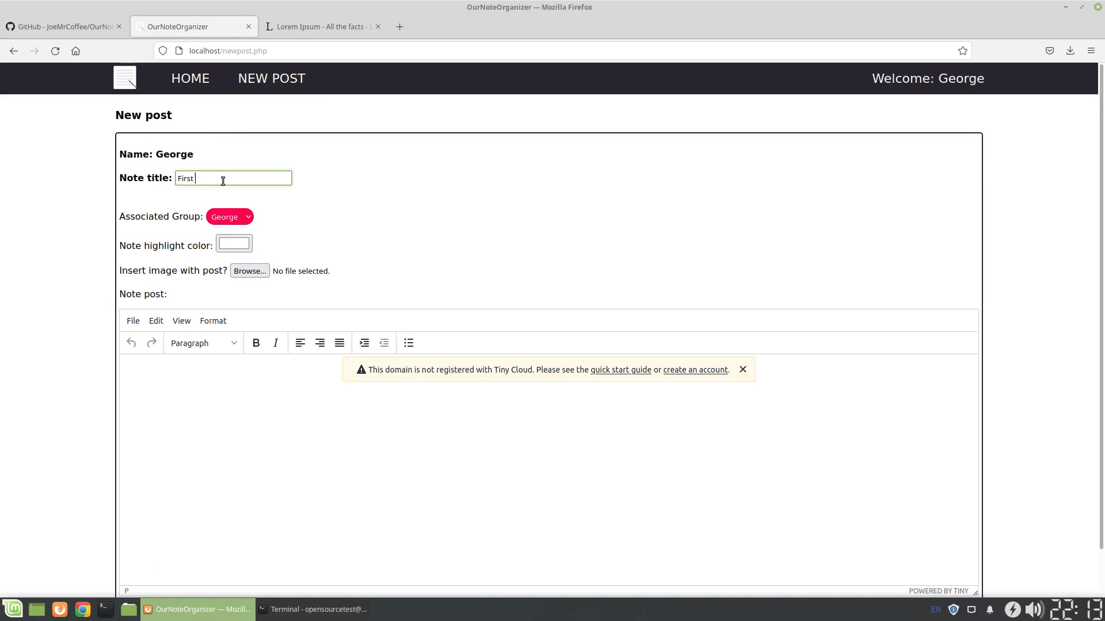
text(post)
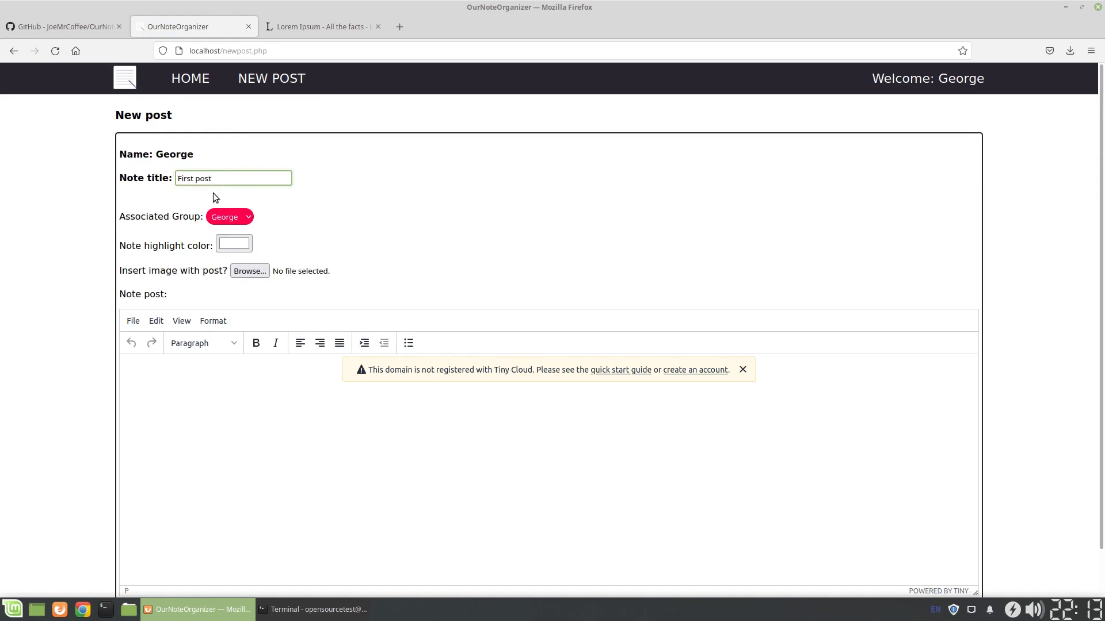
text(My)
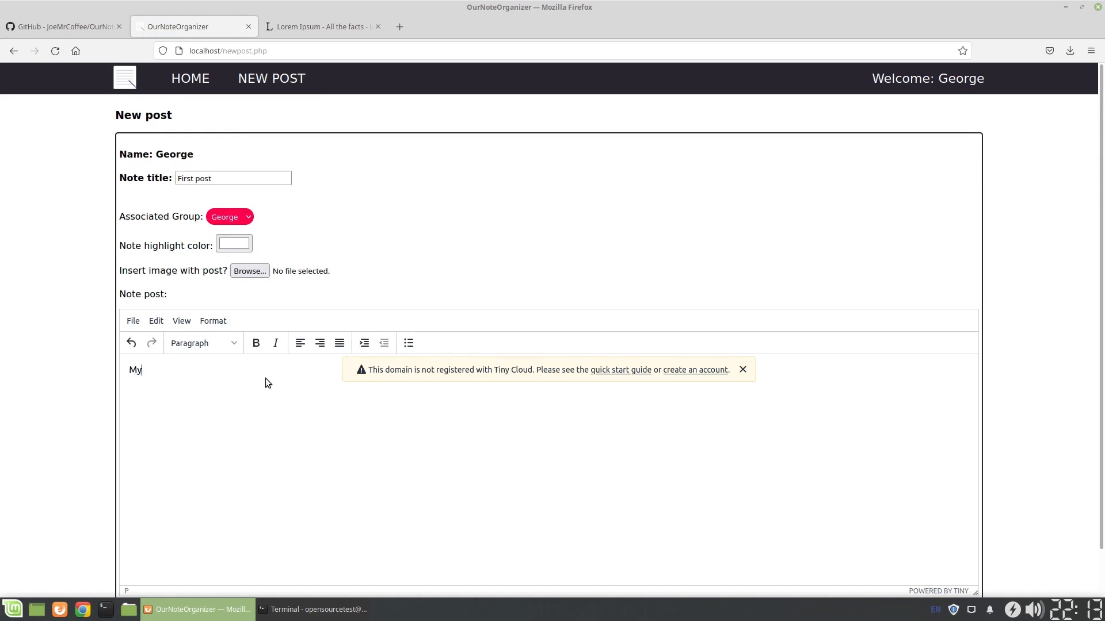
text(first)
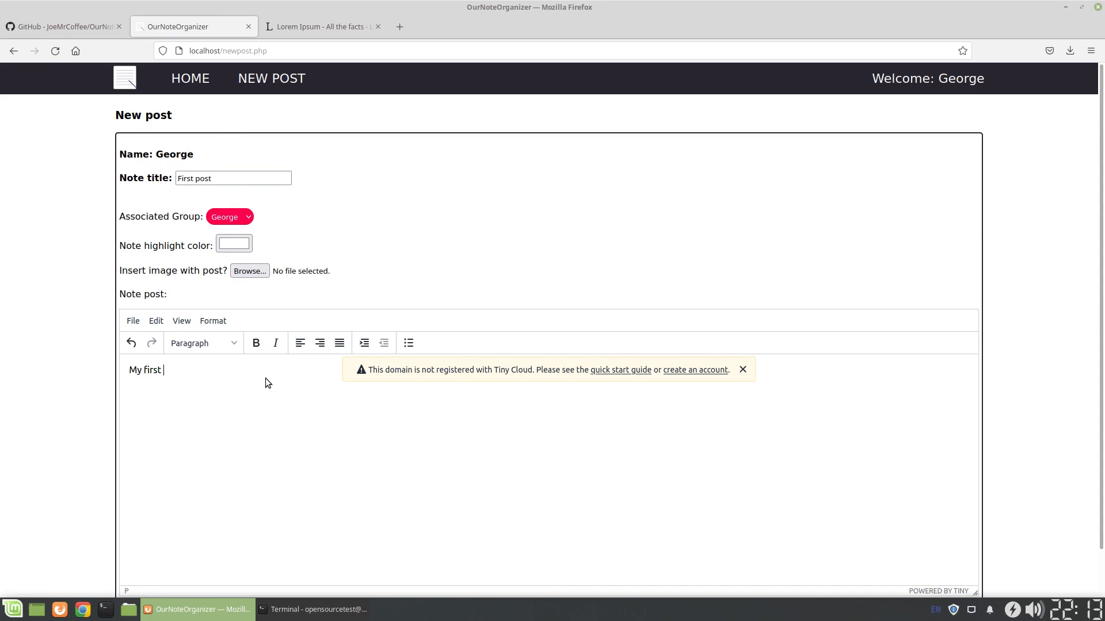
text(post and)
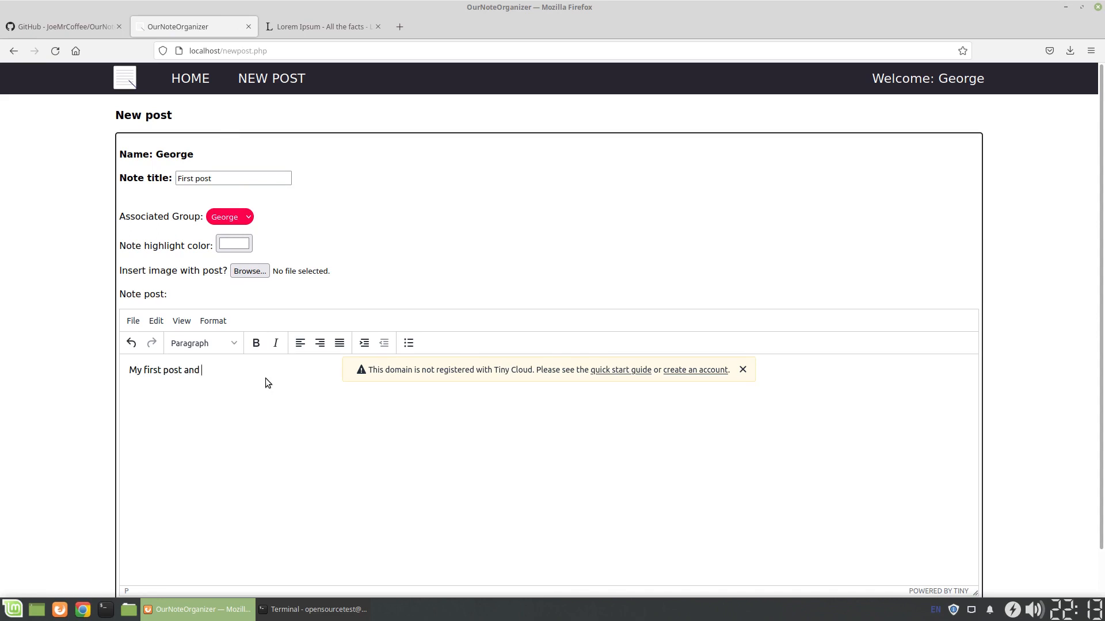
text(time for L)
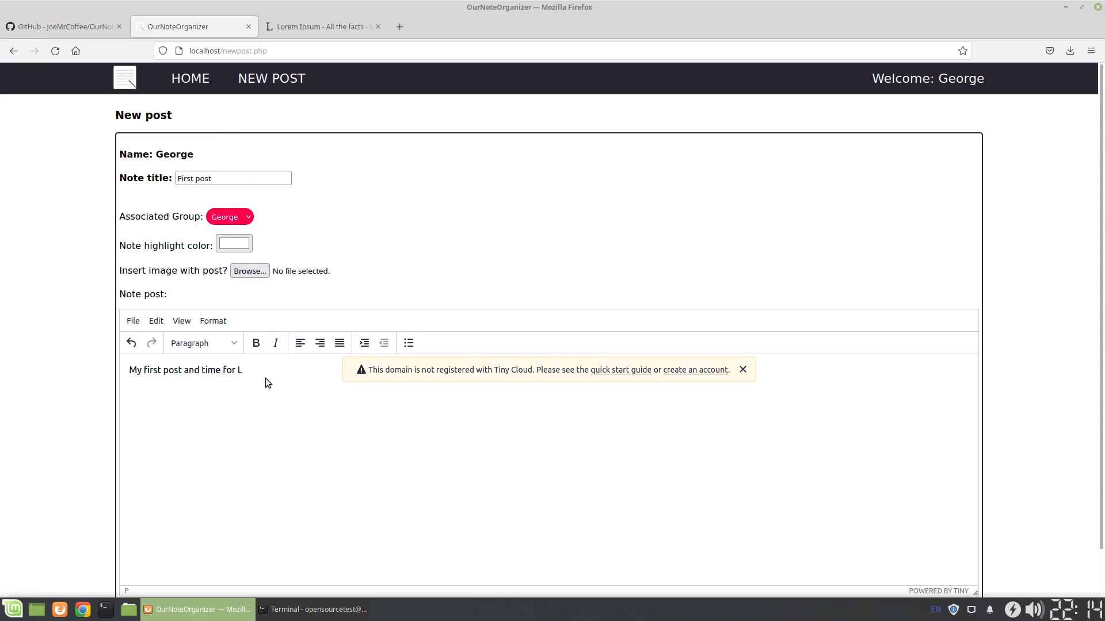
text(orem Ipsu)
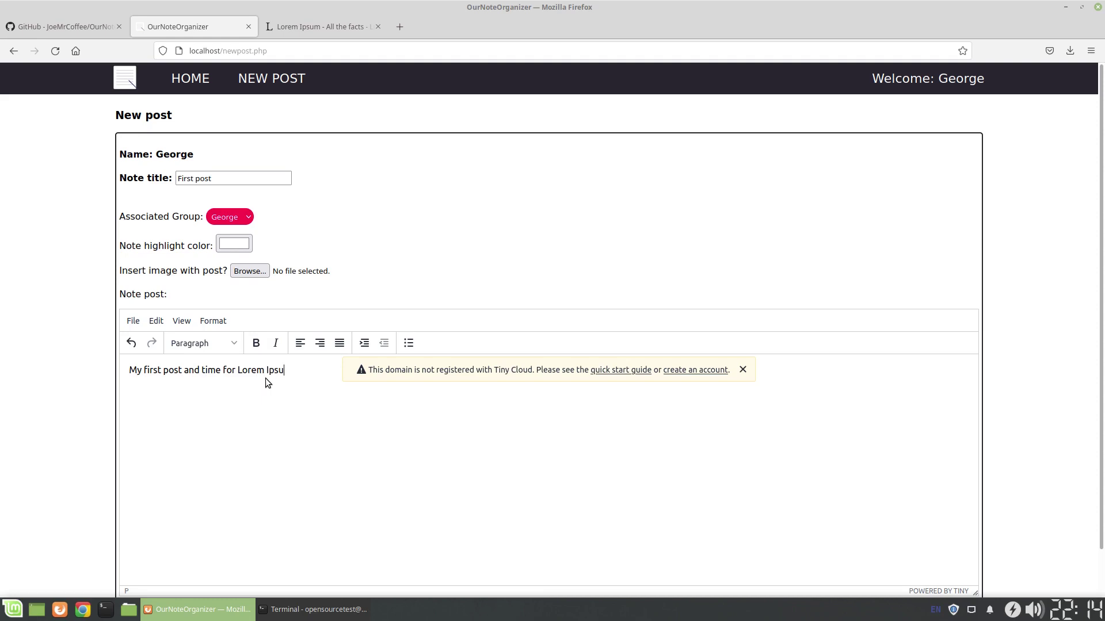
text(m:)
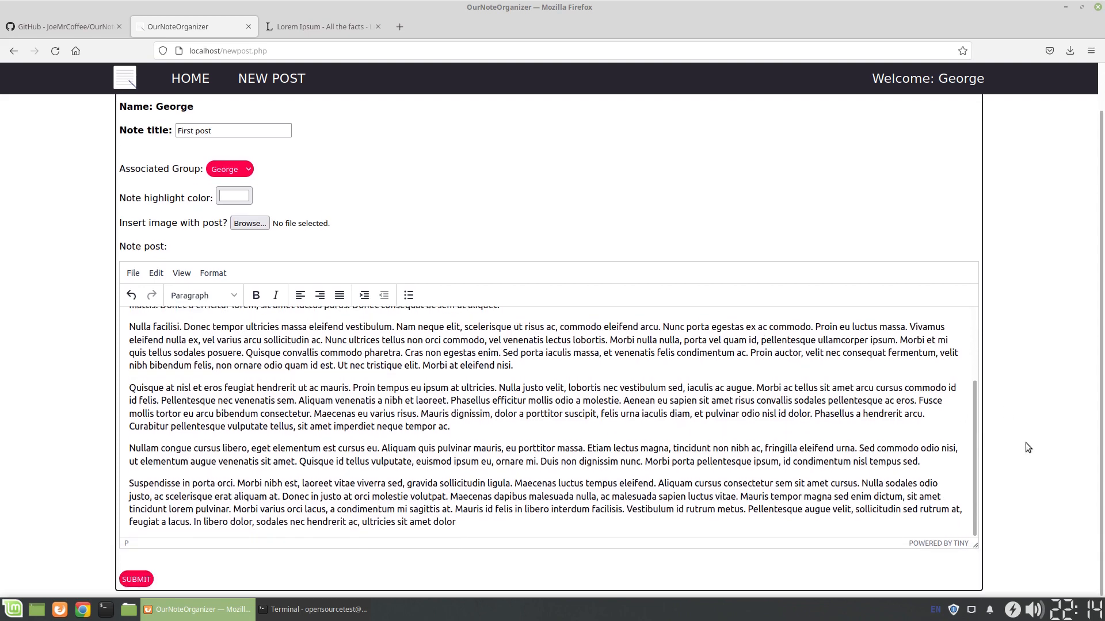
Step: Submit the post and return to the home page listing it
click(136, 579)
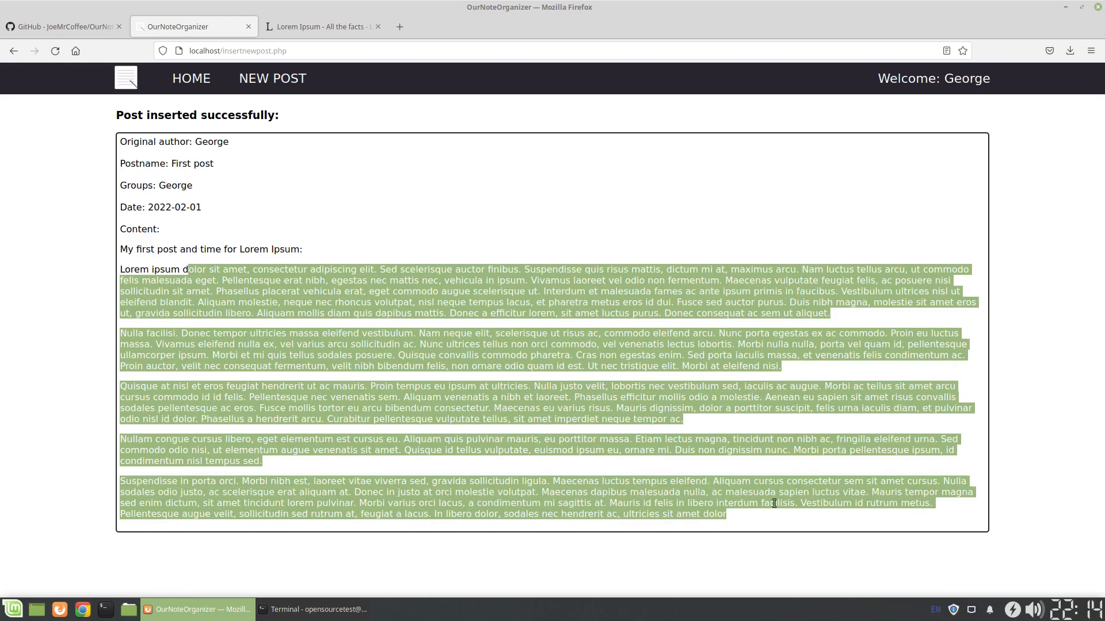
click(341, 125)
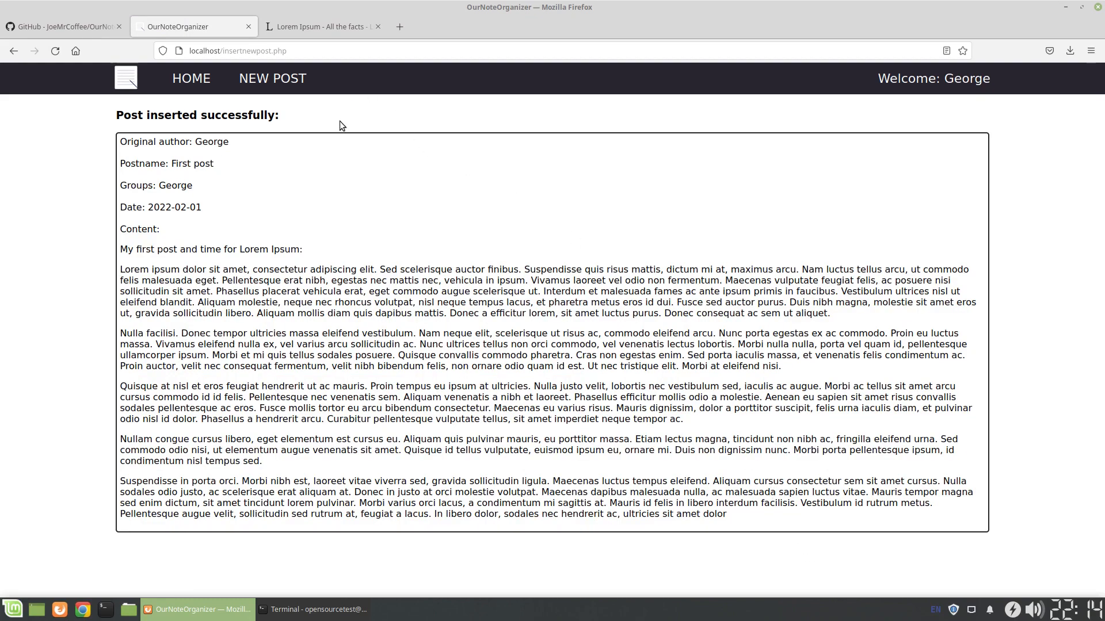
mouse_move(191, 78)
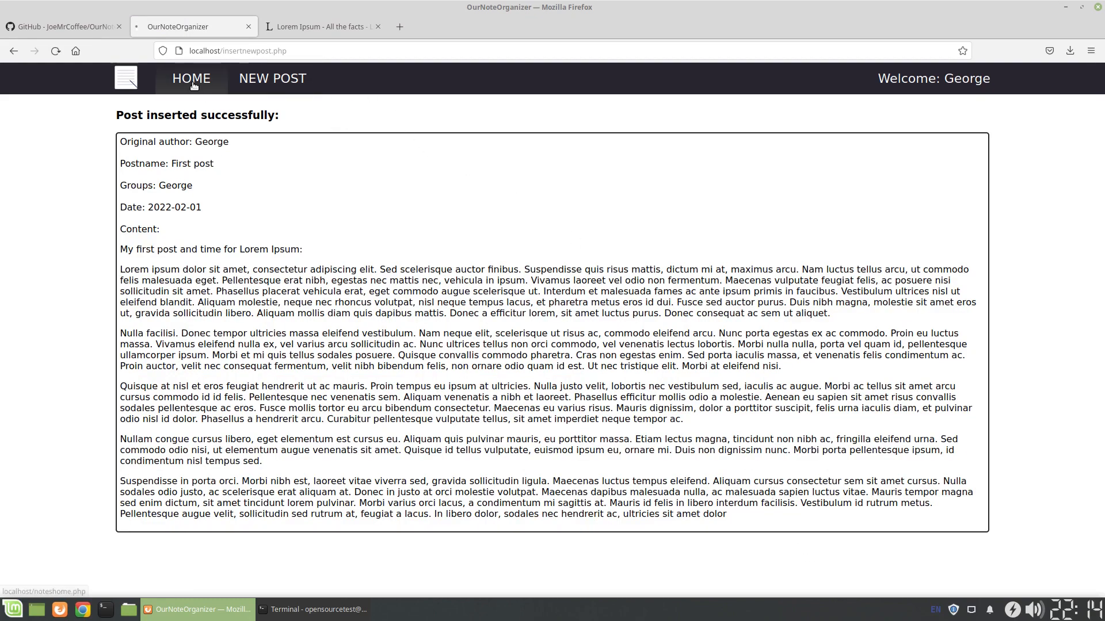
click(191, 79)
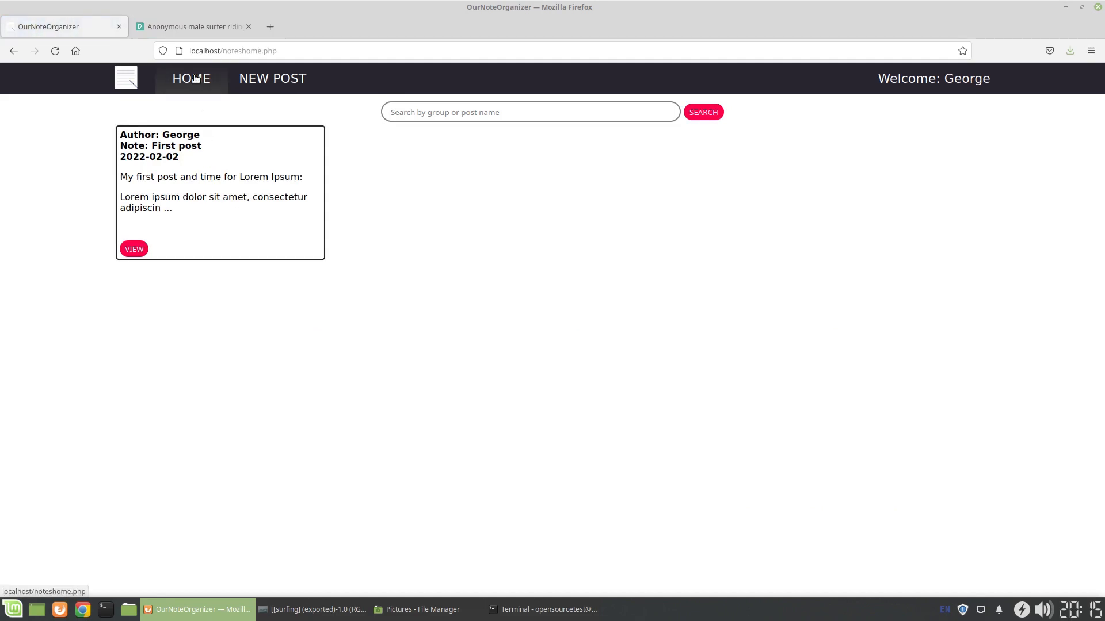
Step: Start a new post titled 'Surfing post 1' and attach surfing.jpg
click(272, 79)
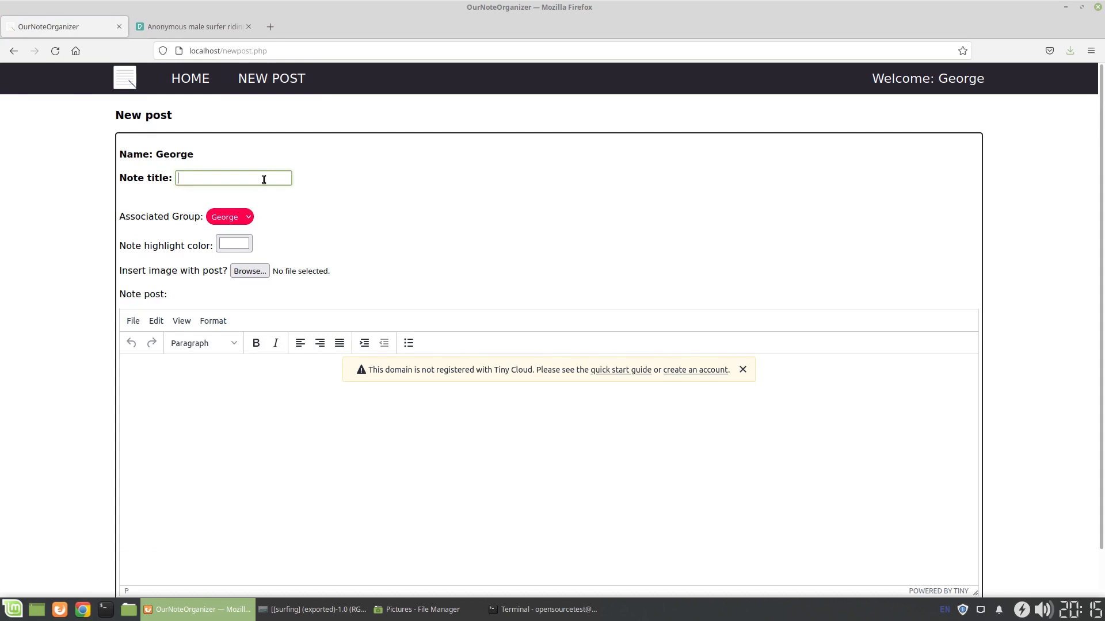
text(Surfing p)
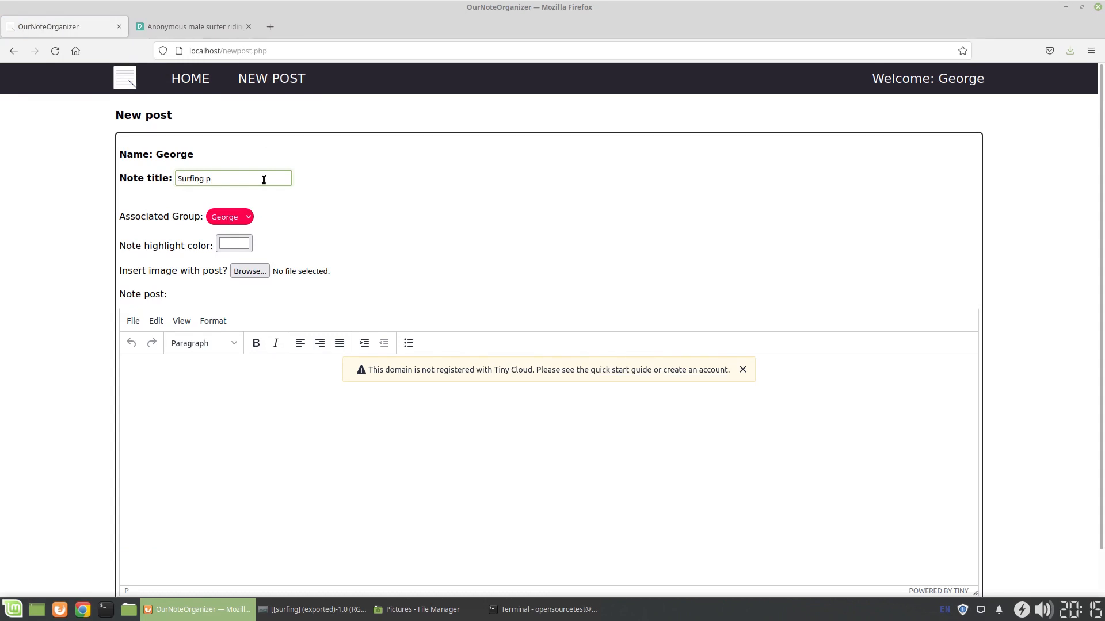
text(ost 1)
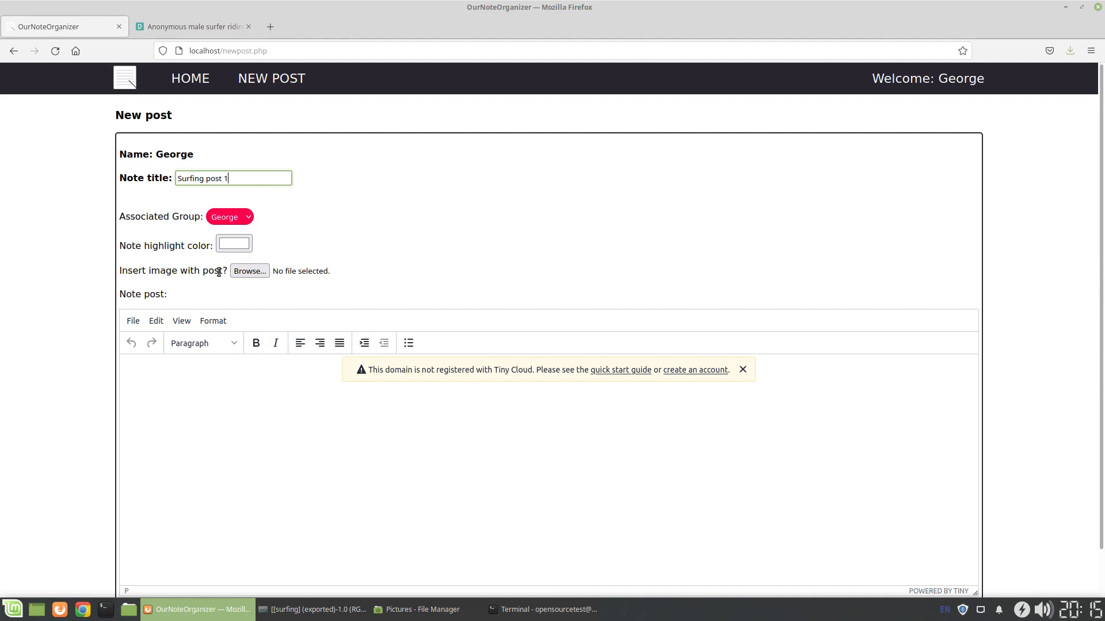
click(249, 270)
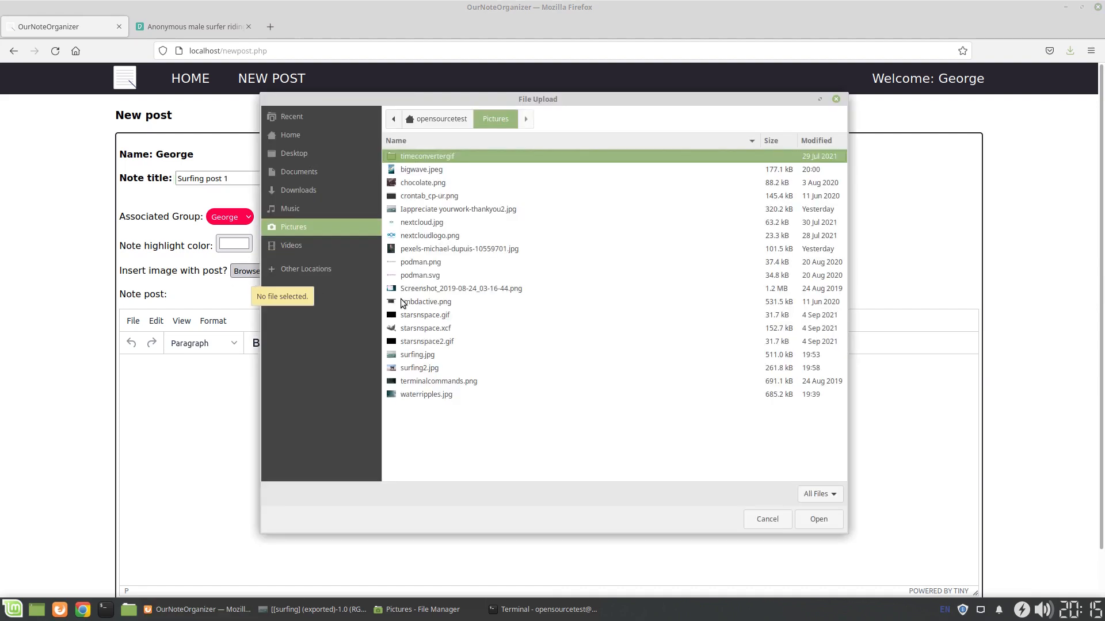
mouse_move(424, 356)
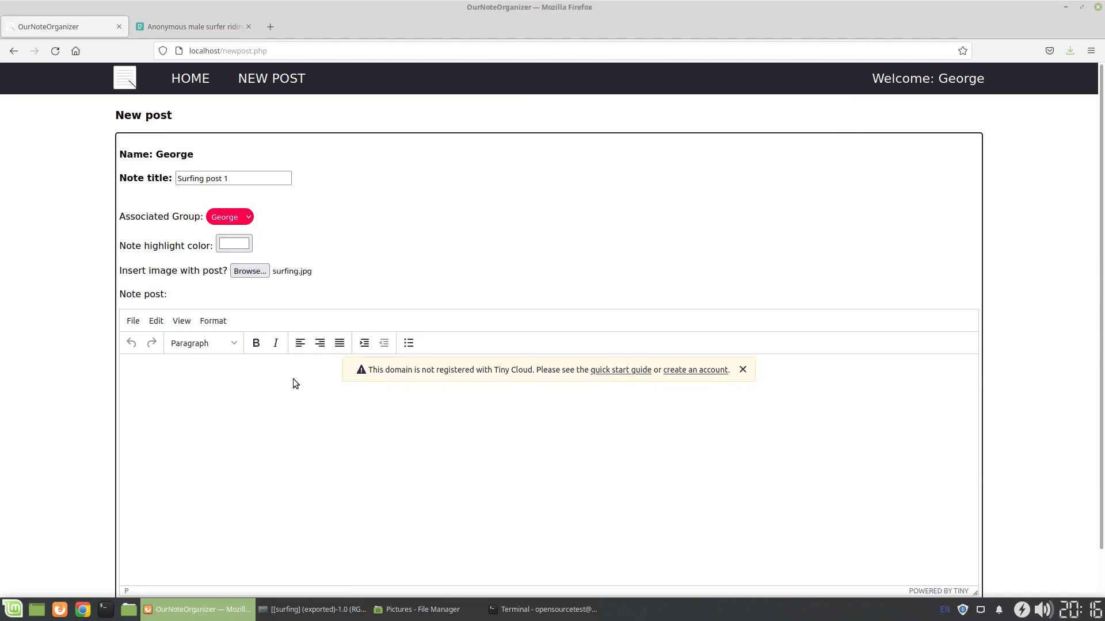
Step: Enter 'First post on surfing' as the body and submit the post
text(First)
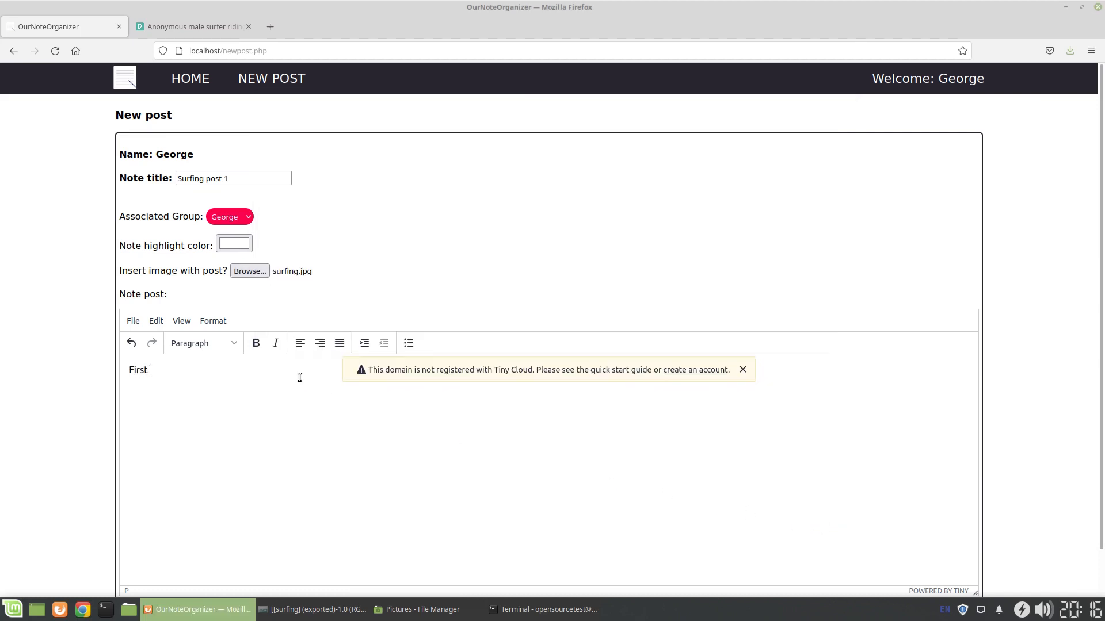
text(post on surfing)
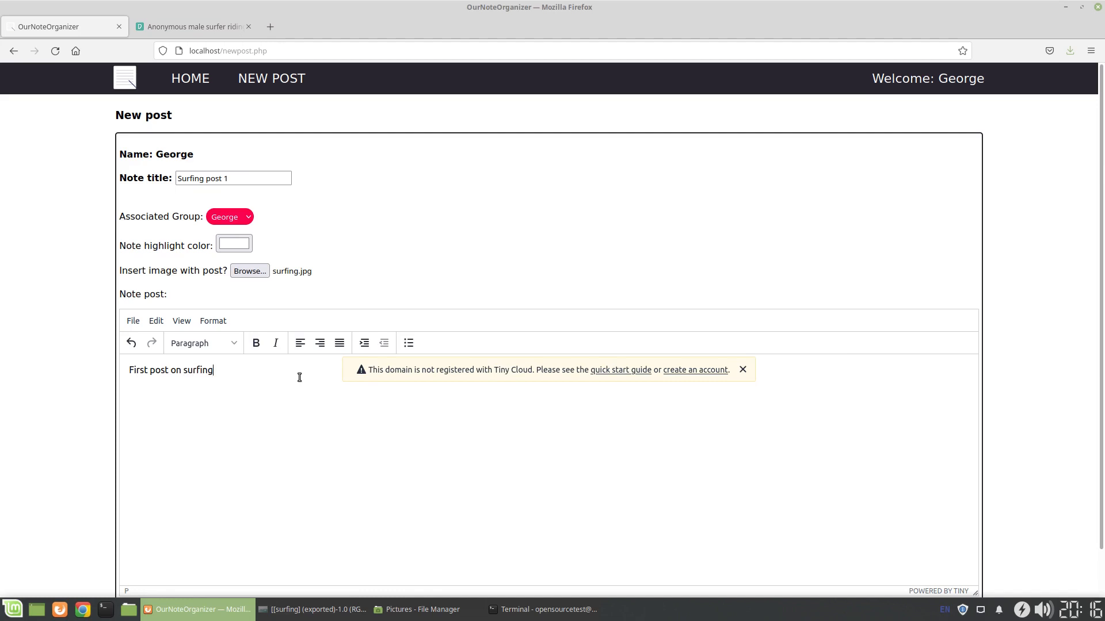
click(742, 369)
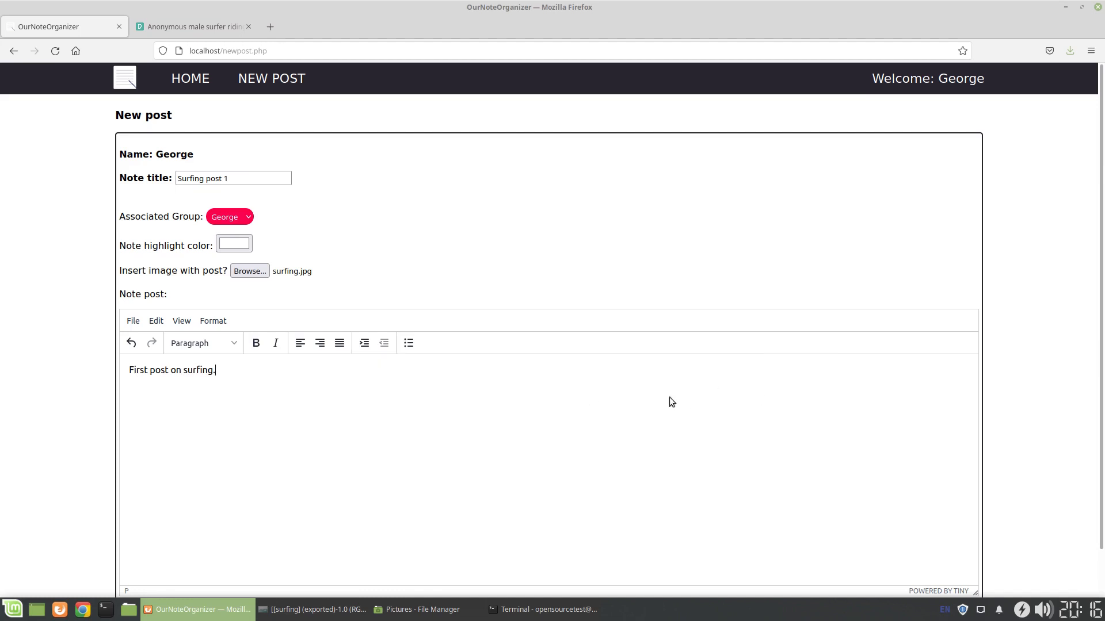
scroll(down, 3)
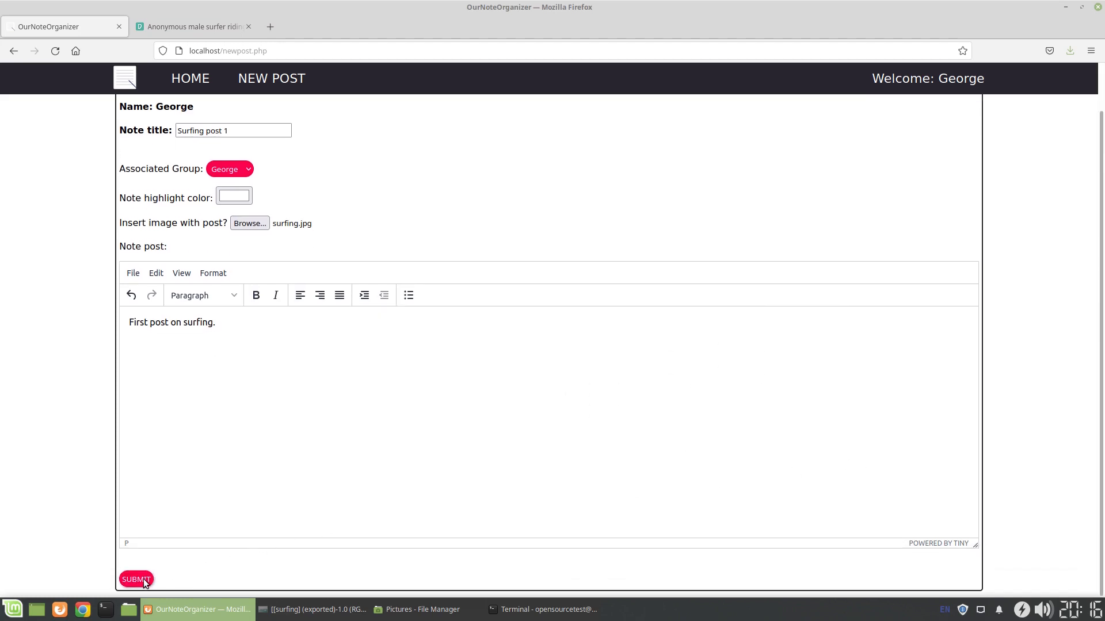
click(136, 579)
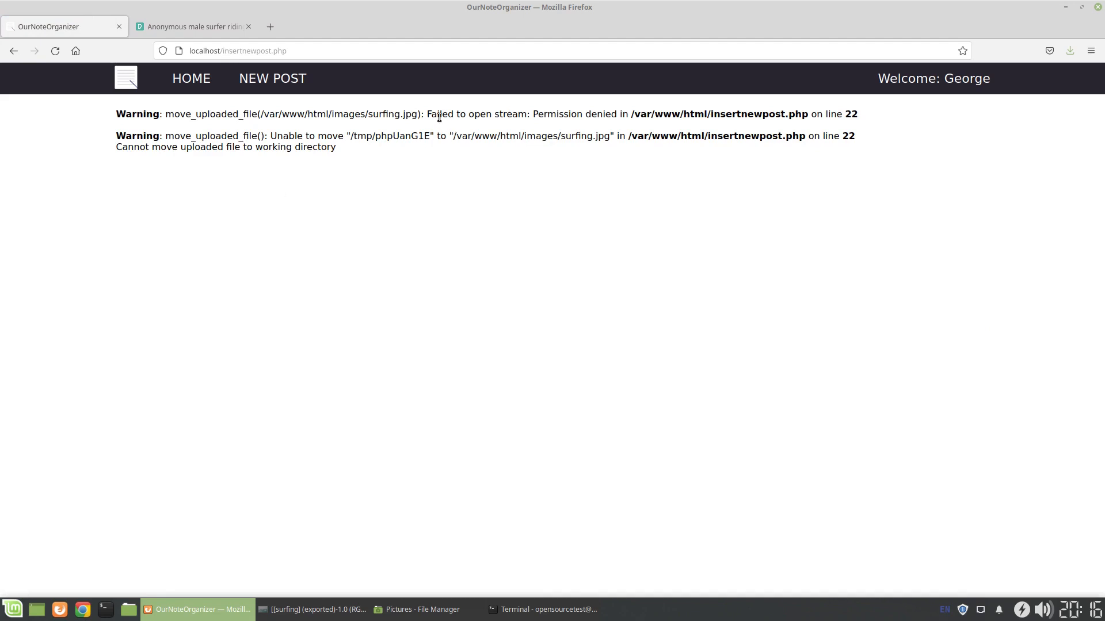
mouse_move(441, 612)
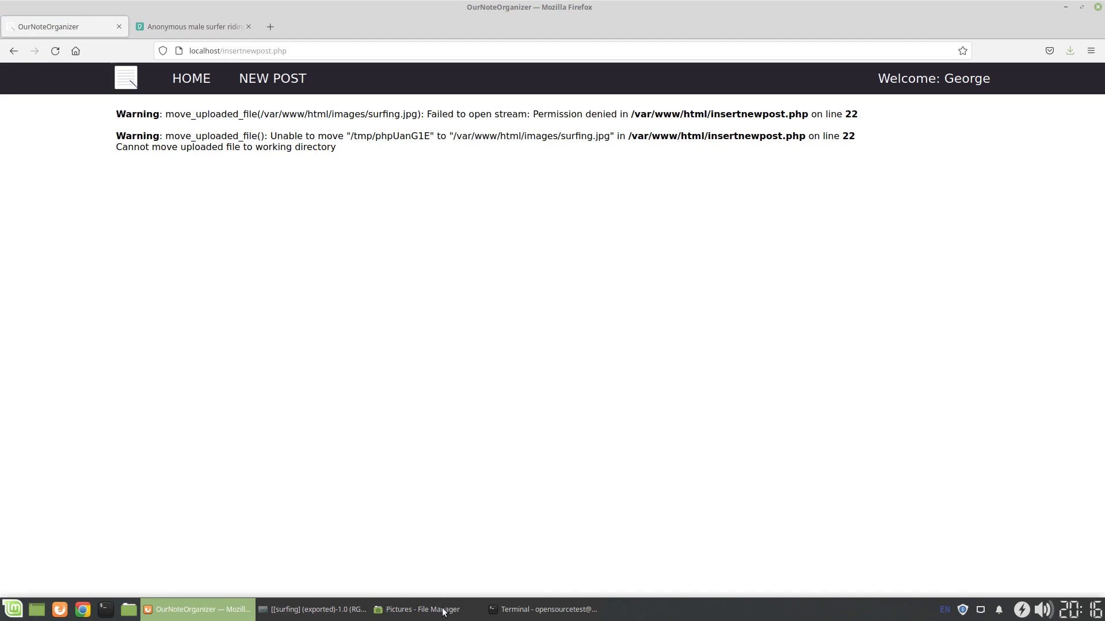
Step: Switch to the Terminal window showing the src folder listing
click(542, 610)
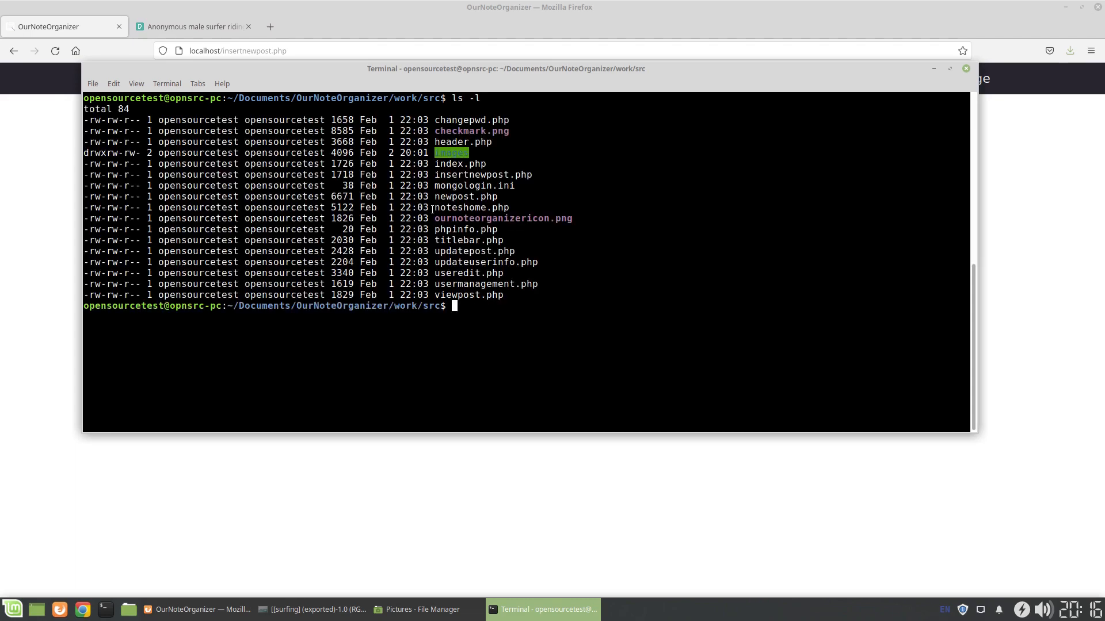
Step: Run 'sudo chmod 777 -R images' then 'ls -l' to confirm drwxrwxrwx
text(sudo)
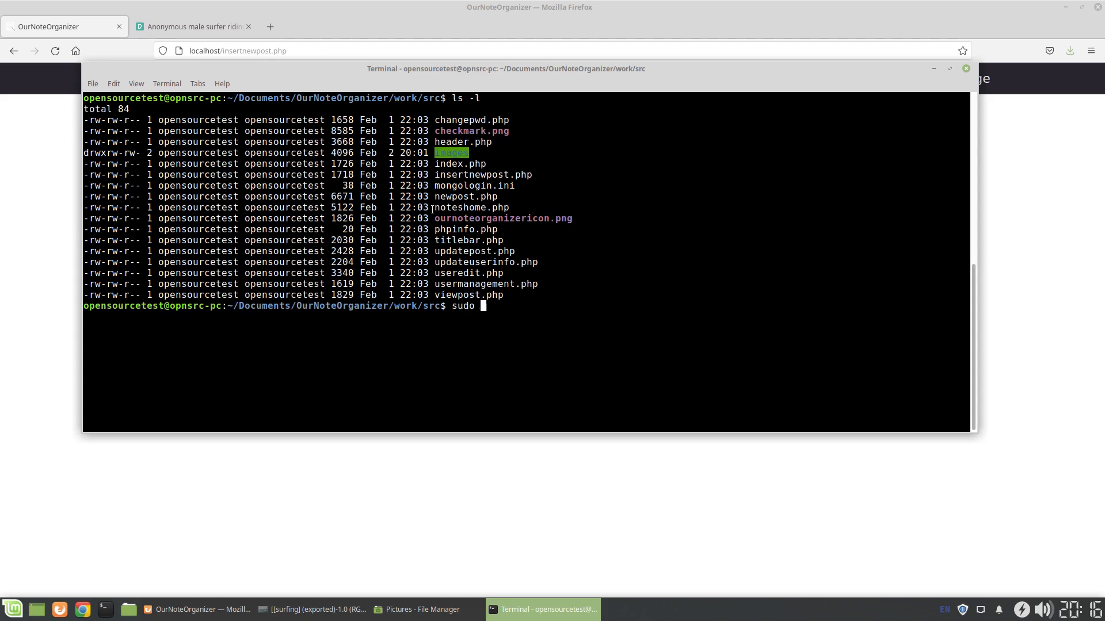
text(chmod)
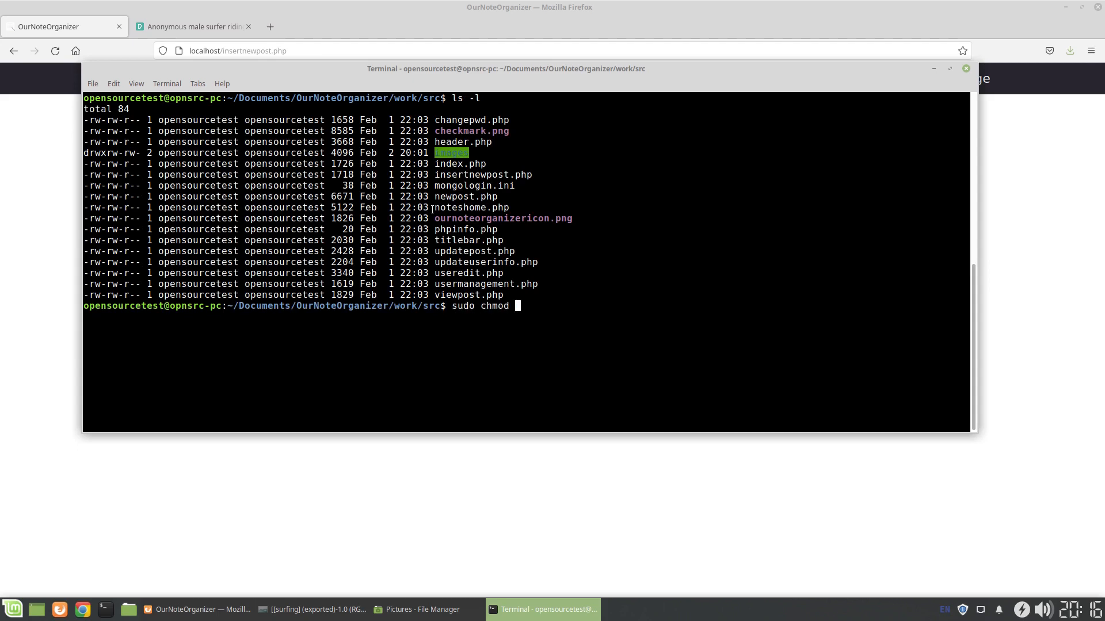
text(777 -)
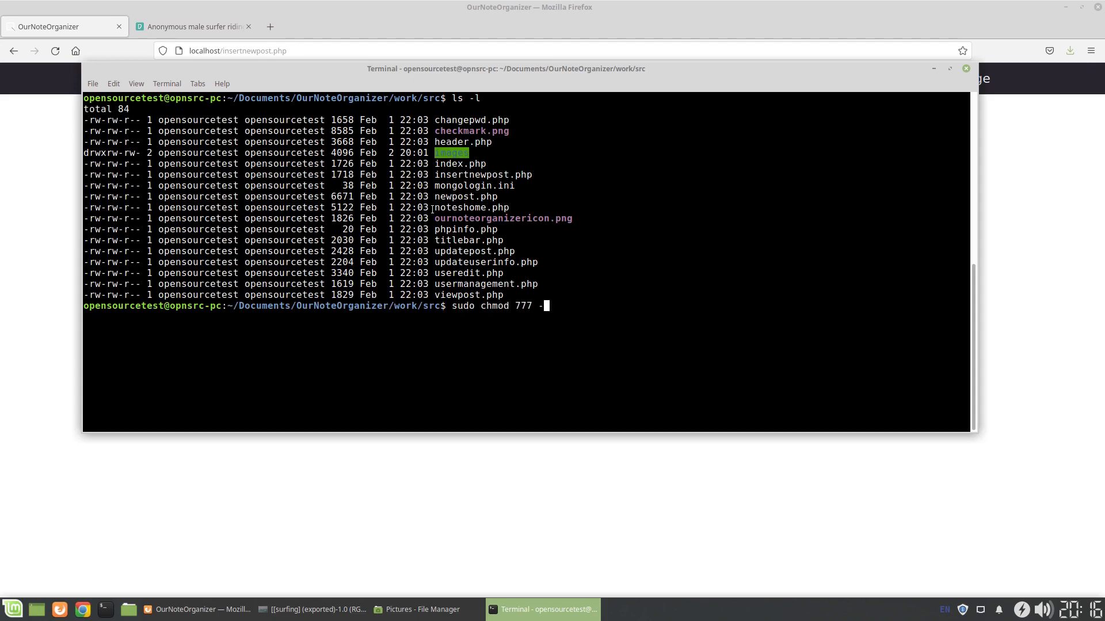
text(R images)
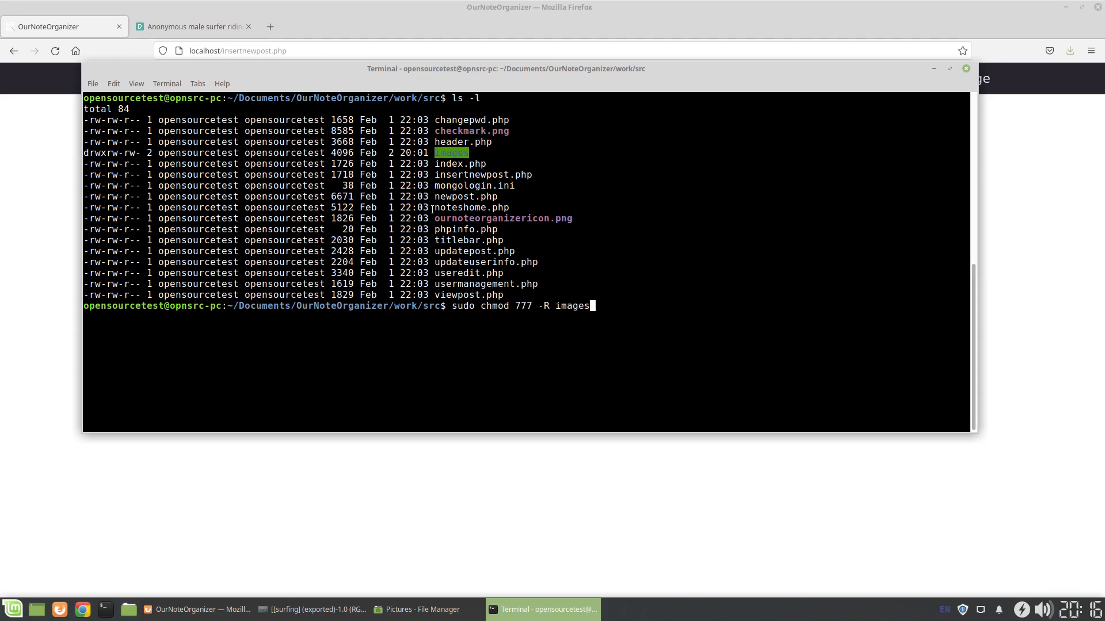
key(Return)
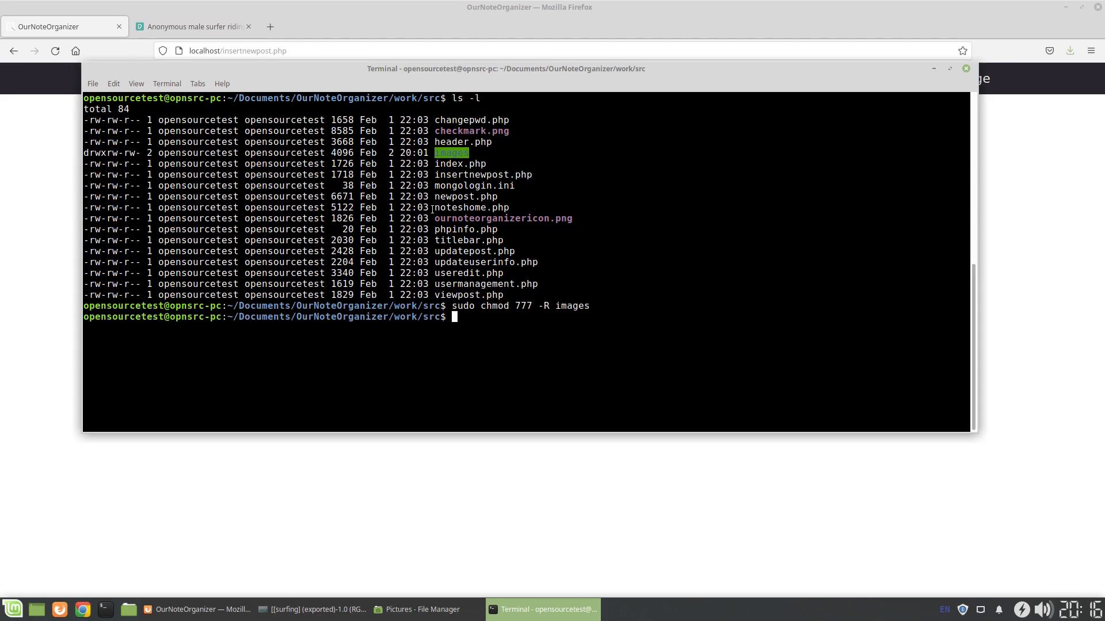
text(ls -l)
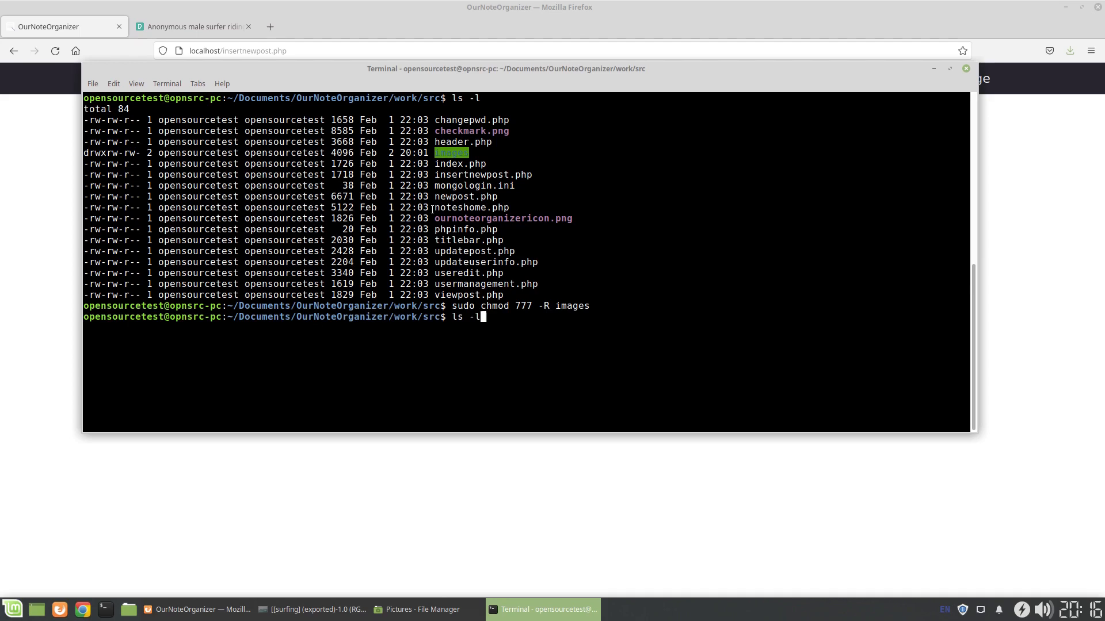
key(Return)
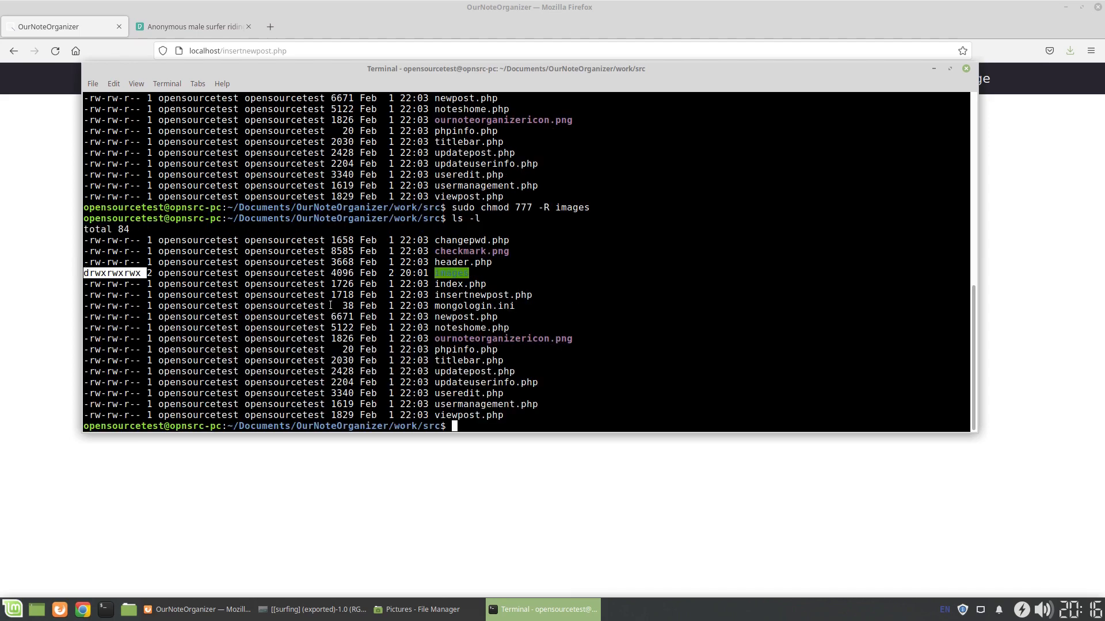
Step: Reload insertnewpost and resend the data, then view Surfing post 1 from Home
click(199, 610)
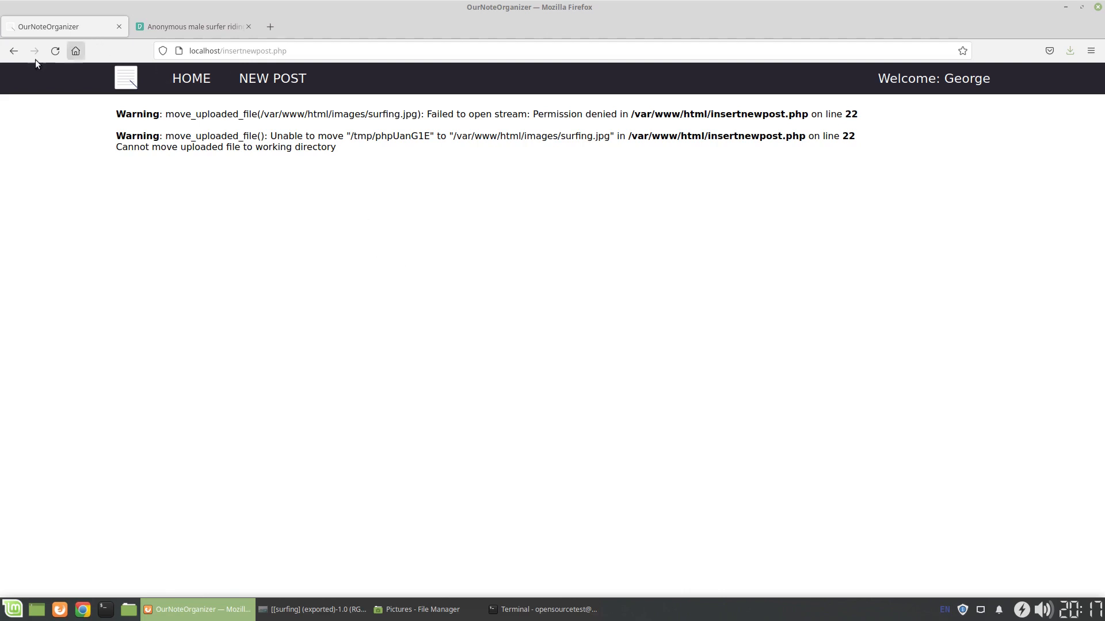
click(55, 51)
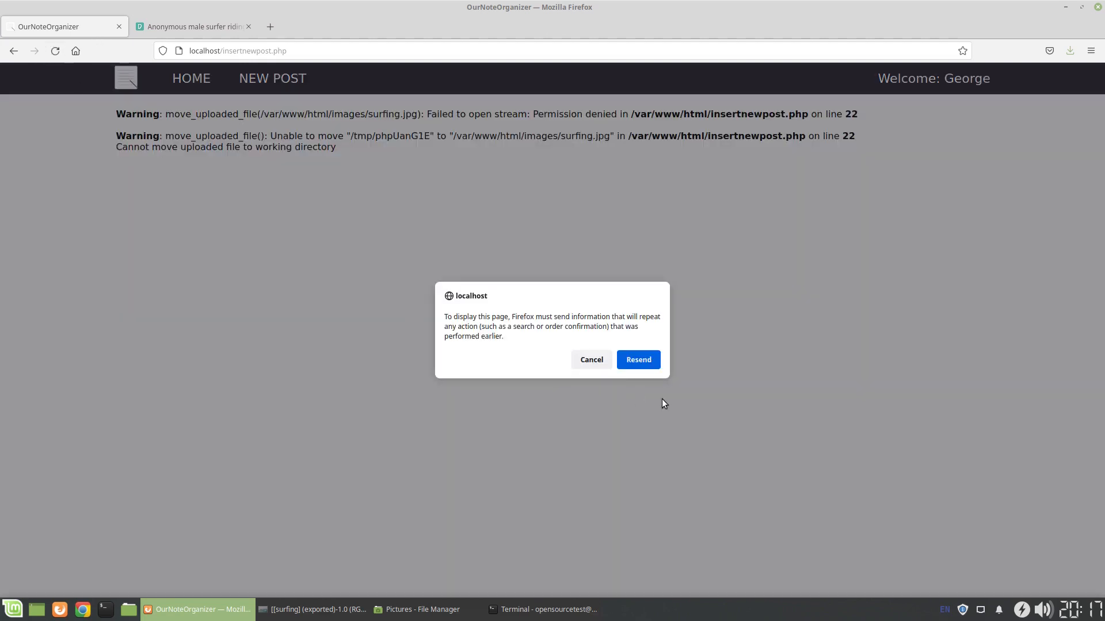
click(636, 360)
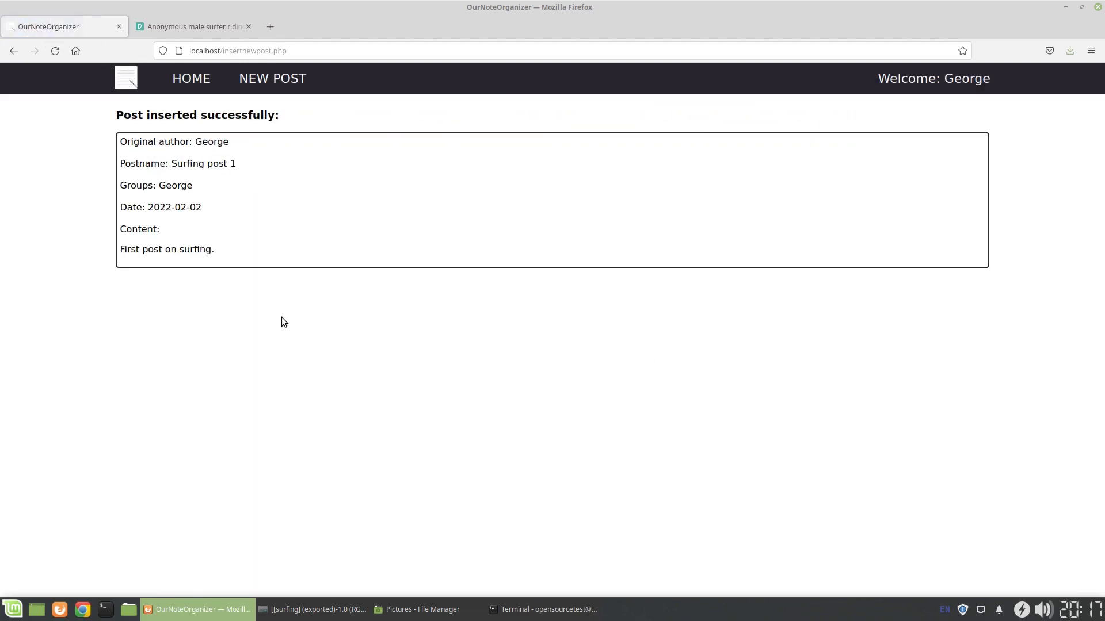
mouse_move(221, 257)
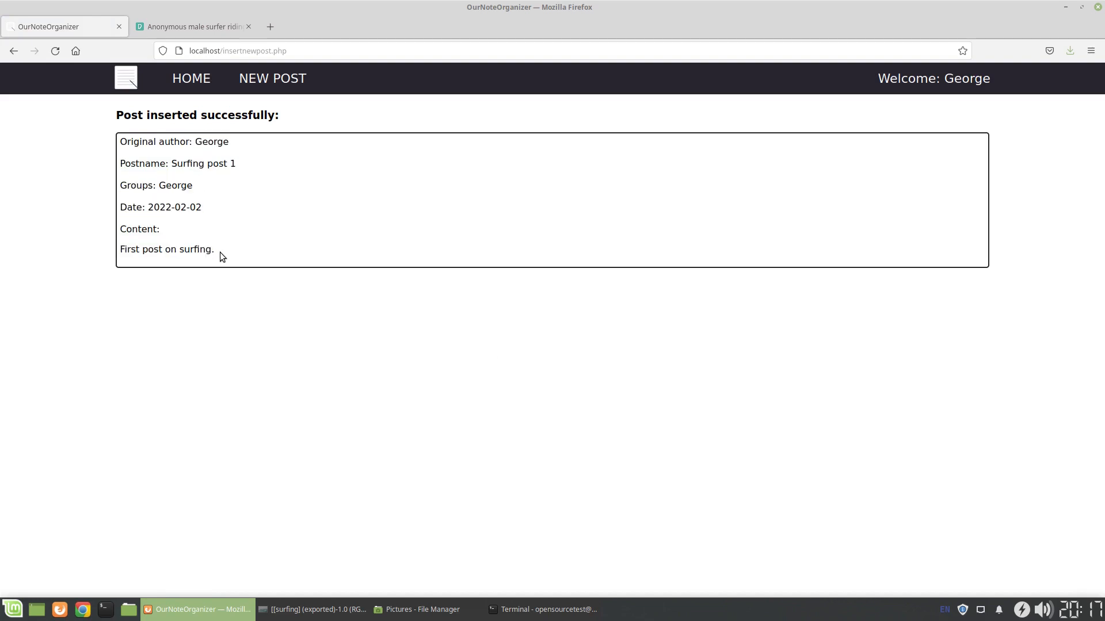
click(190, 78)
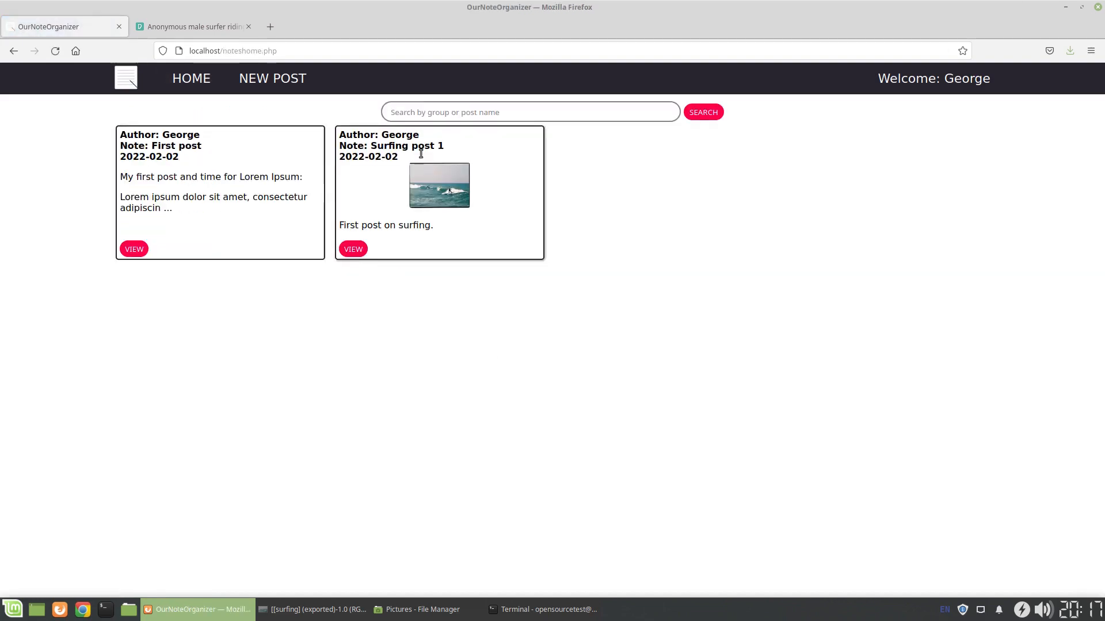
click(354, 248)
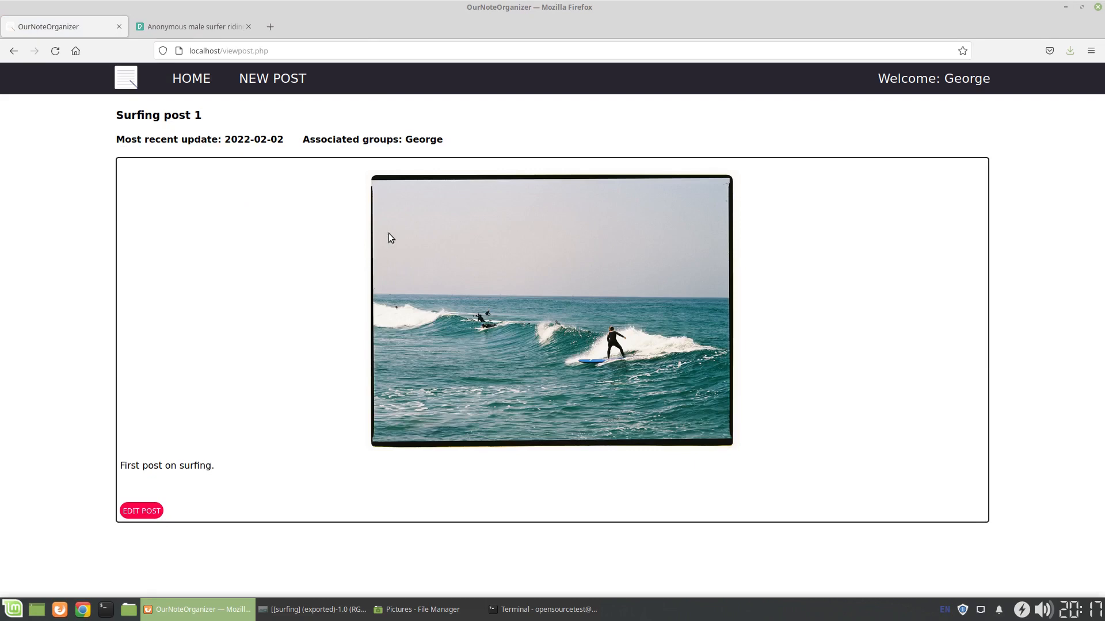
mouse_move(366, 286)
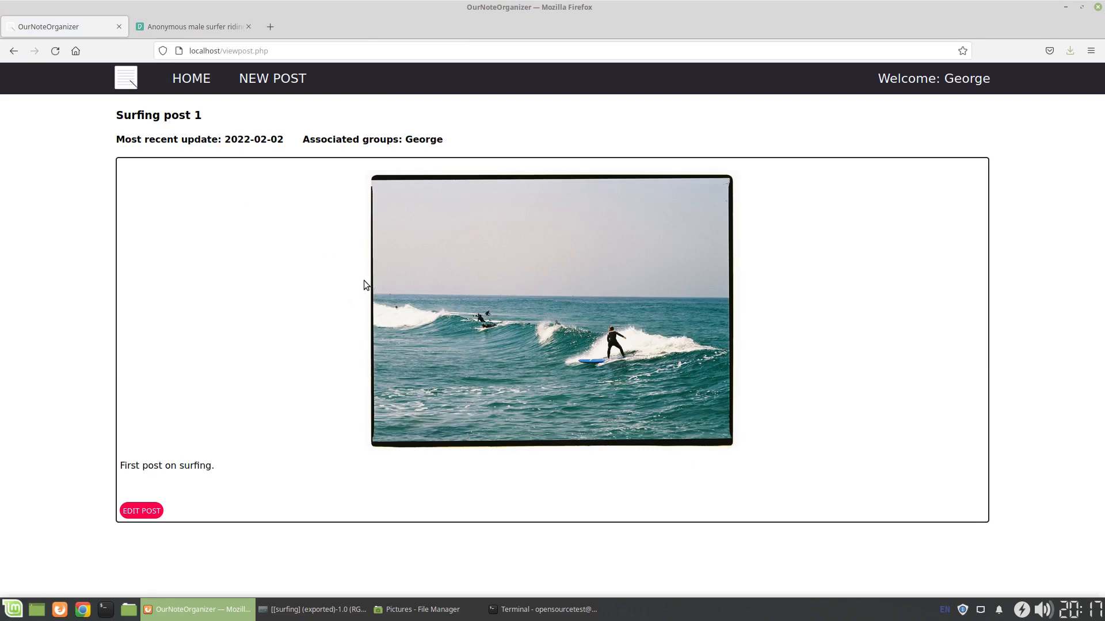
mouse_move(307, 292)
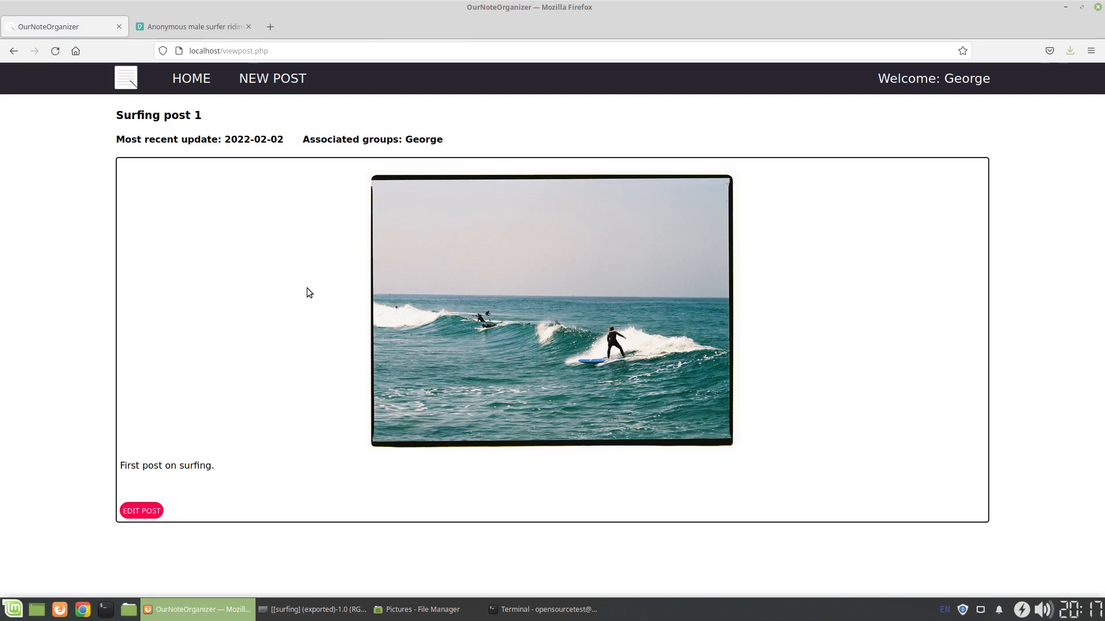
mouse_move(272, 78)
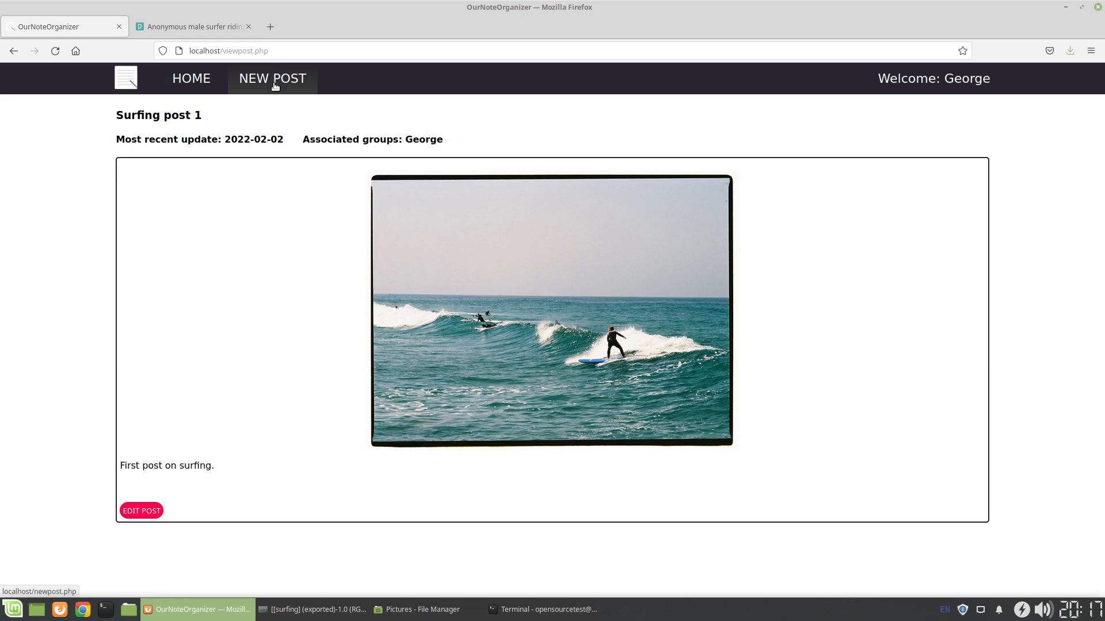
Step: Edit George's member groups via Change Password to include surfing
click(933, 78)
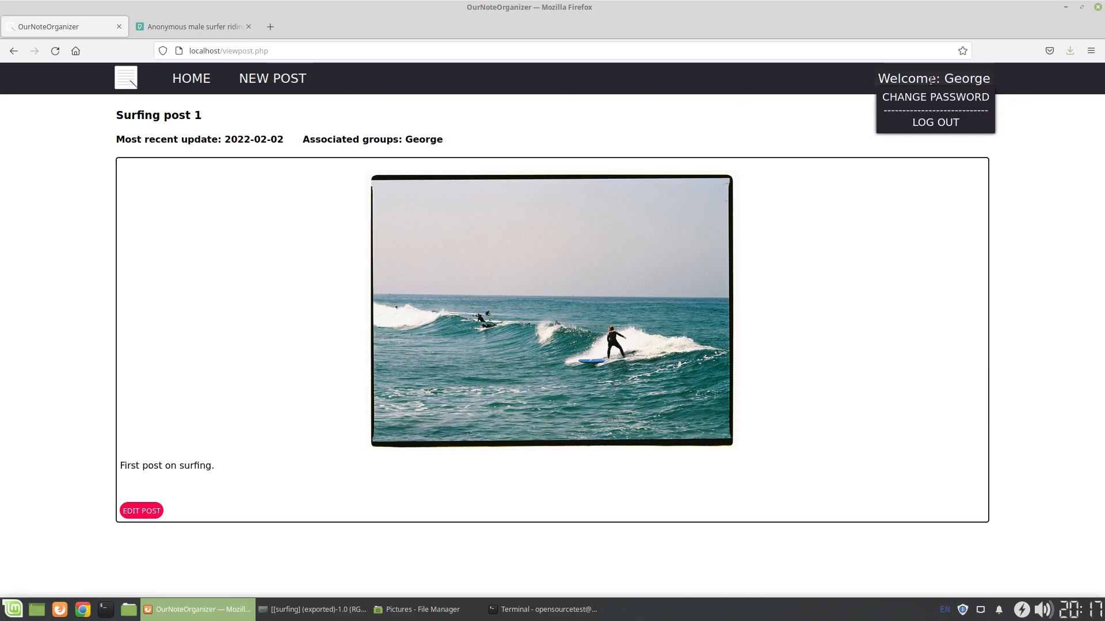
click(934, 97)
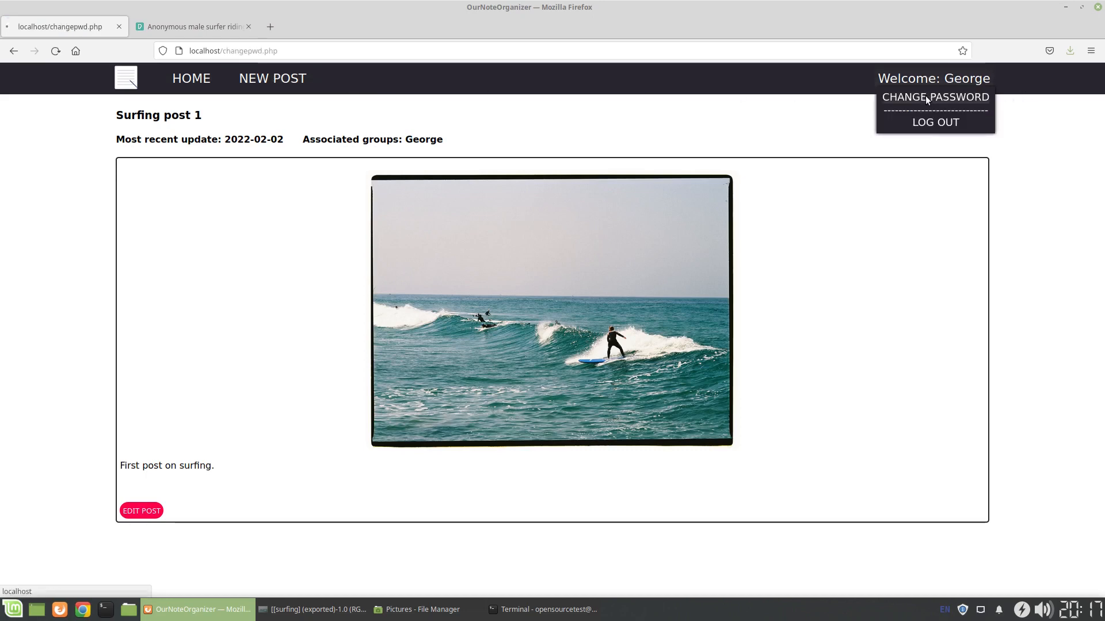
click(935, 97)
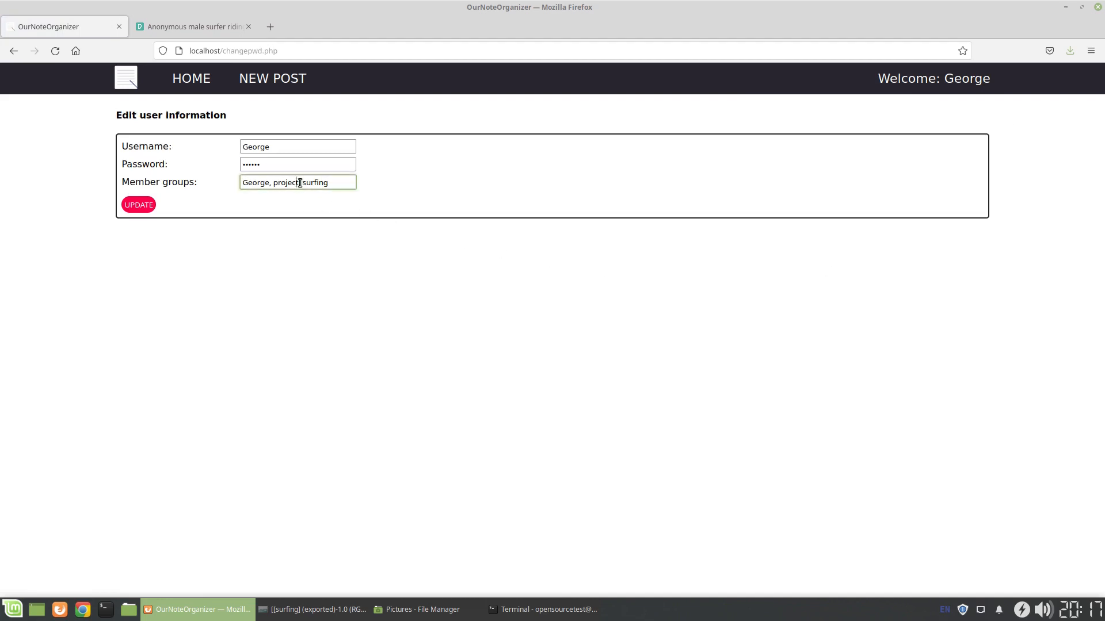
text(,)
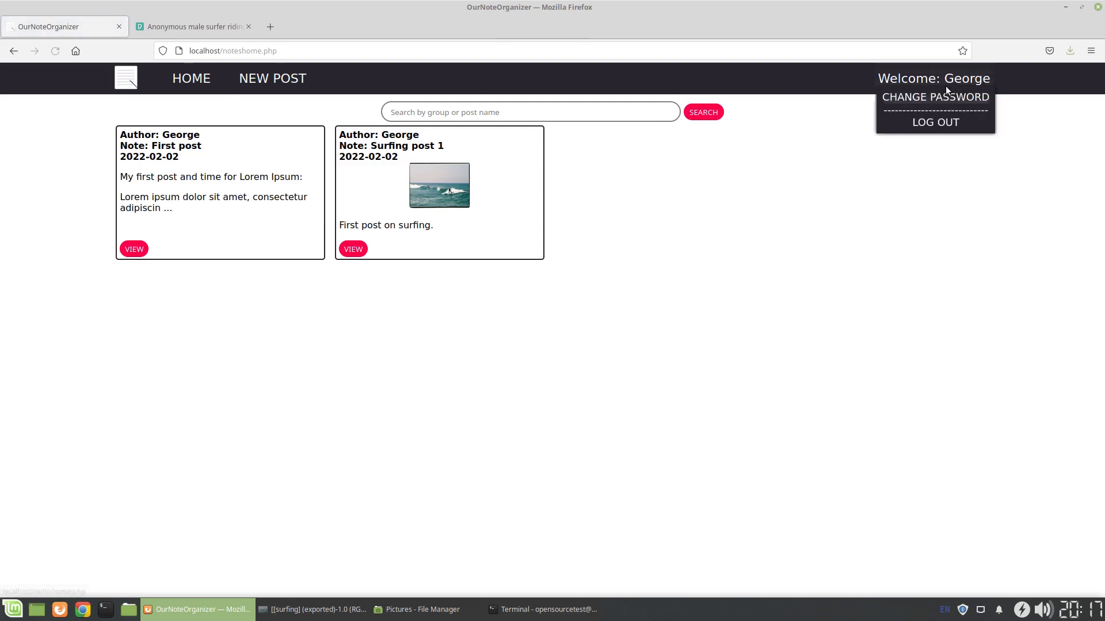
Step: Log George out and sign back in with the admin username and password
click(934, 122)
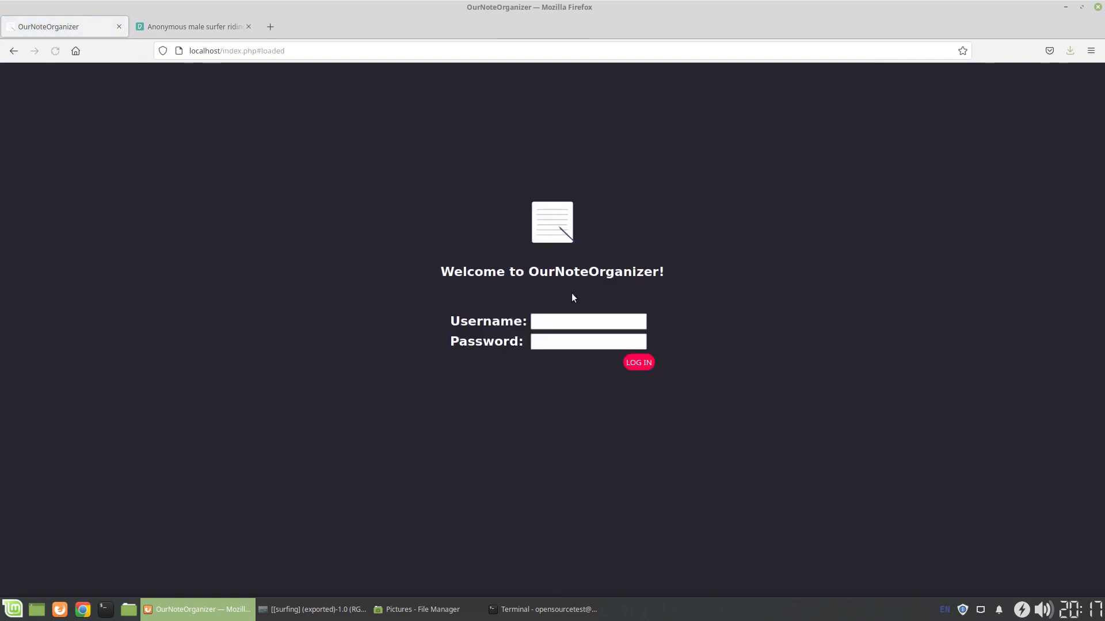
text(admin)
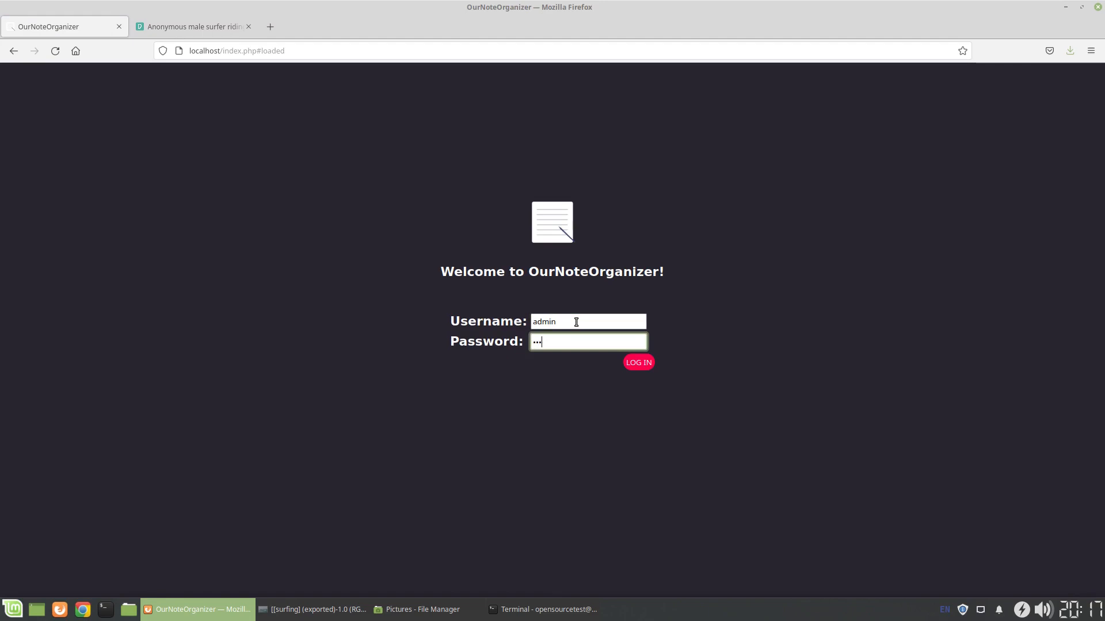
text(••)
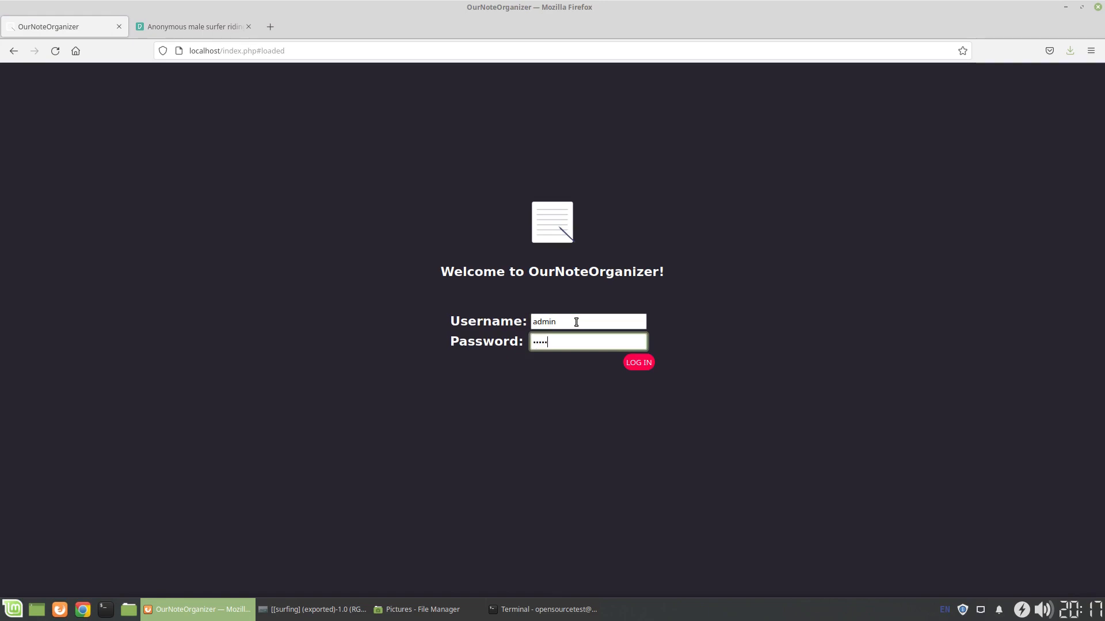
click(637, 362)
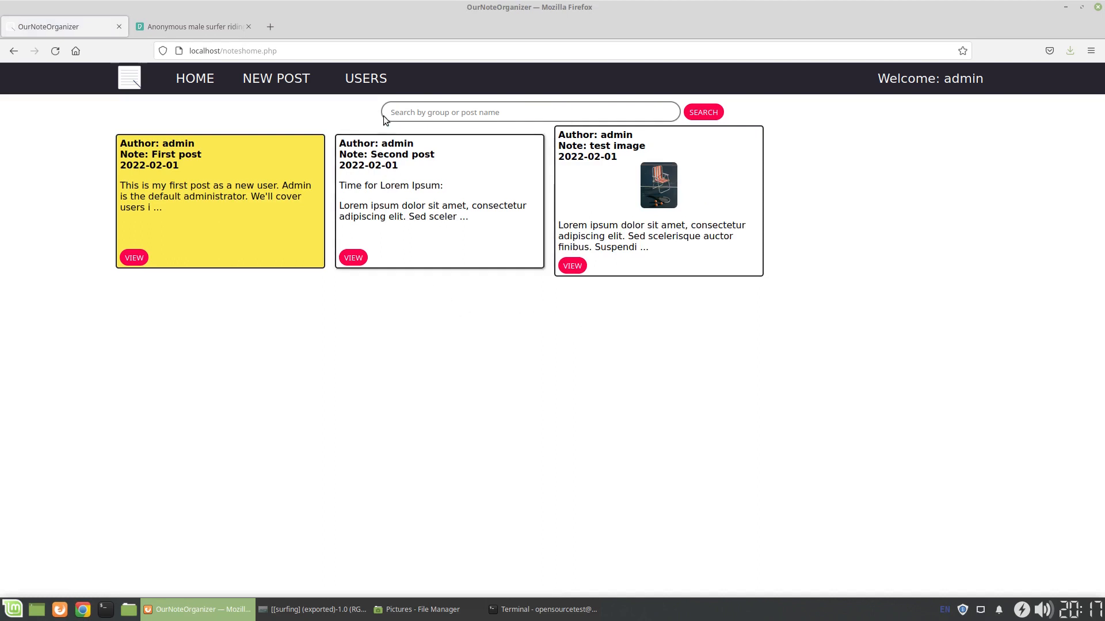
click(365, 78)
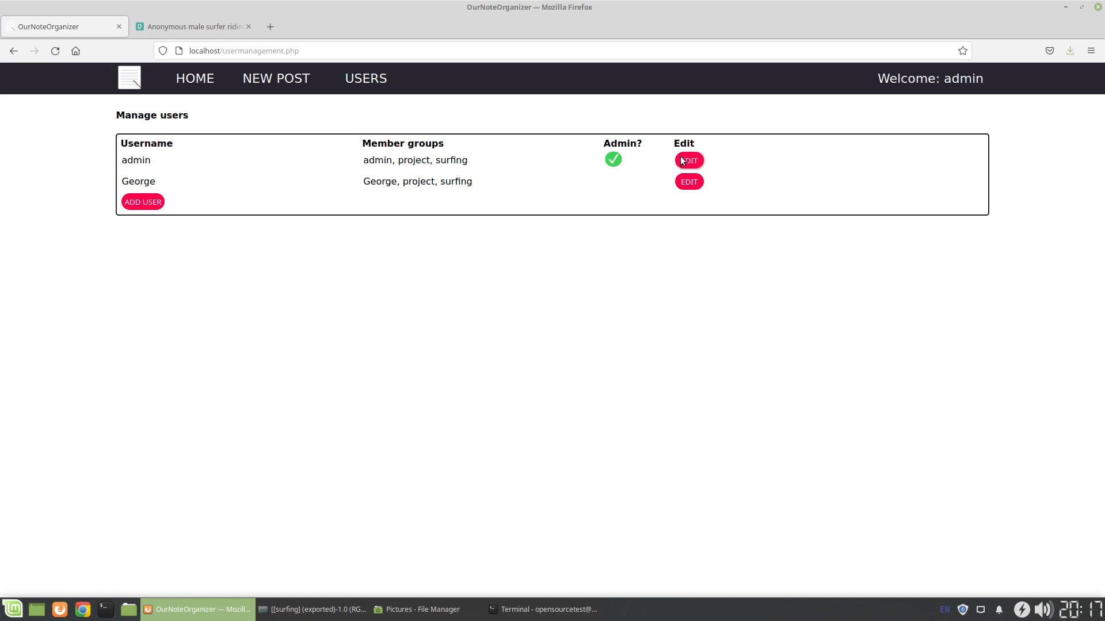
click(688, 160)
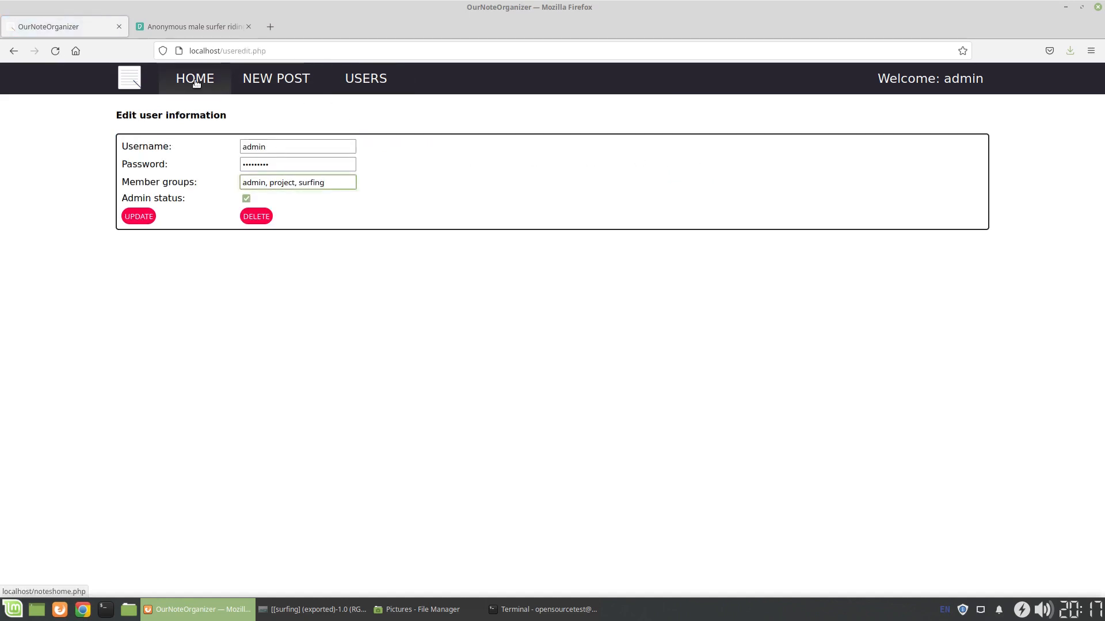
click(195, 78)
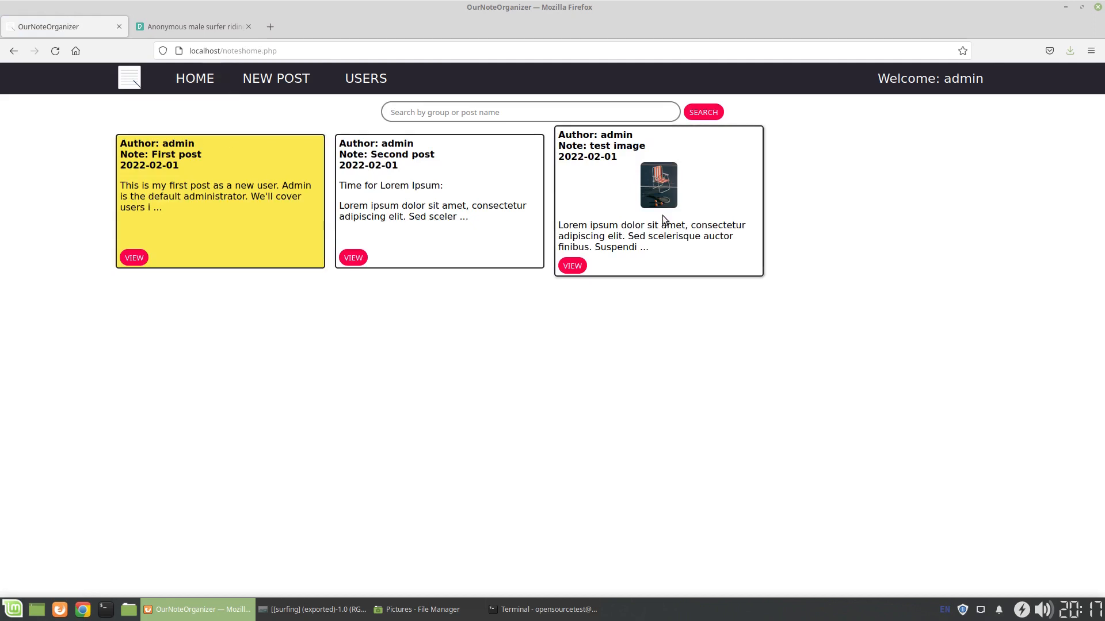
mouse_move(275, 78)
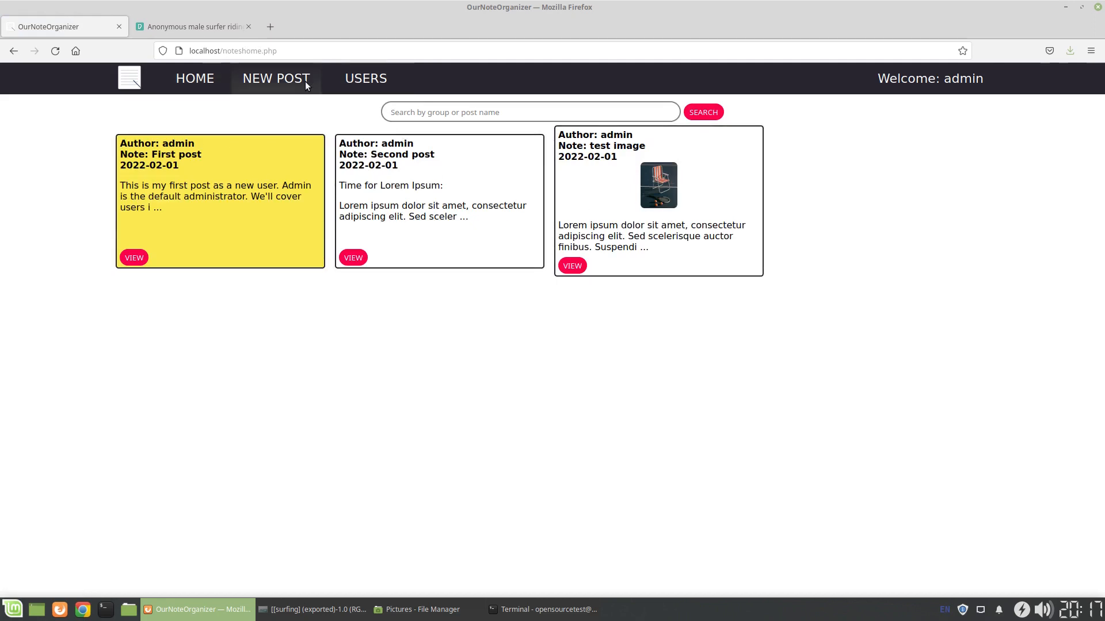
Step: Start a new post titled 'Big wave' associated with the surfing group
click(275, 79)
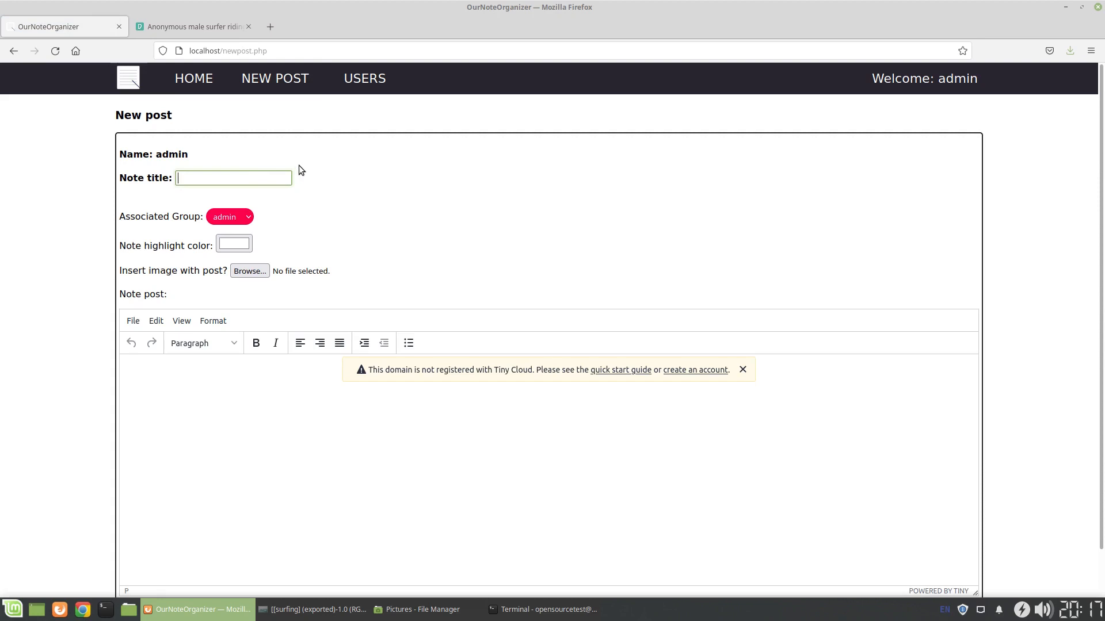
text(Big wave)
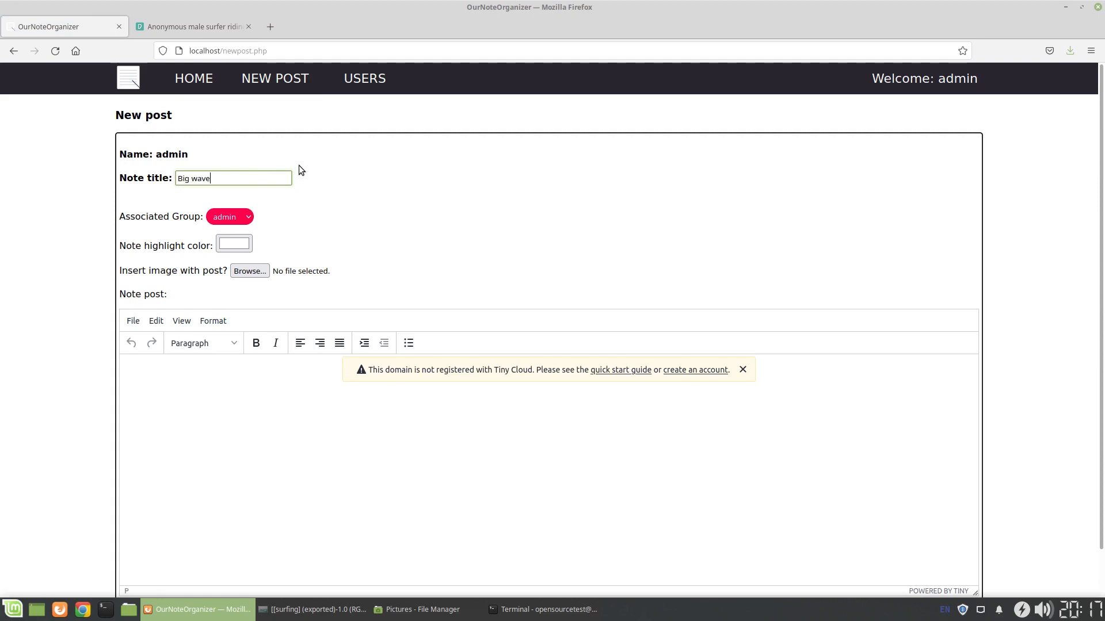
click(229, 216)
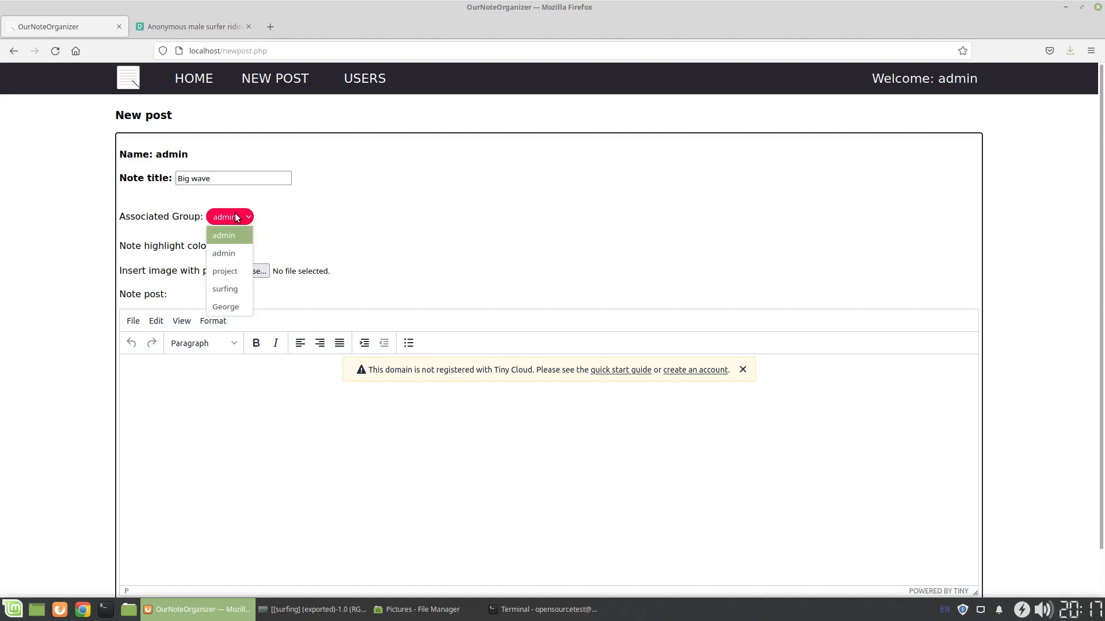
click(224, 289)
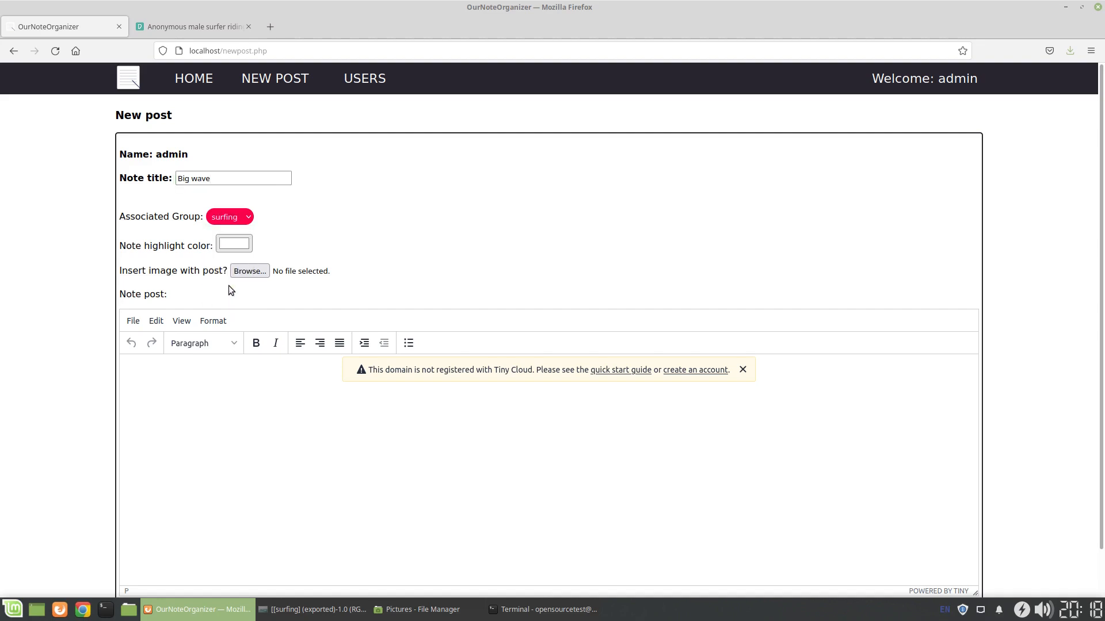
Step: Attach the bigwave.jpeg picture to the post
click(248, 270)
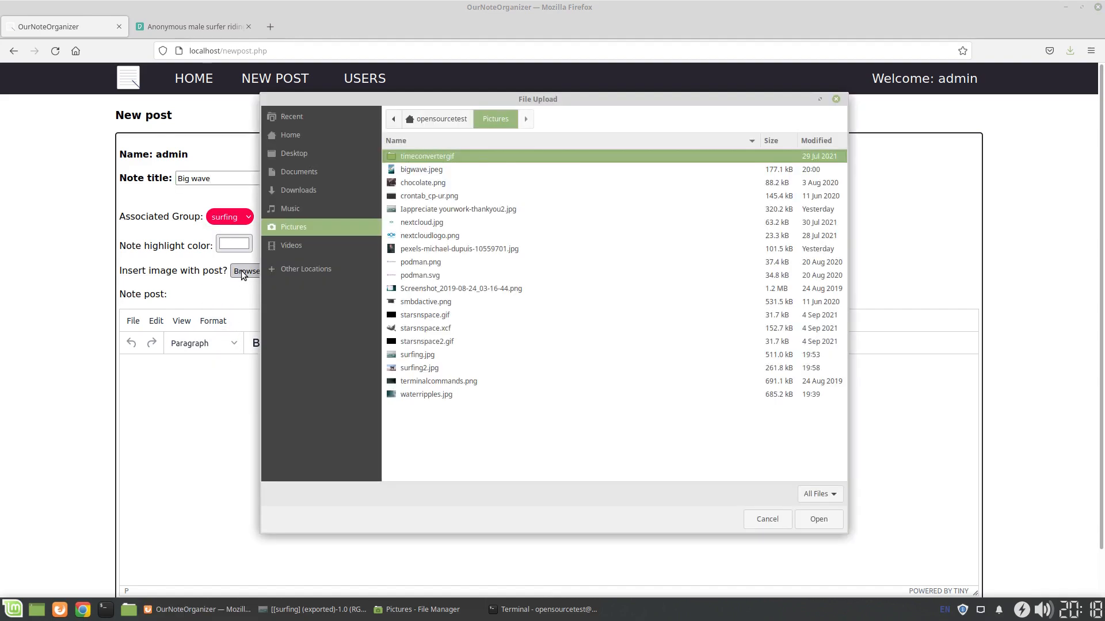
mouse_move(412, 391)
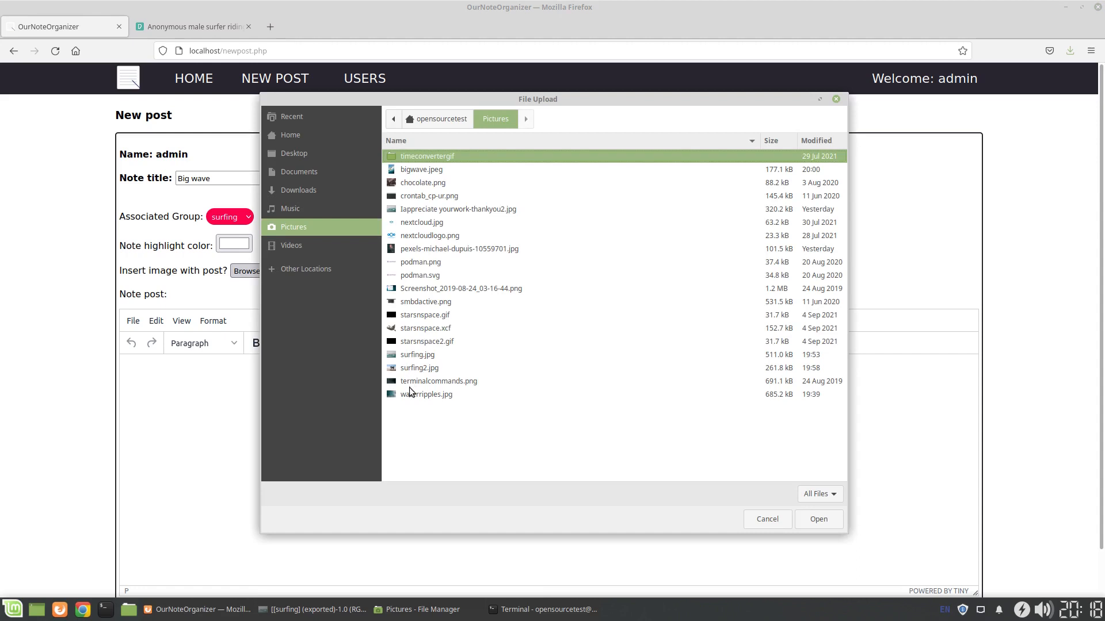
mouse_move(413, 366)
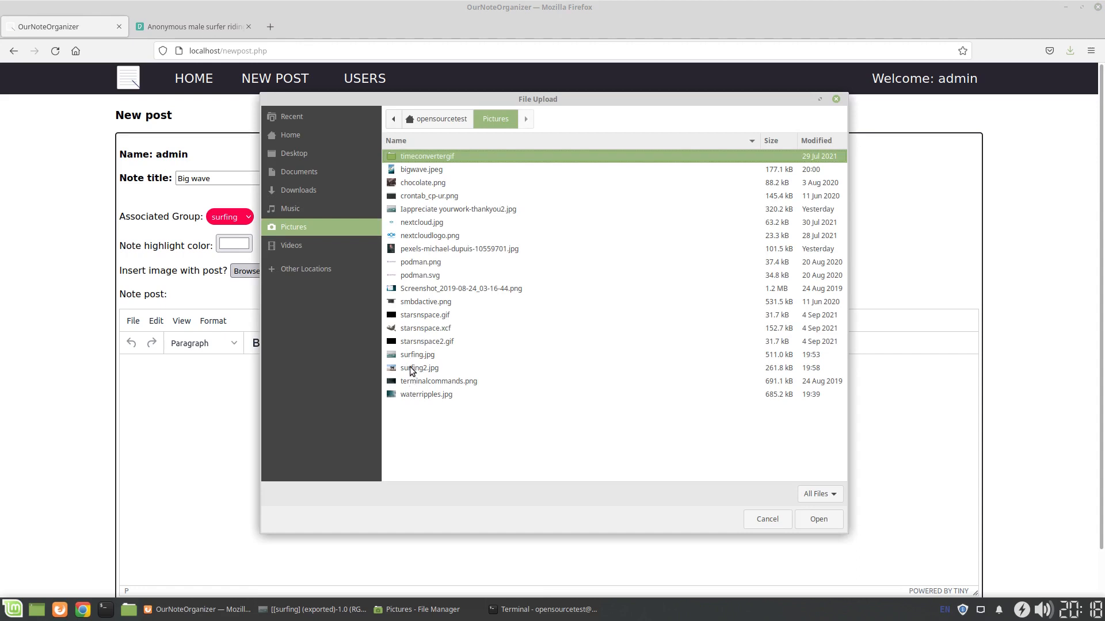
mouse_move(415, 183)
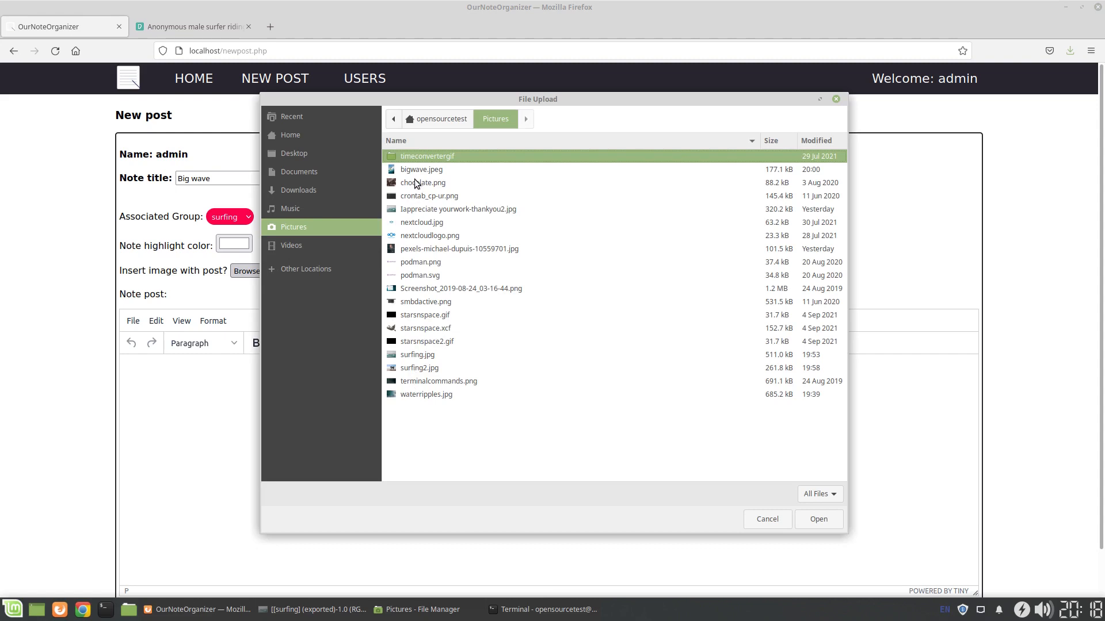
click(421, 169)
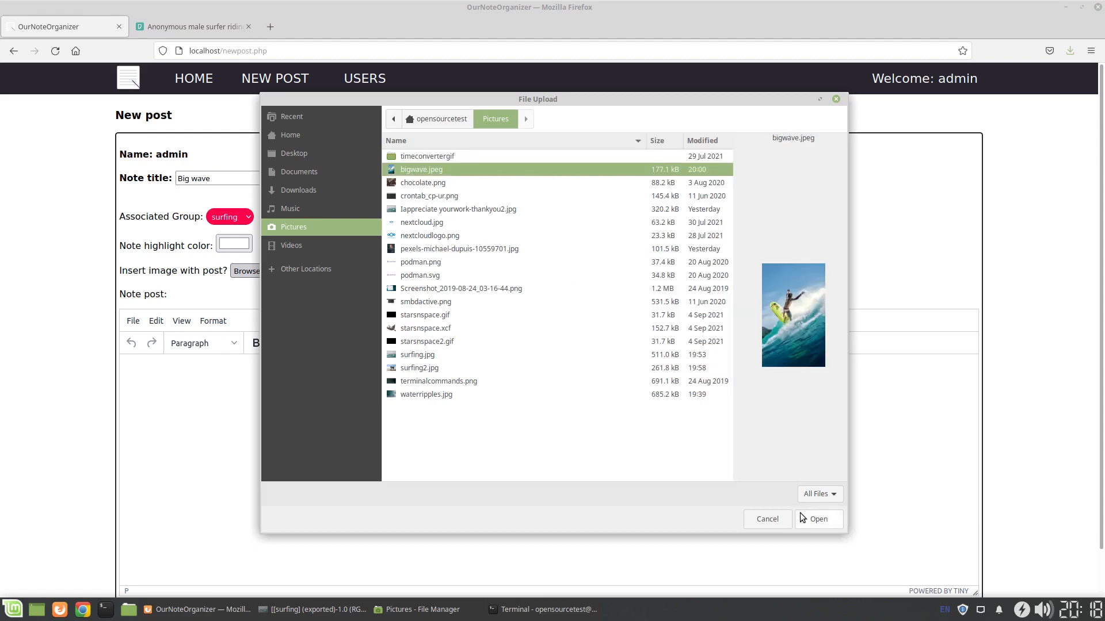
click(816, 519)
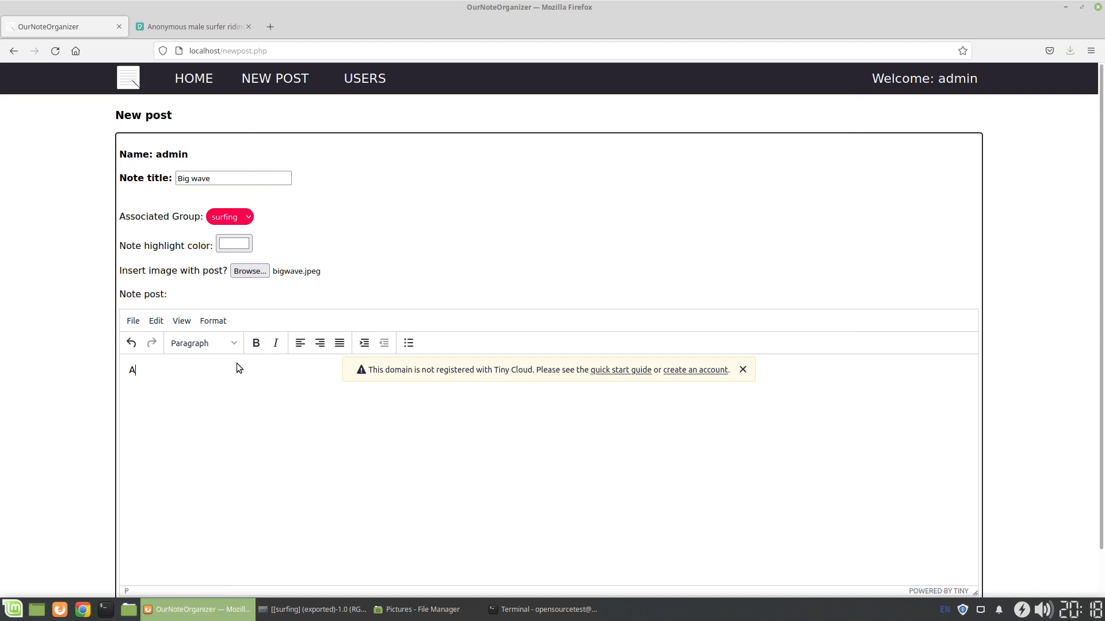
Step: Enter the post body 'Awesome wave in this pic!' and move down to the Submit button
text(wesome w)
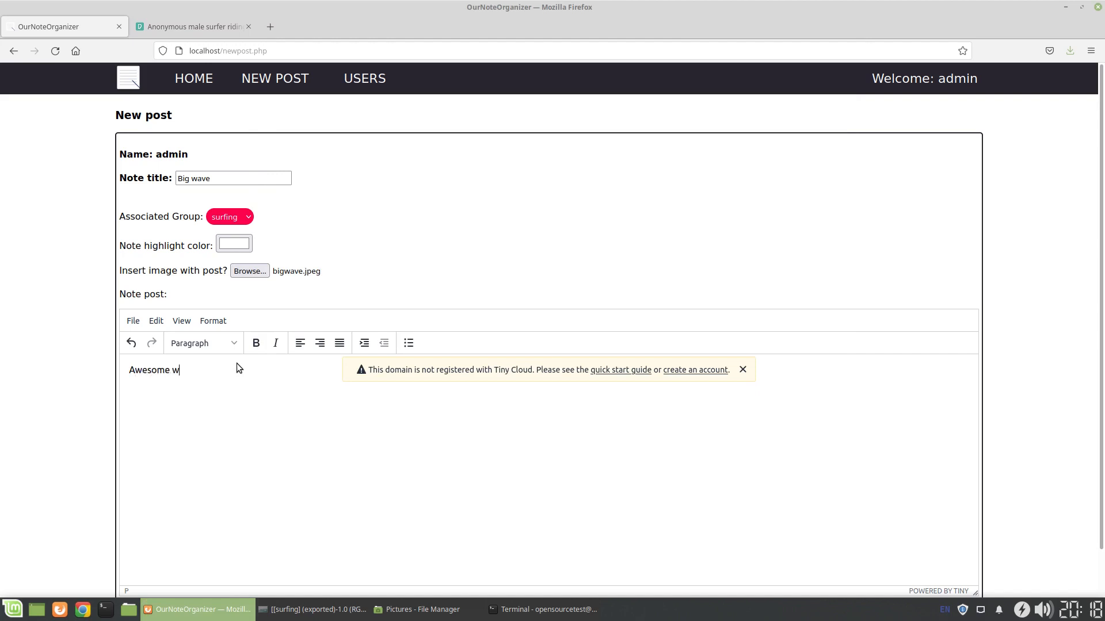
text(ave ins this pic)
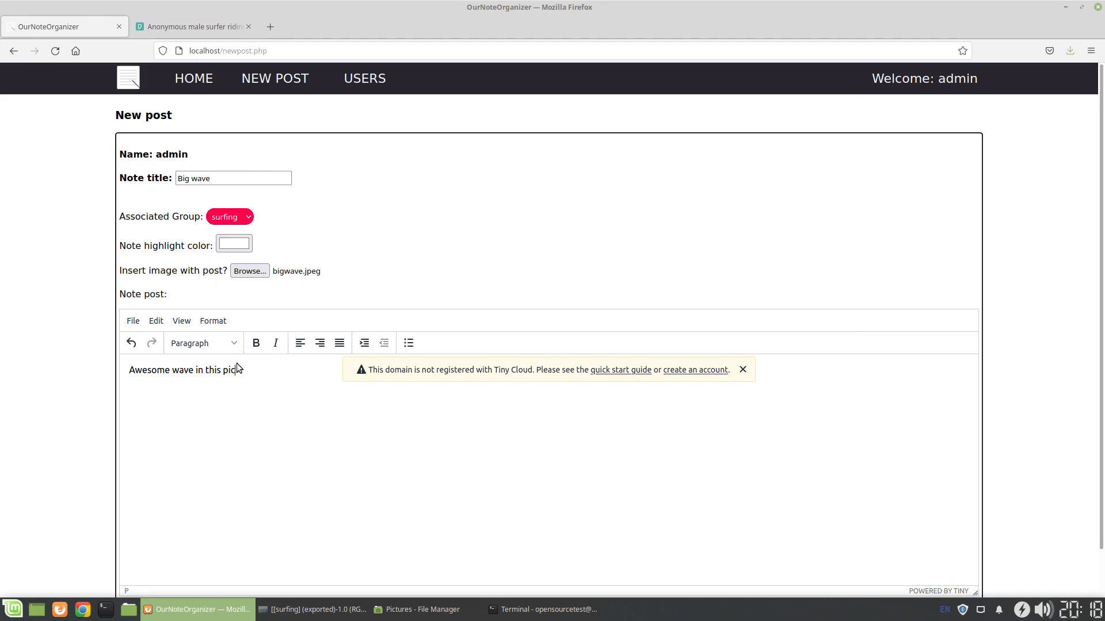
text(!)
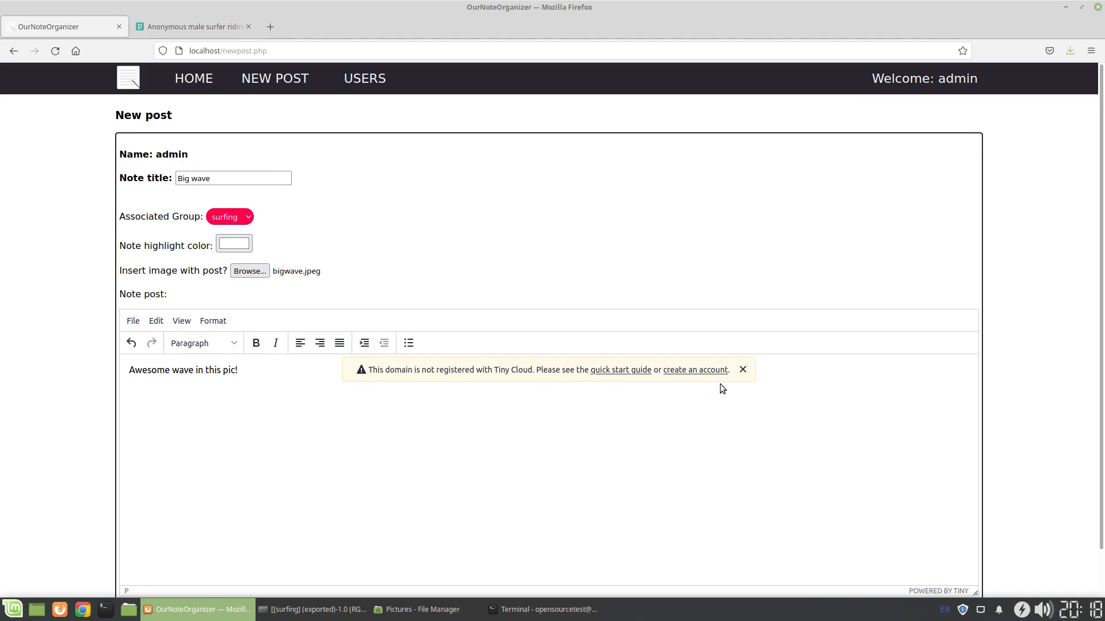
scroll(down, 3)
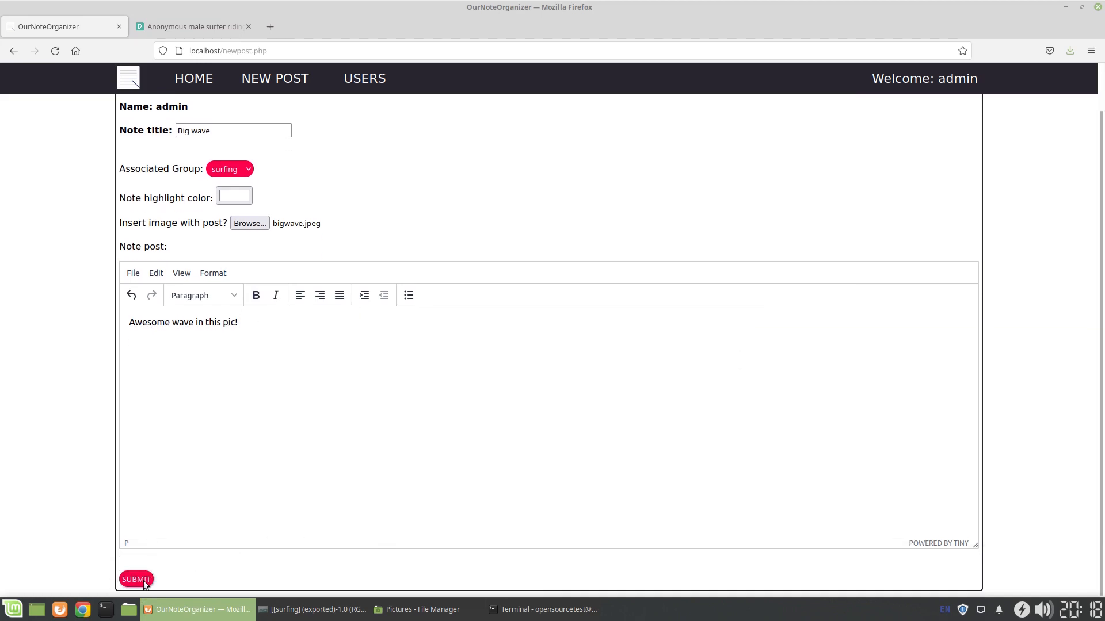
Step: Submit the Big wave post and check it with its surfing photo from the home page
click(136, 579)
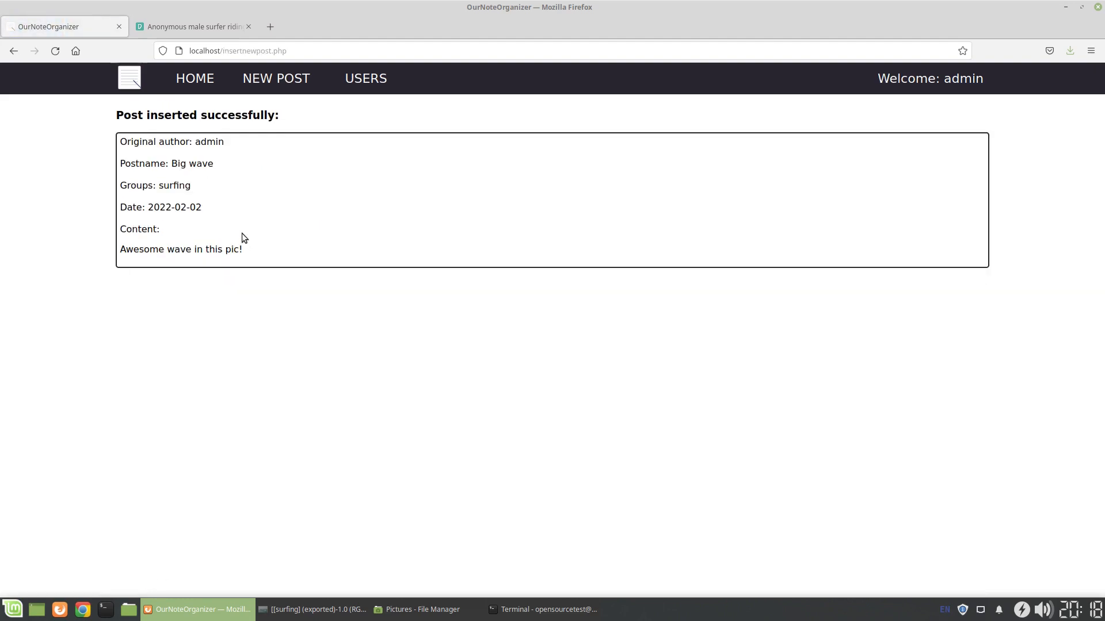
click(194, 78)
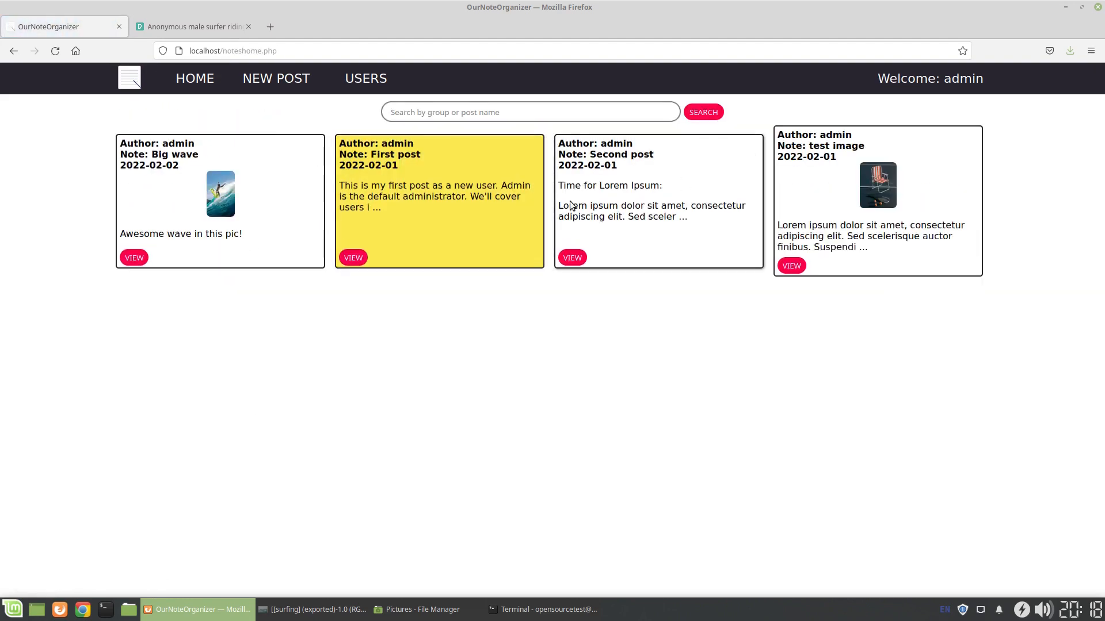
click(134, 256)
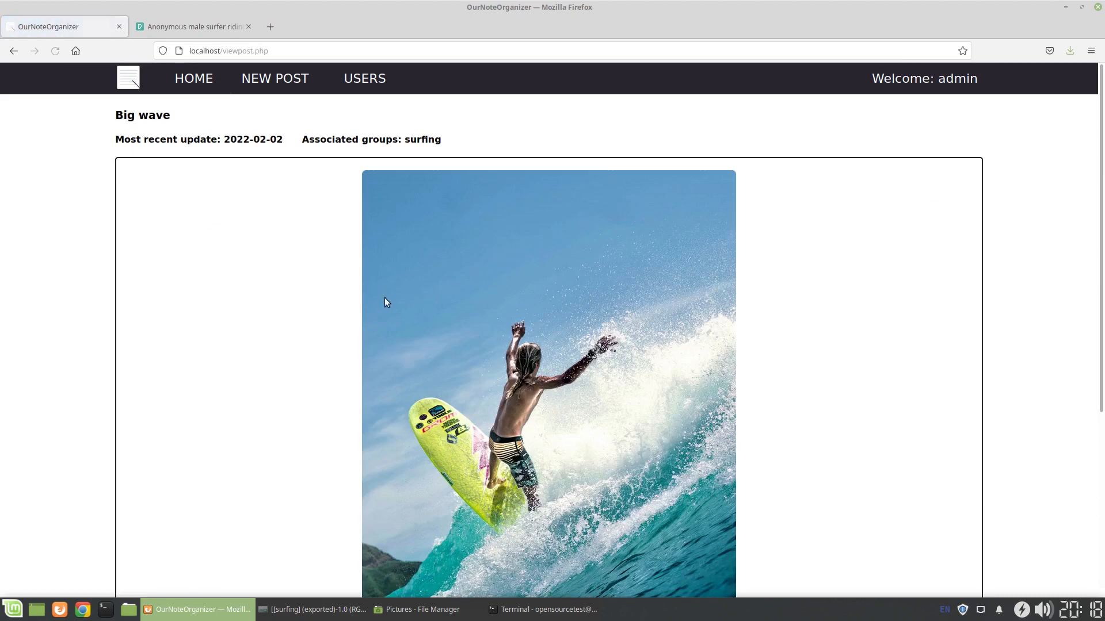
scroll(down, 3)
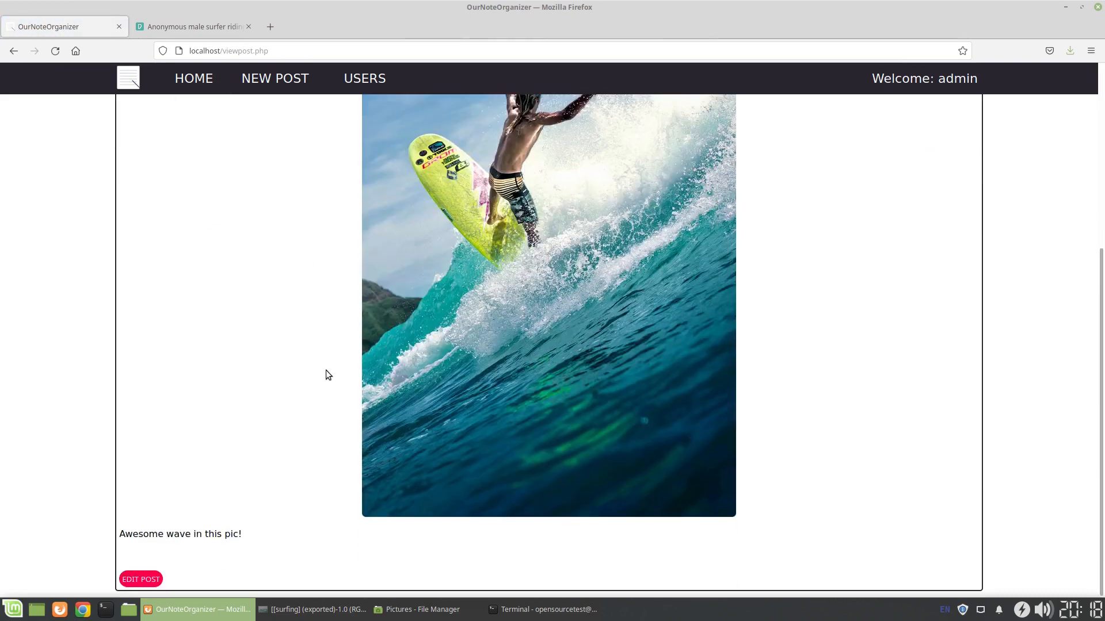
click(193, 79)
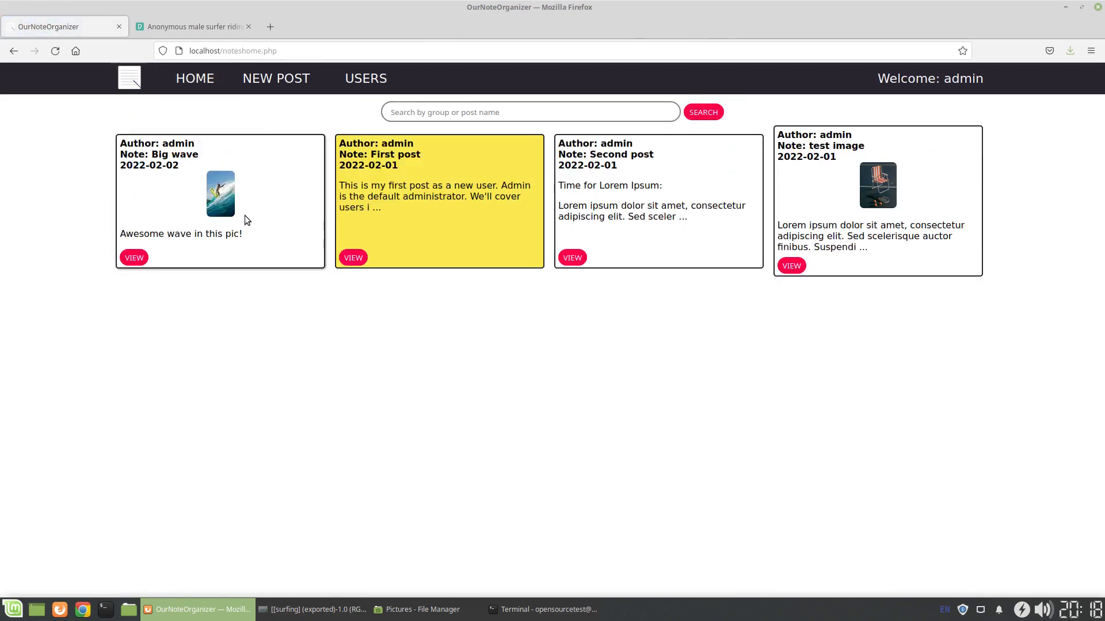
mouse_move(916, 182)
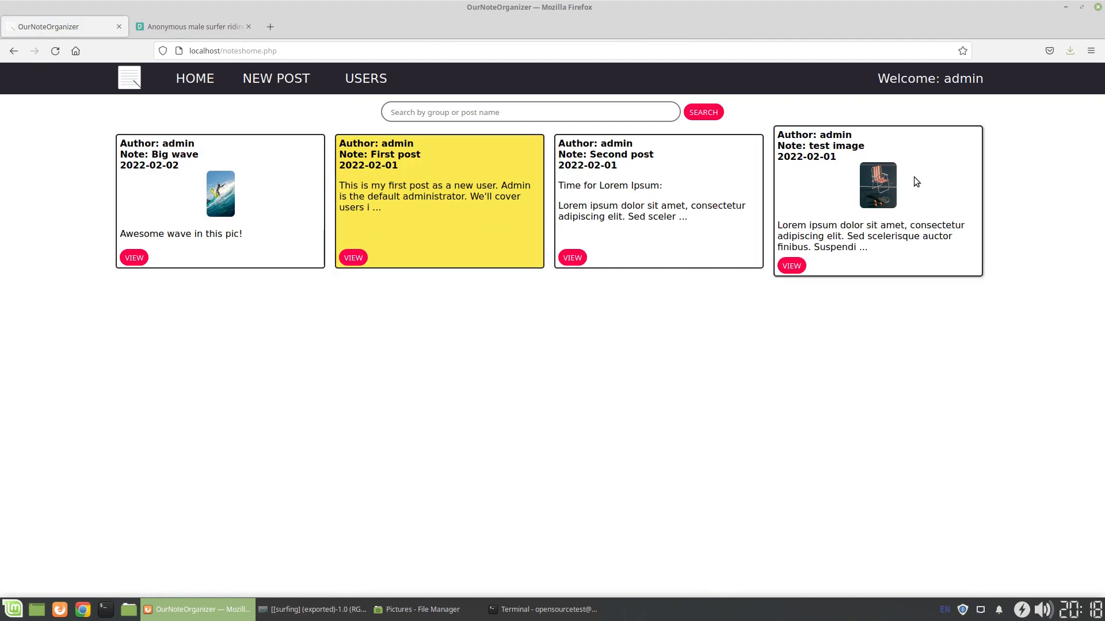
Step: Log admin out and sign in as George
click(929, 78)
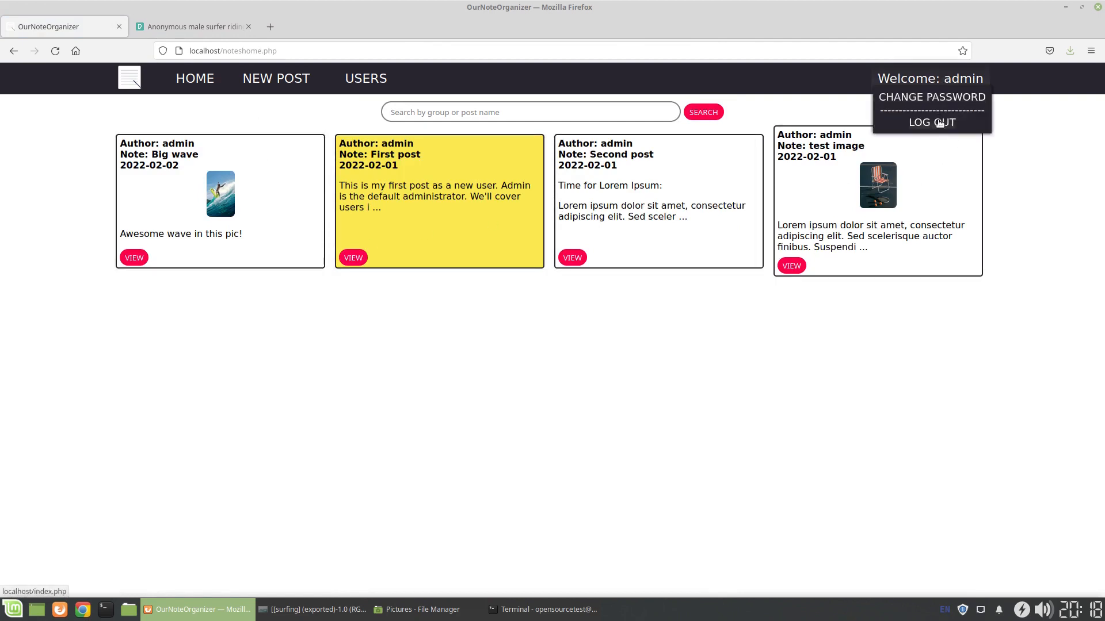
click(931, 123)
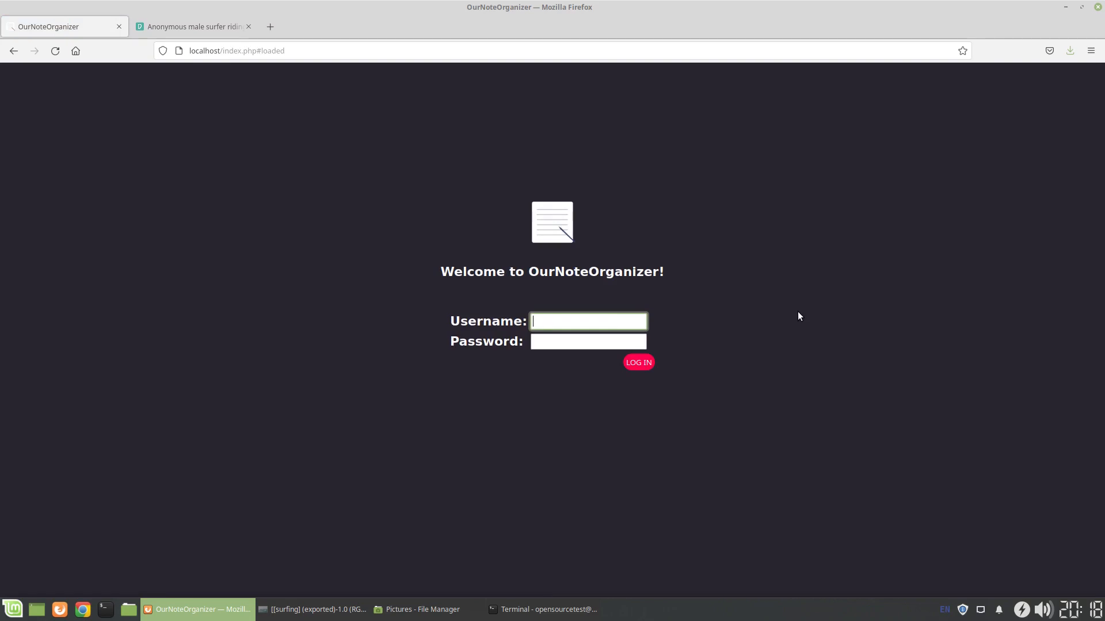
text(George)
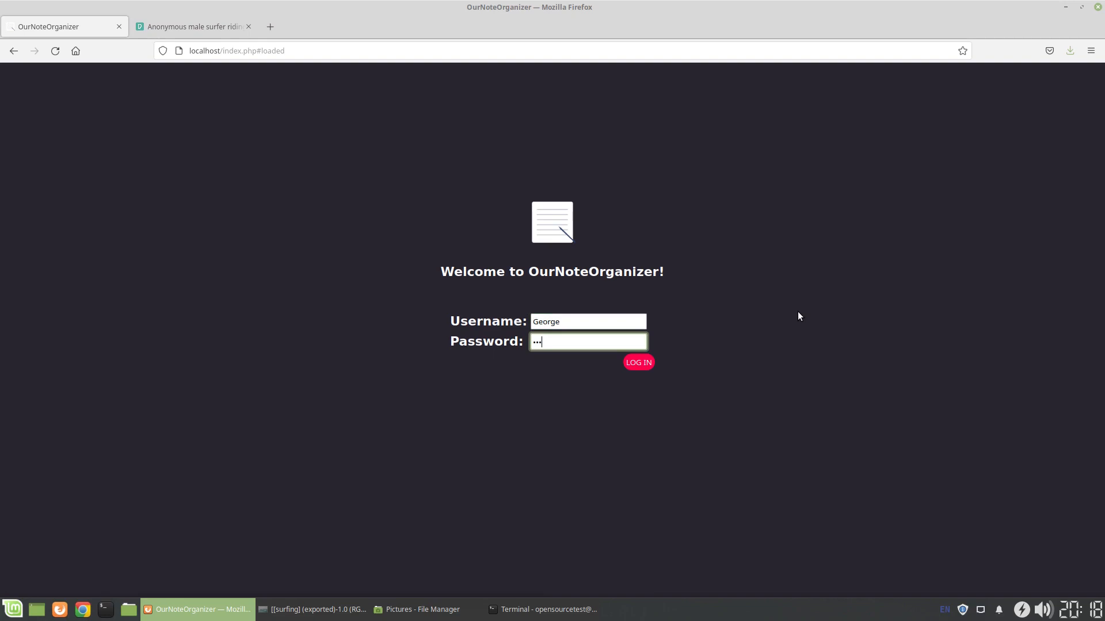
click(636, 362)
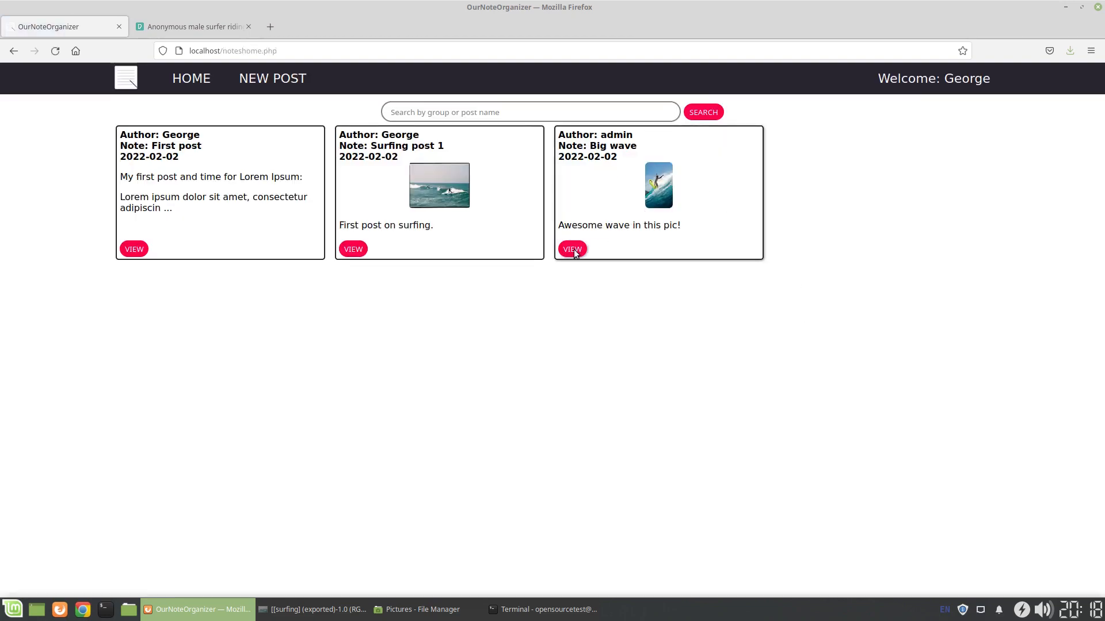
Step: View admin's Big wave post, return home, then open George's Surfing post 1
click(572, 249)
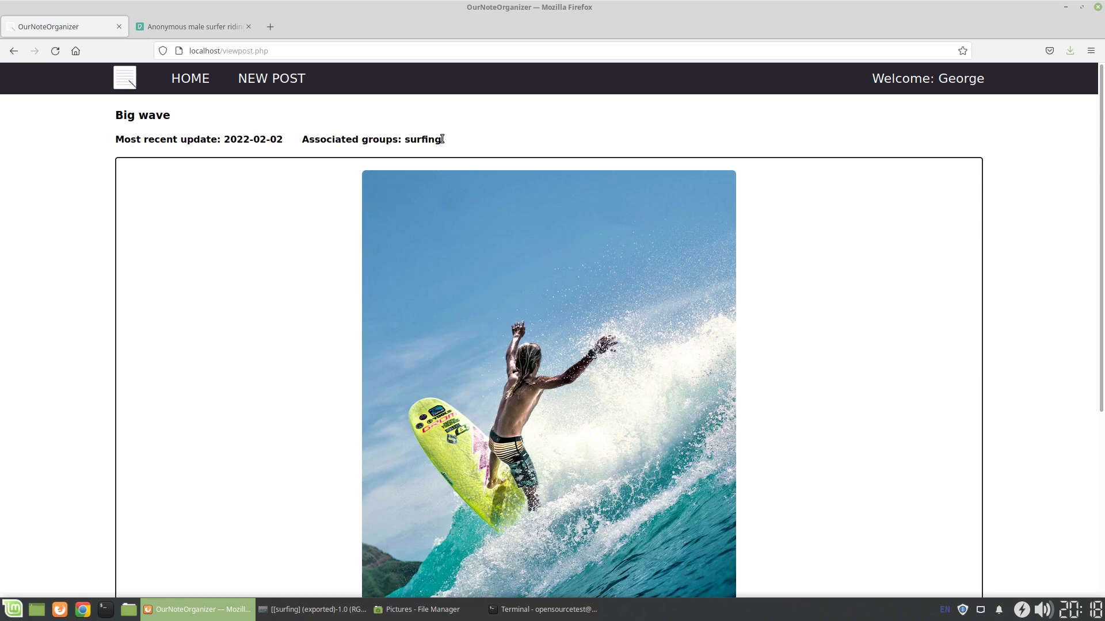
click(190, 78)
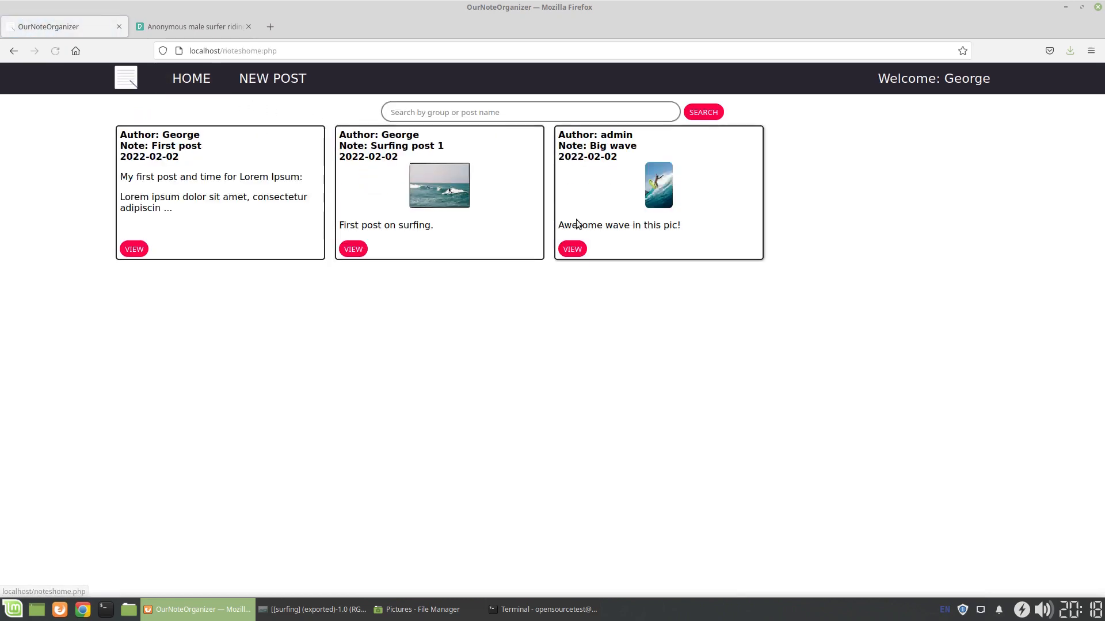
click(353, 248)
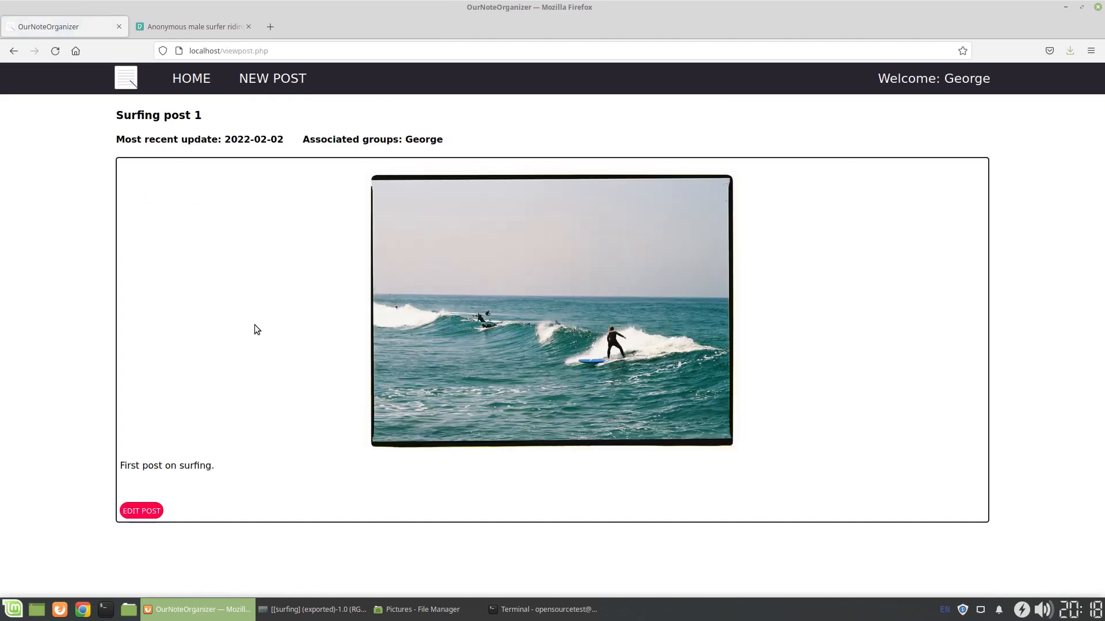
Step: Edit Surfing post 1 to associate it with the surfing group and reopen it to verify
click(141, 509)
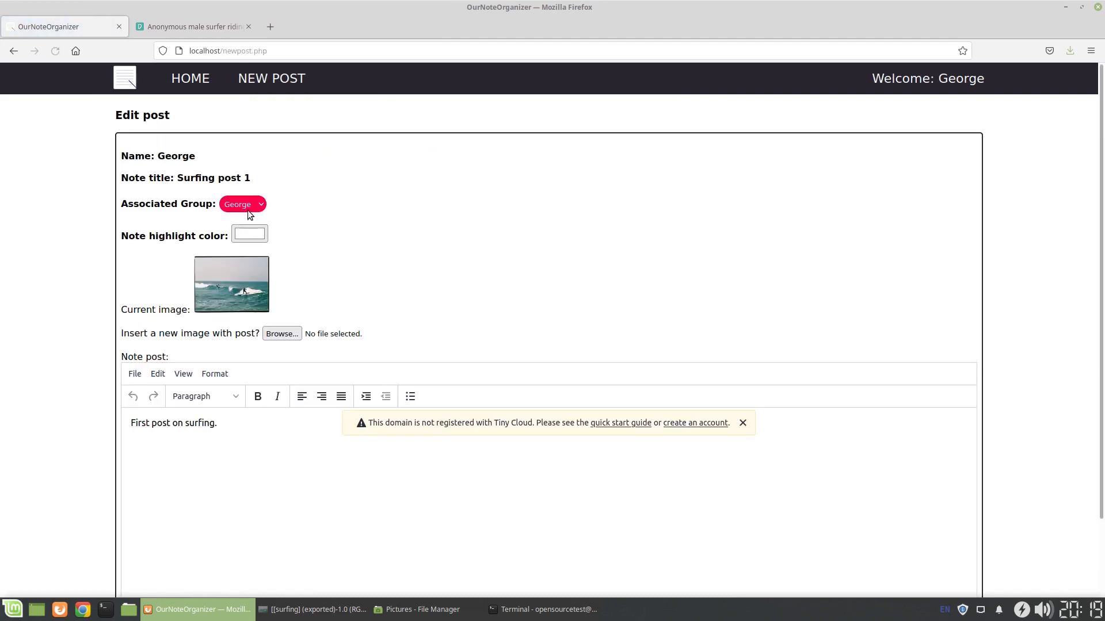
click(243, 204)
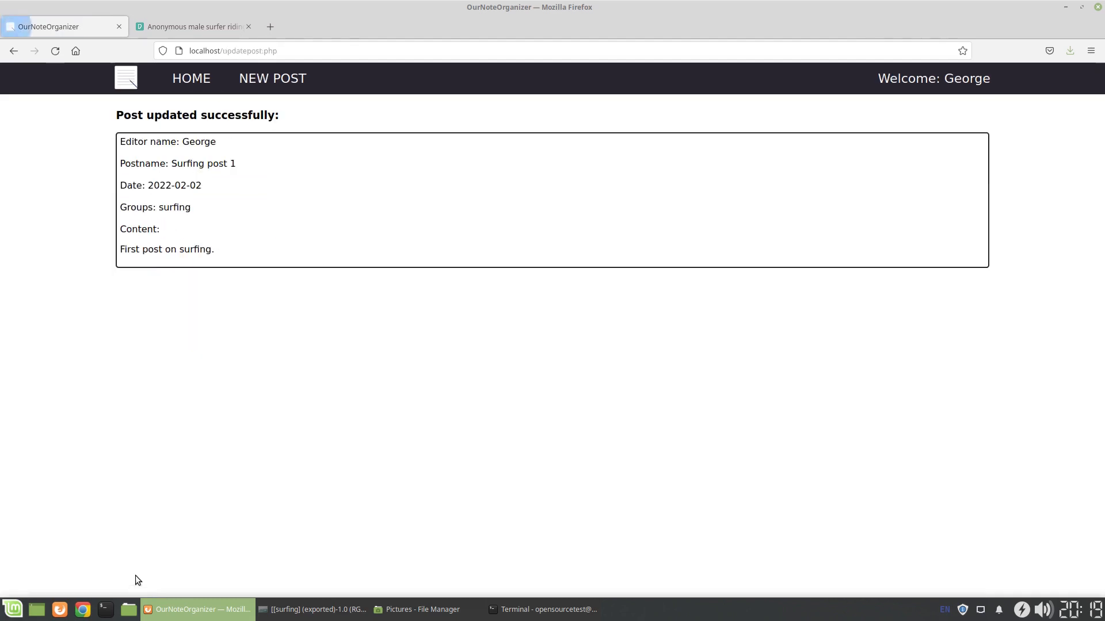
click(191, 78)
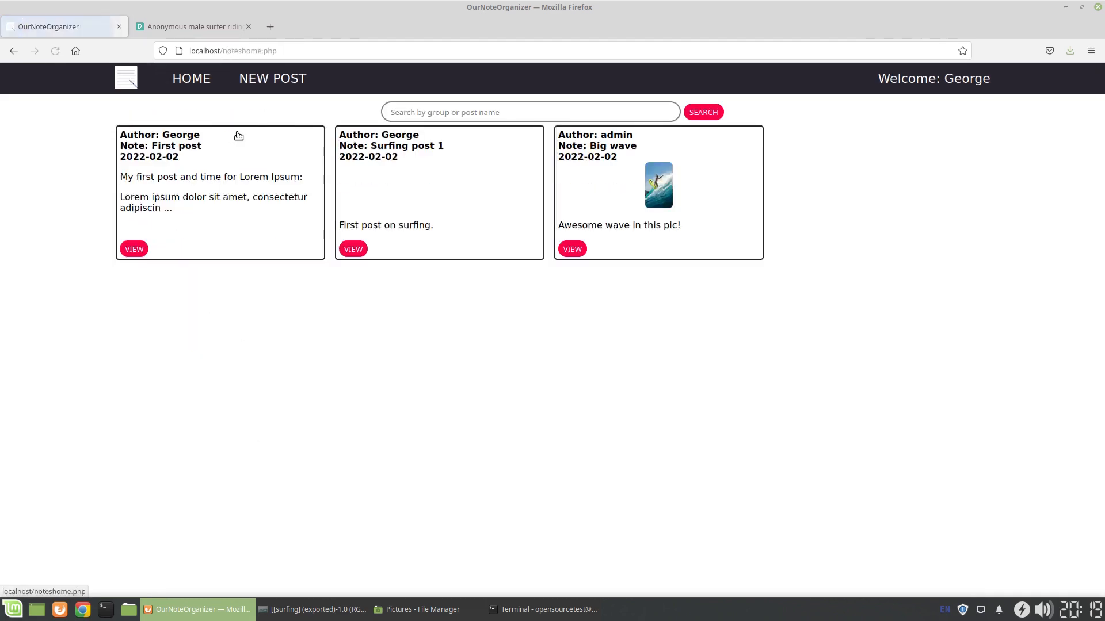
click(353, 249)
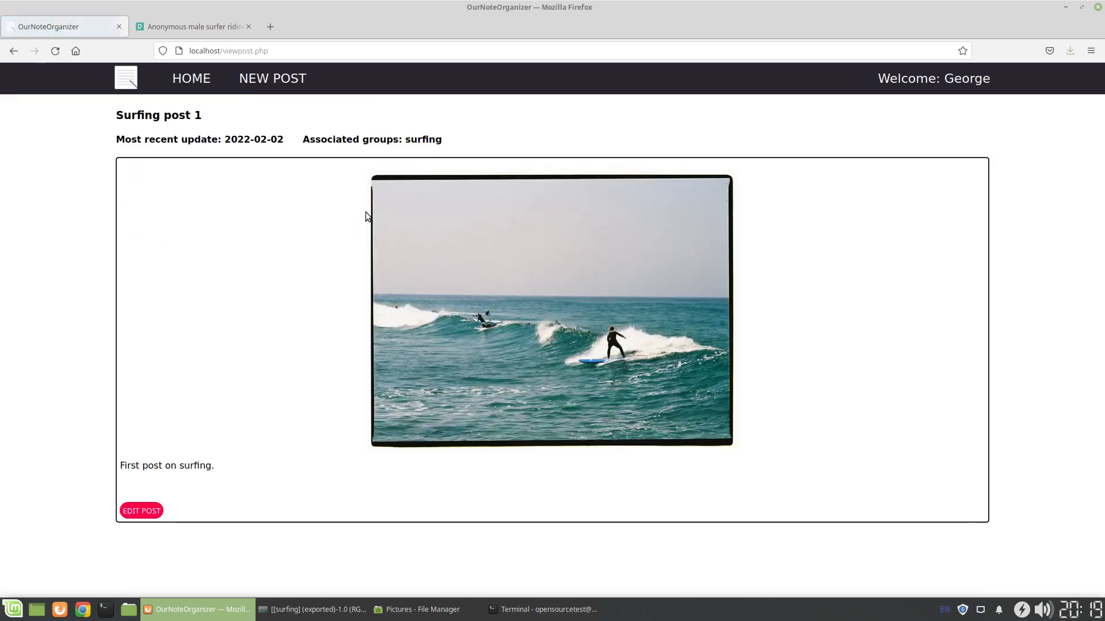
mouse_move(1081, 110)
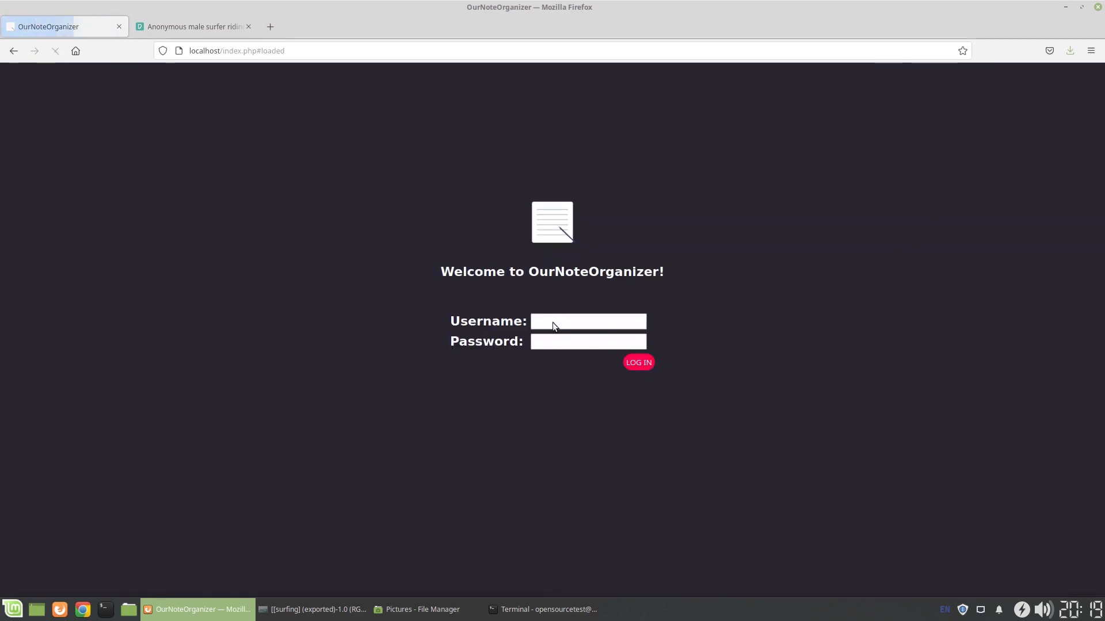
Step: Log in as Admin so the home page lists George's Surfing post 1 alongside Big wave
text(A)
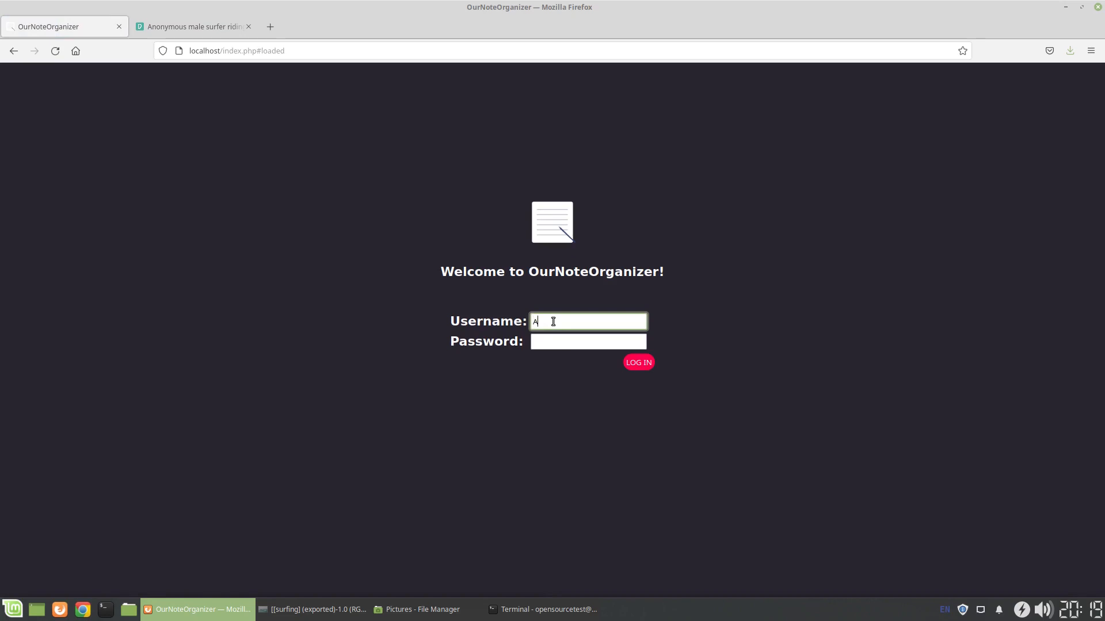
text(dmin)
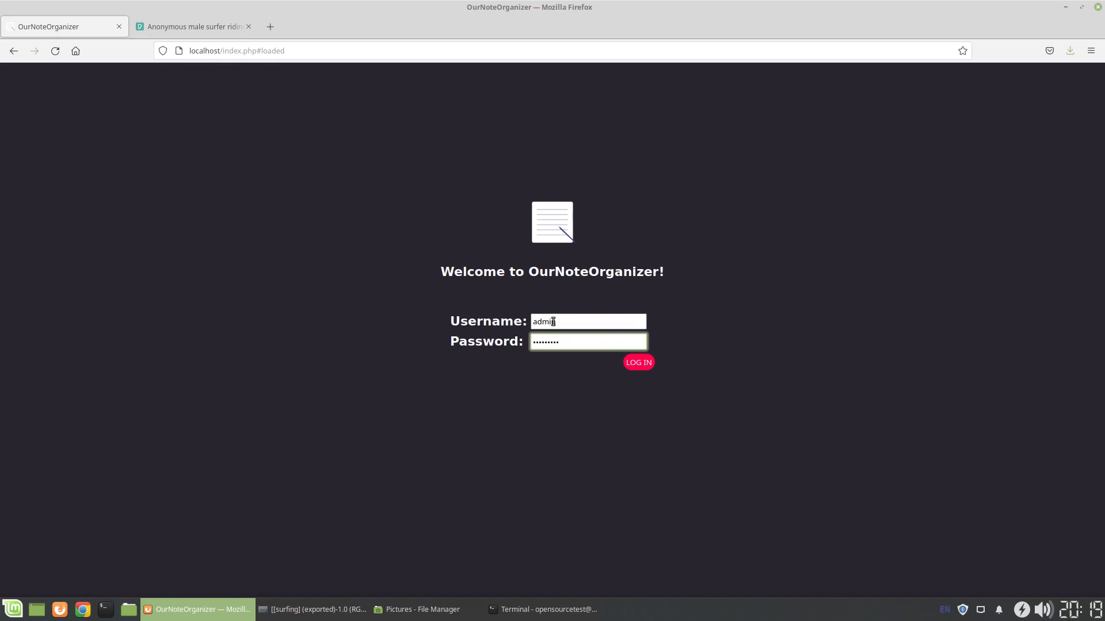
click(637, 363)
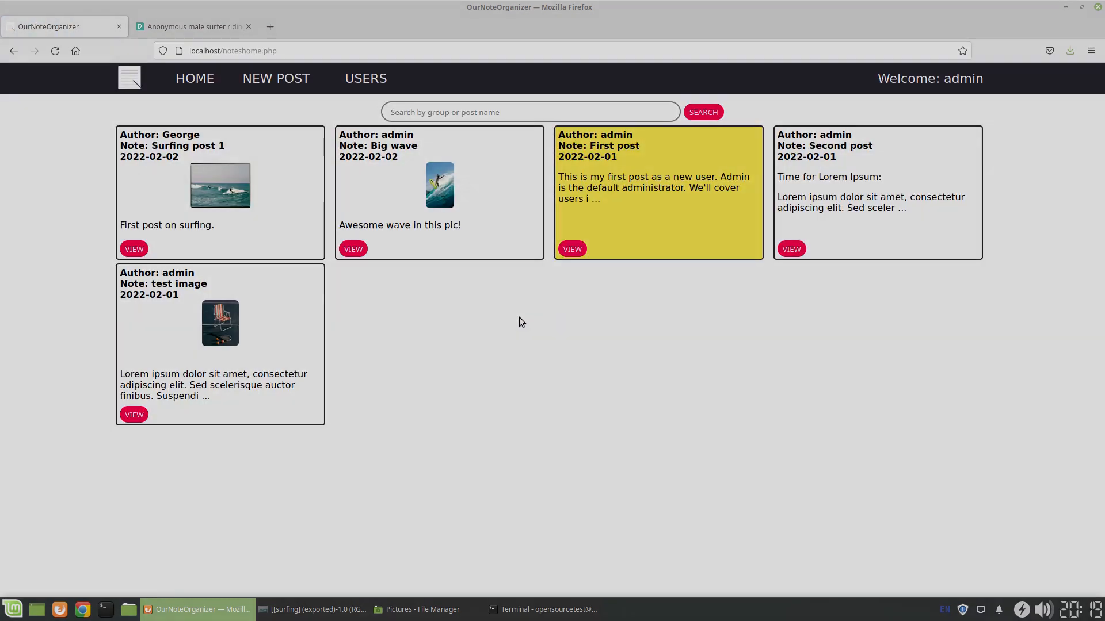